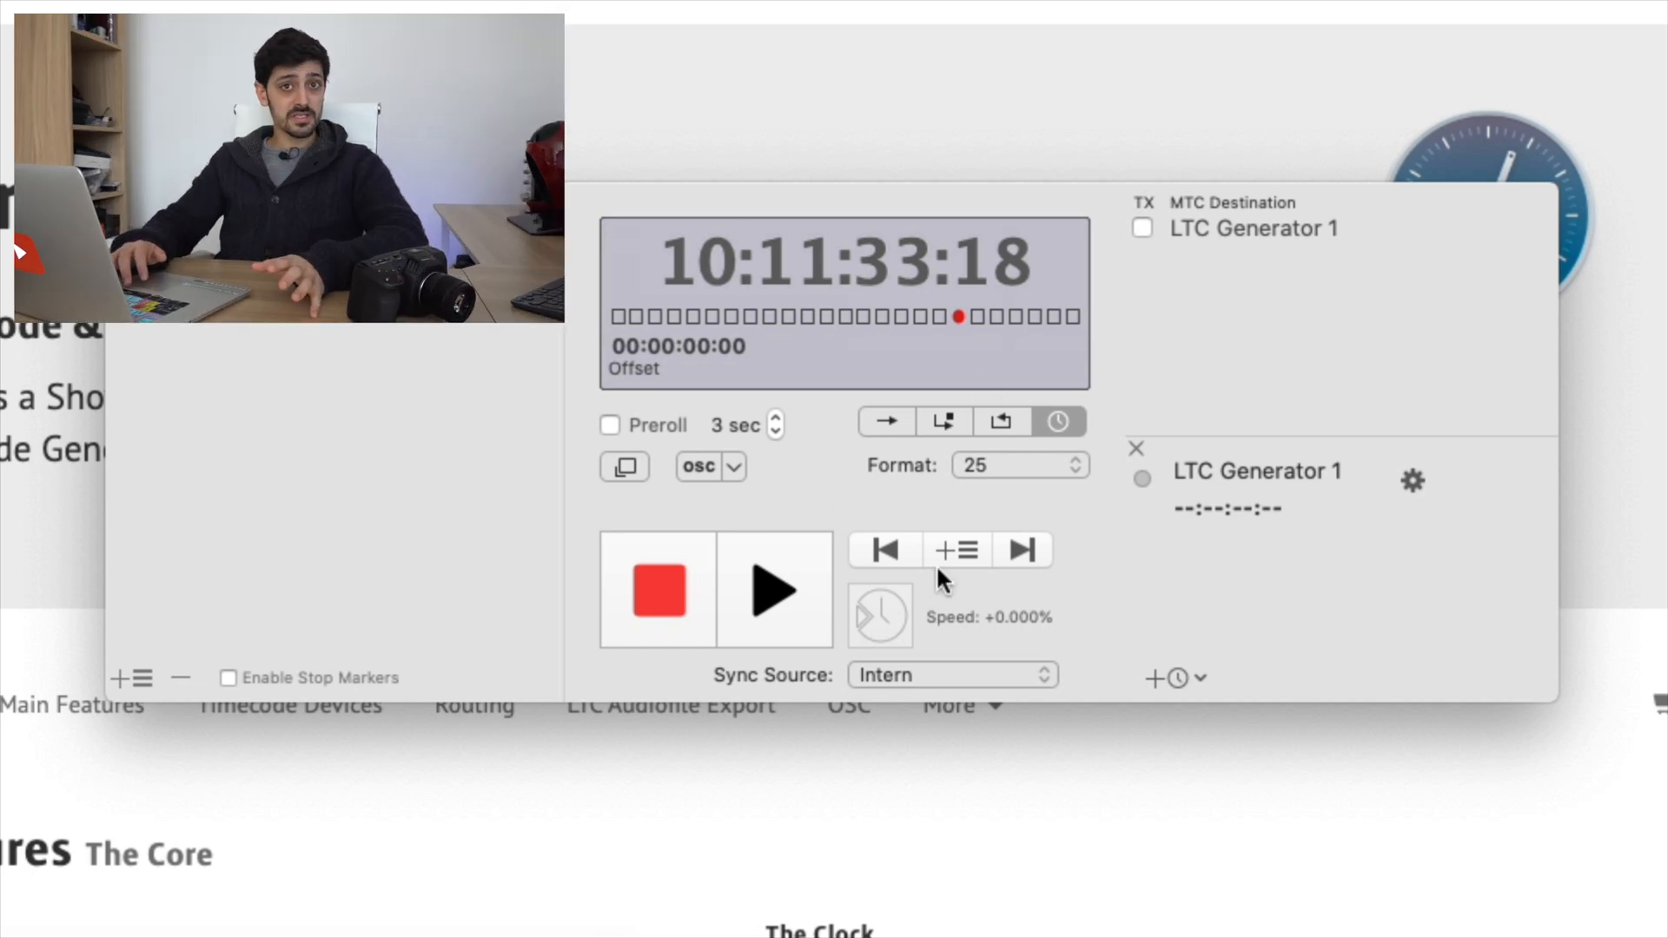
mouse_move(891, 492)
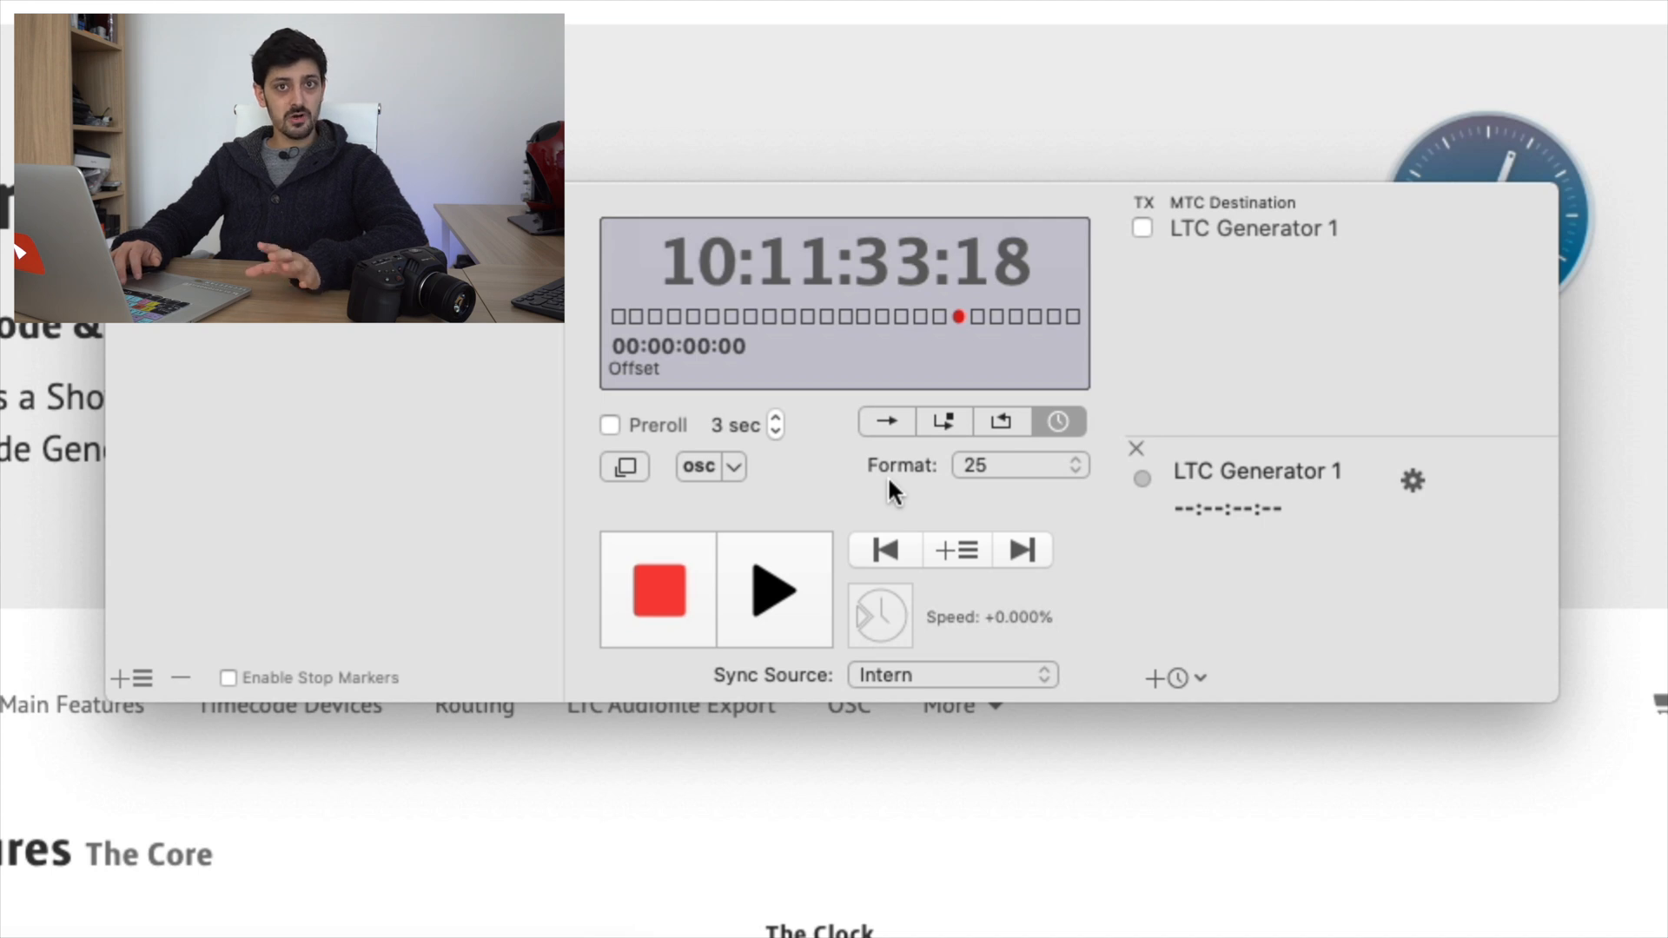
mouse_move(896, 458)
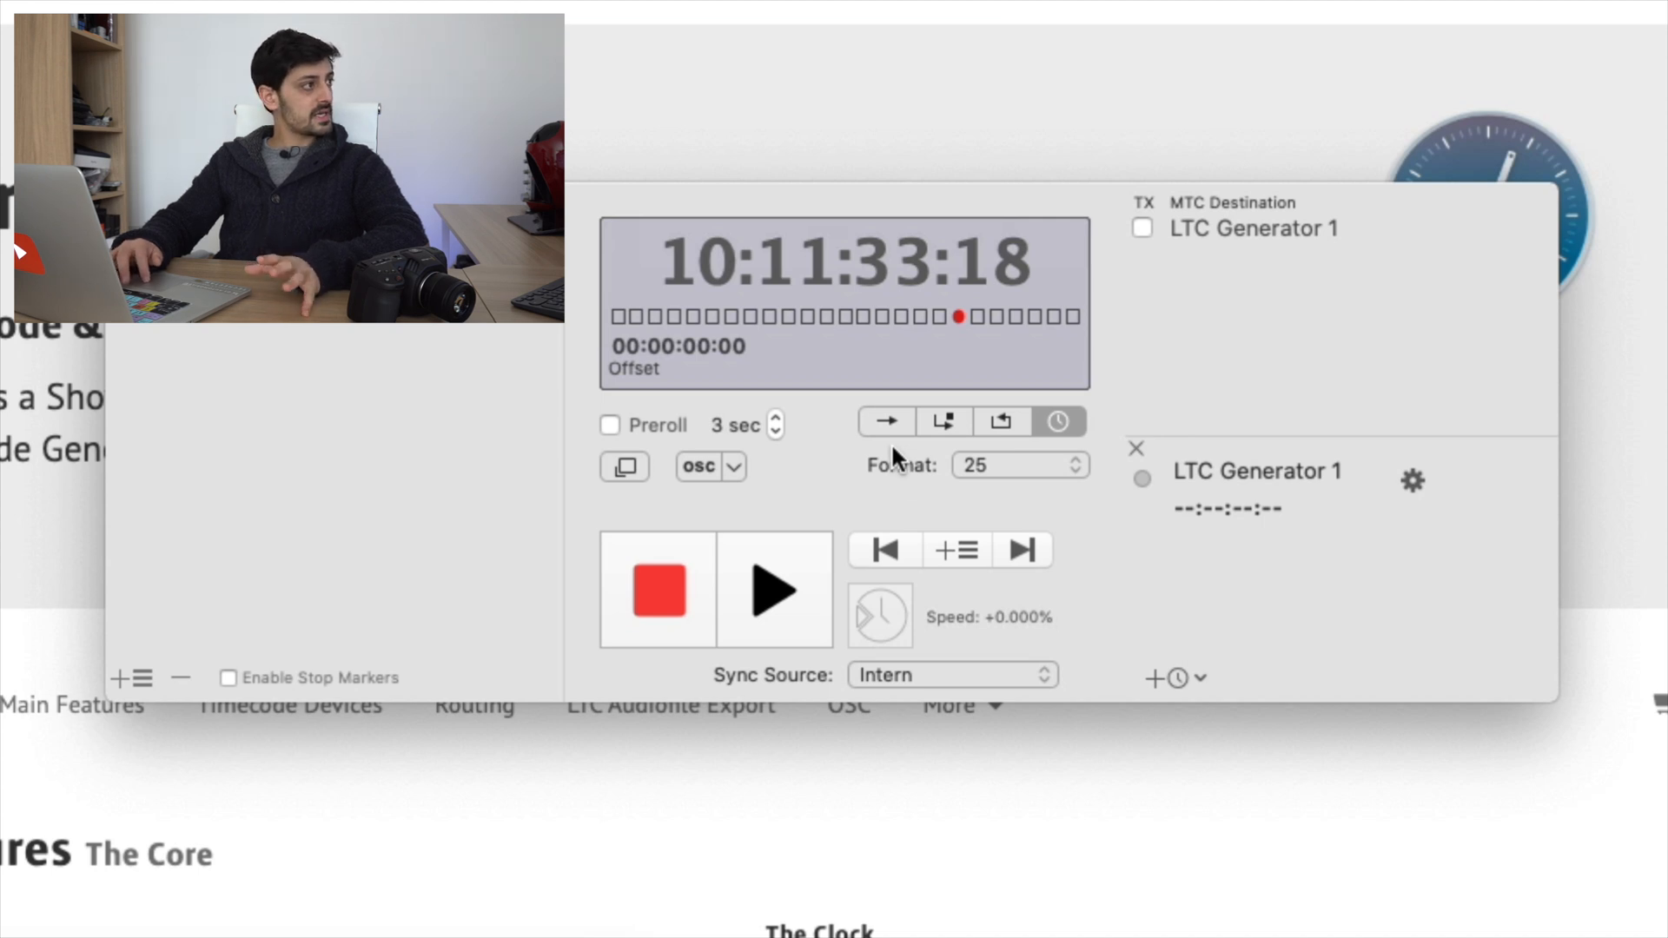
mouse_move(886, 421)
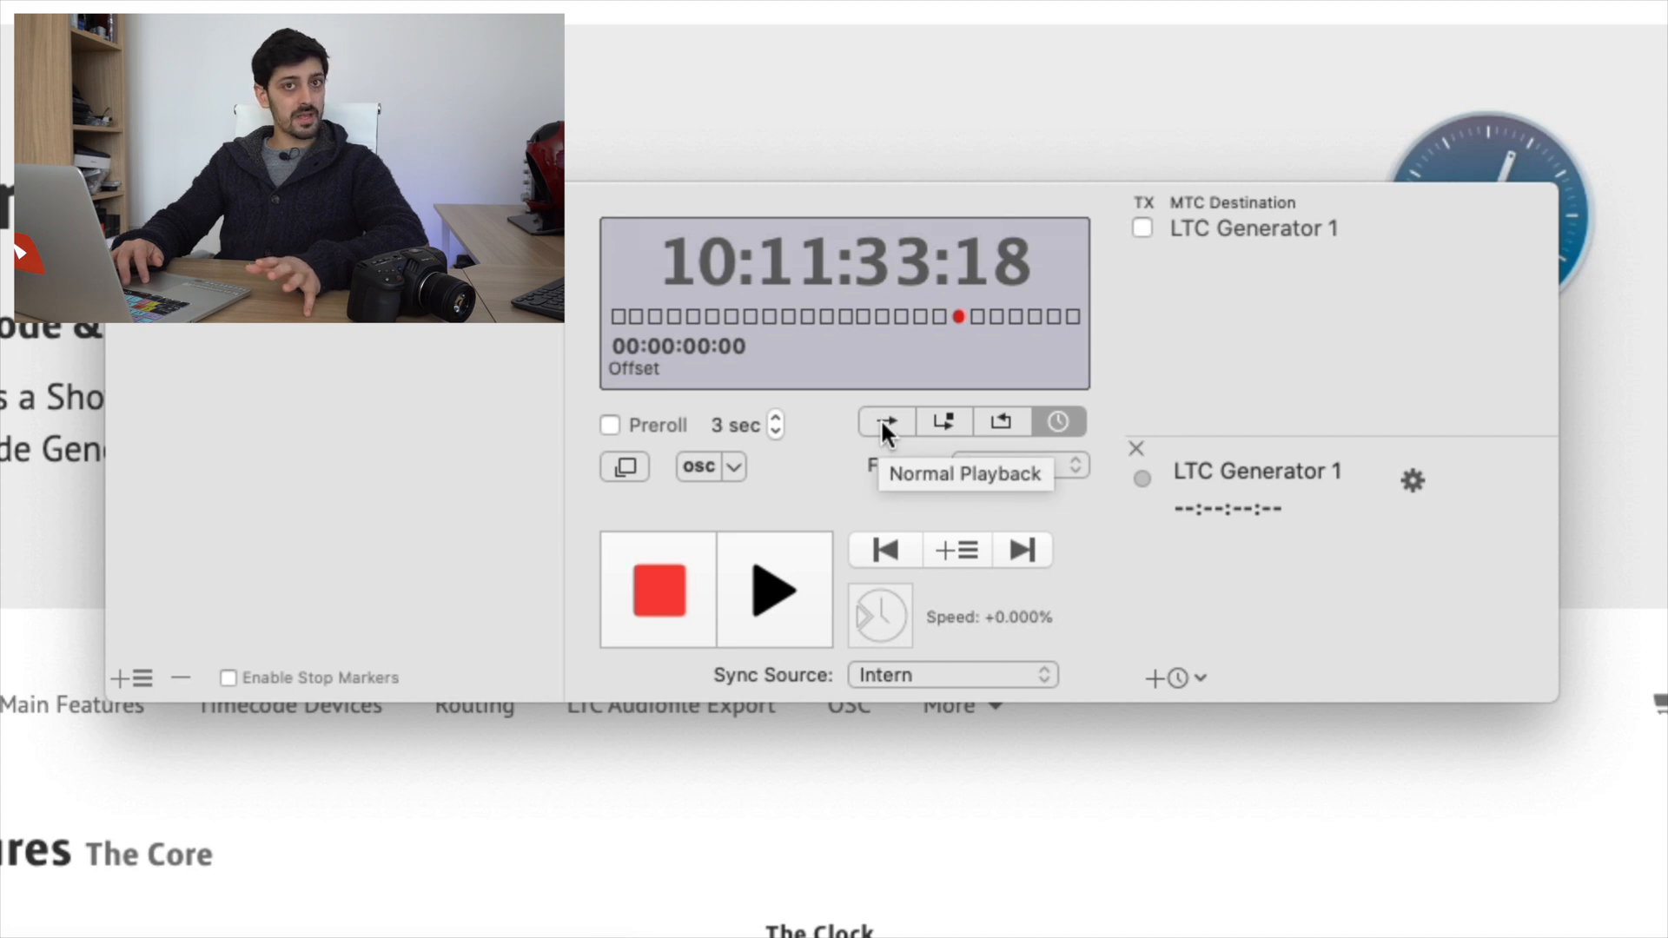
Step: Switch the Horae clock to normal playback so it counts from 00:00:00:00
left_click(884, 420)
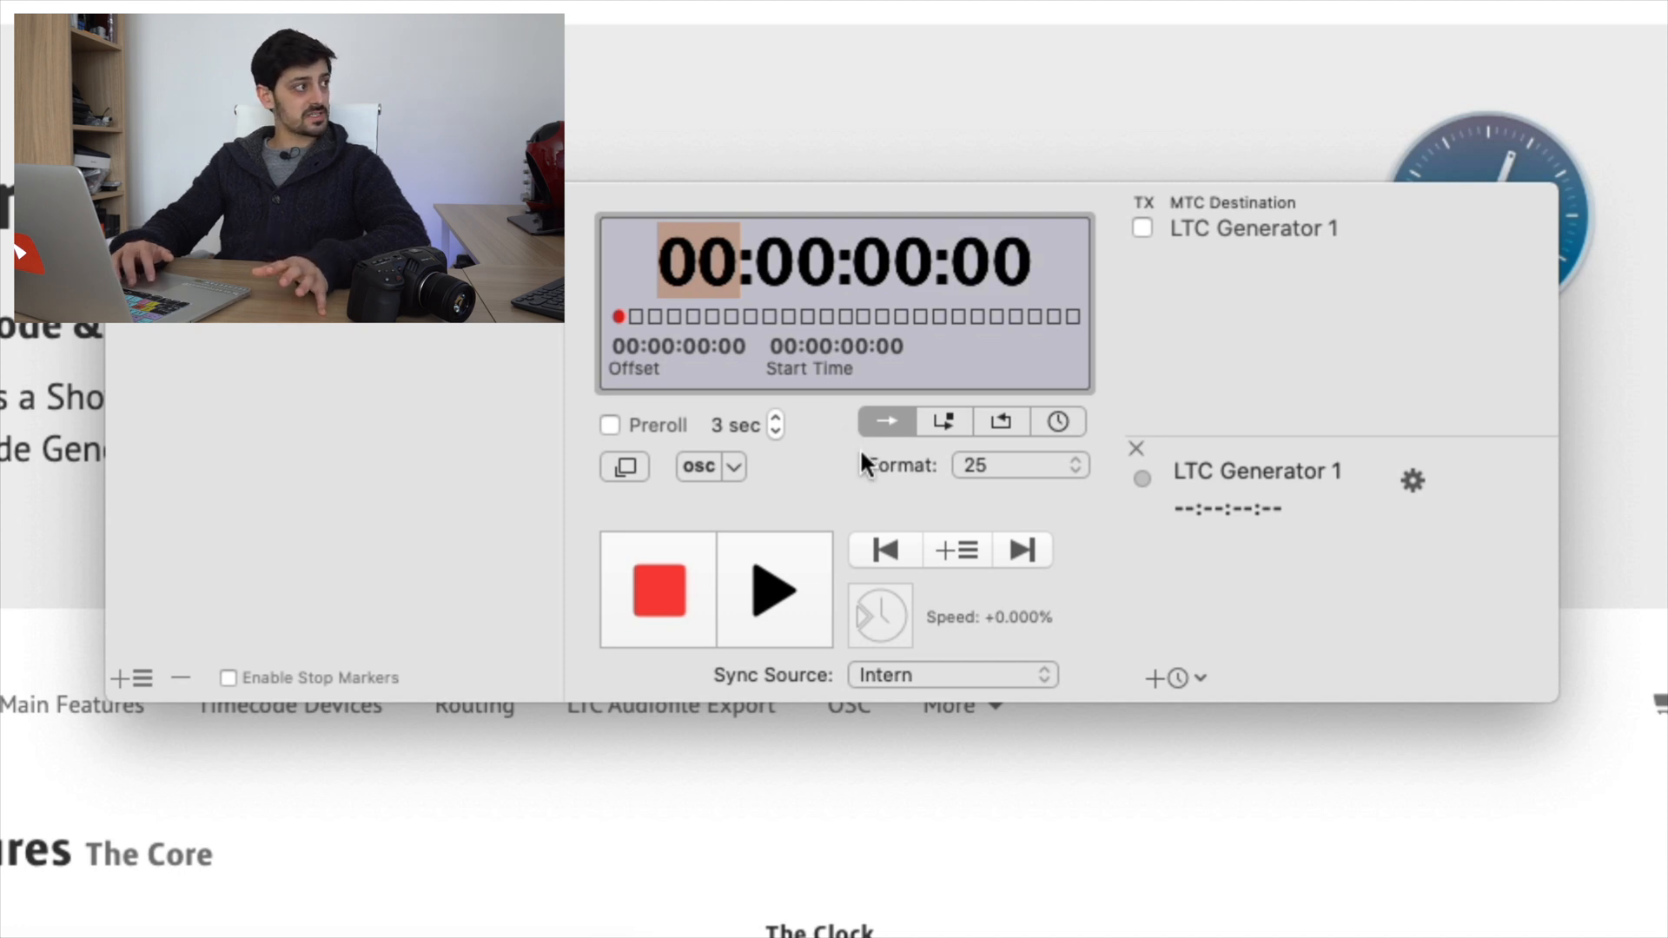
mouse_move(1058, 422)
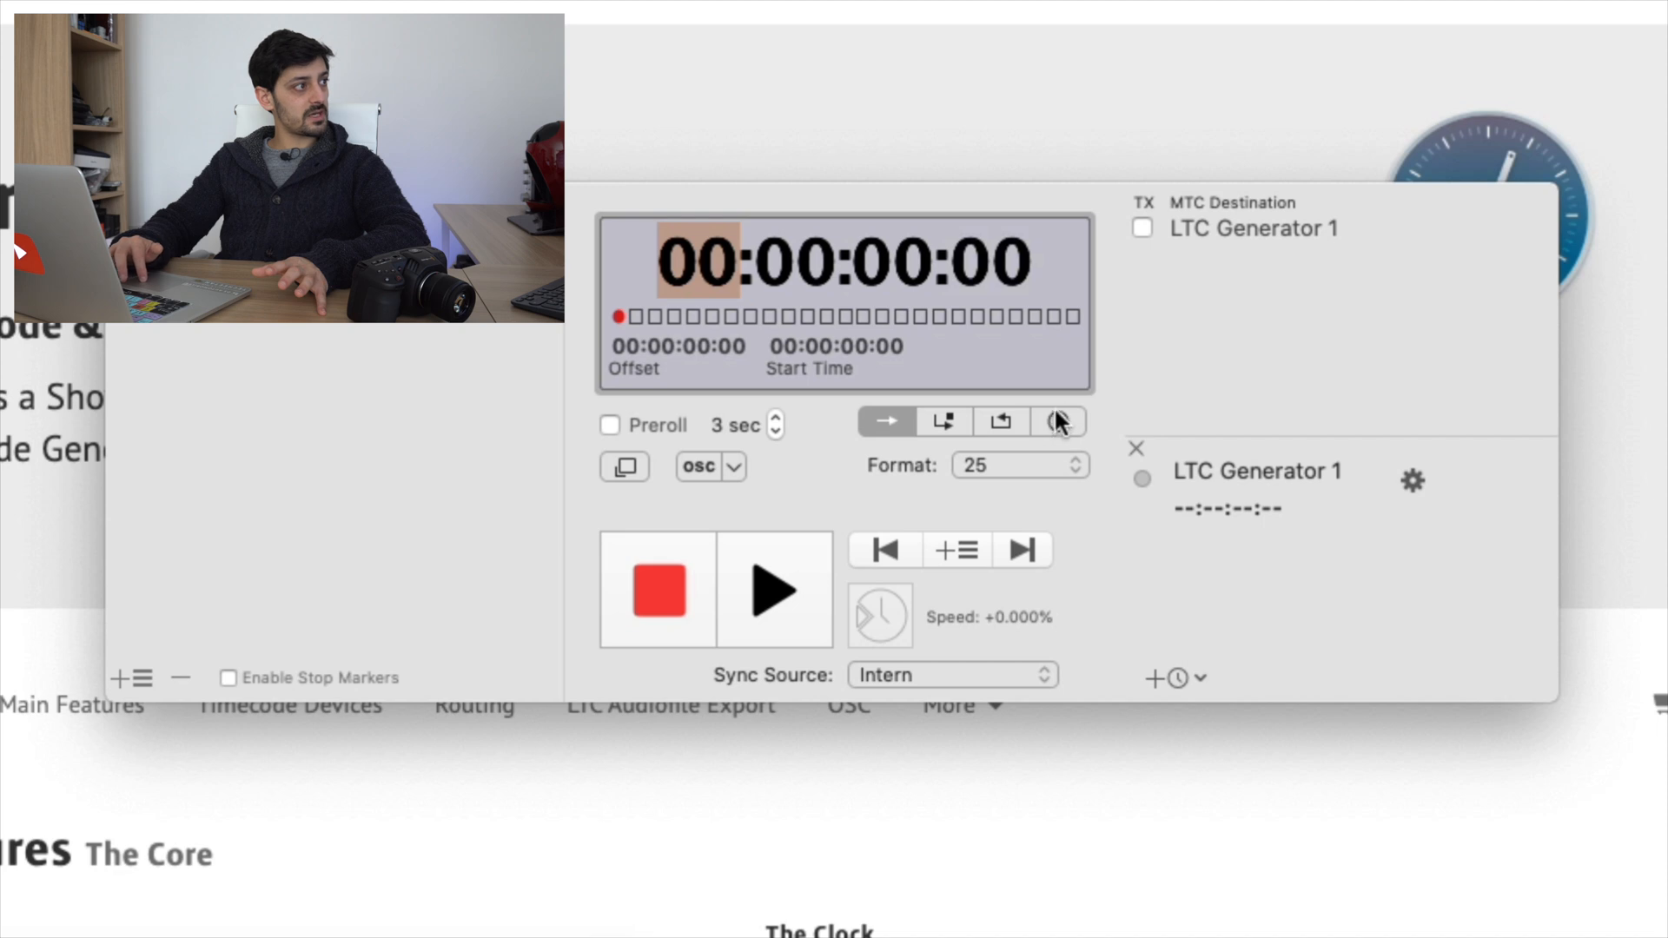
mouse_move(1058, 422)
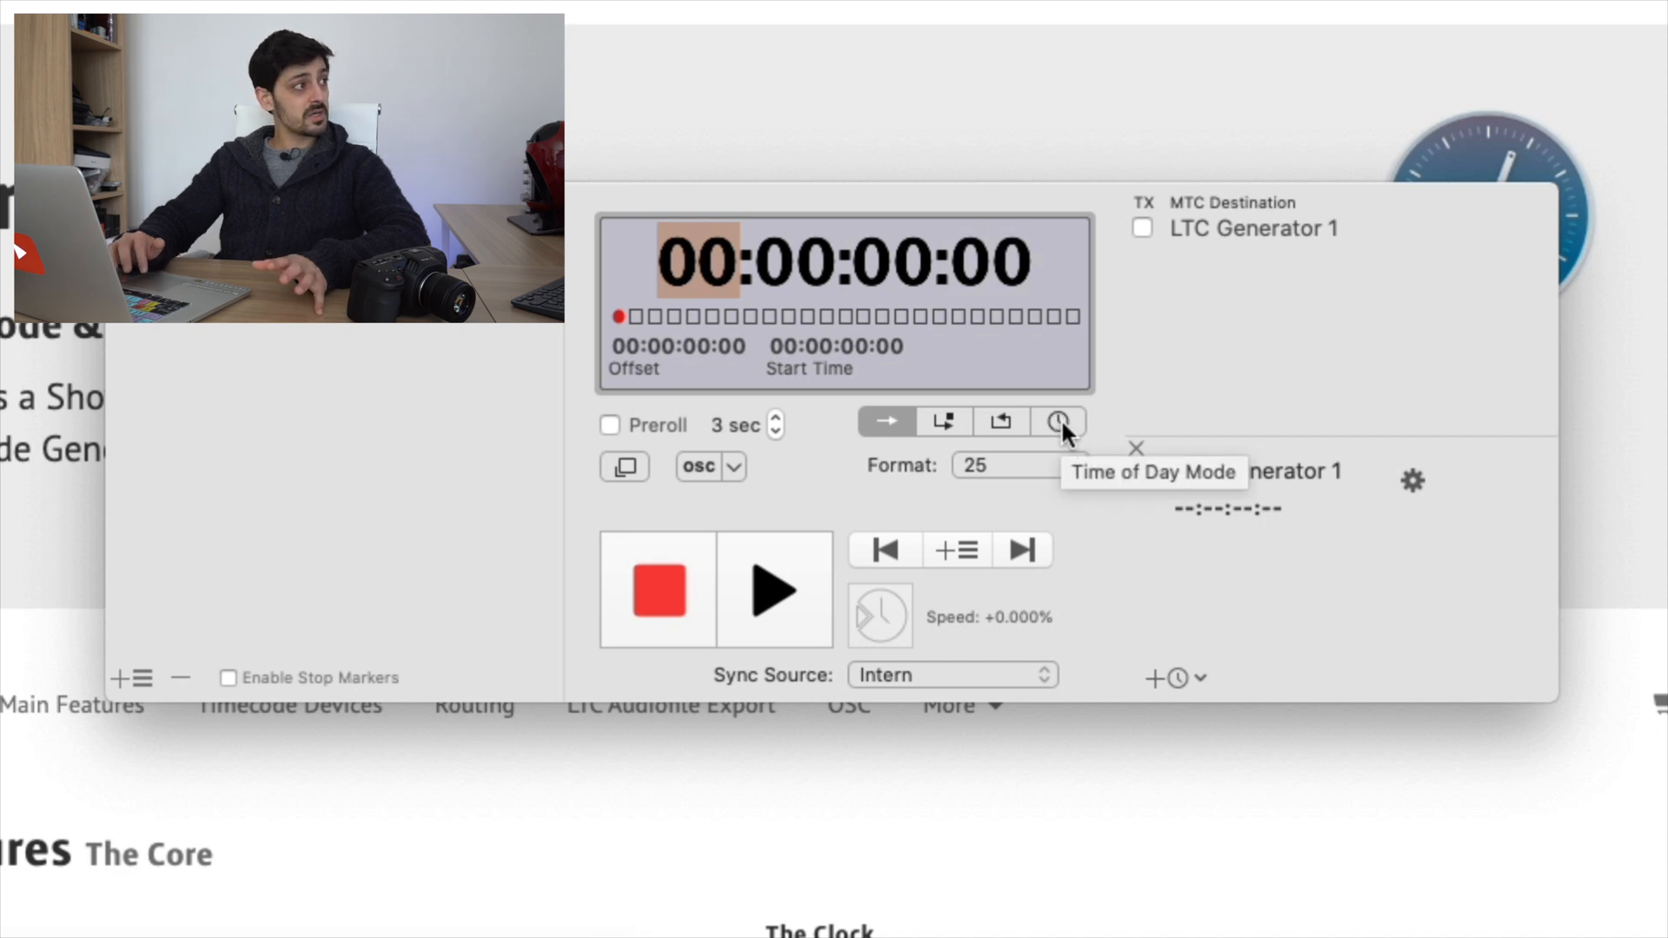
Step: Put the clock back in time-of-day mode and start it running at the current time
left_click(1058, 420)
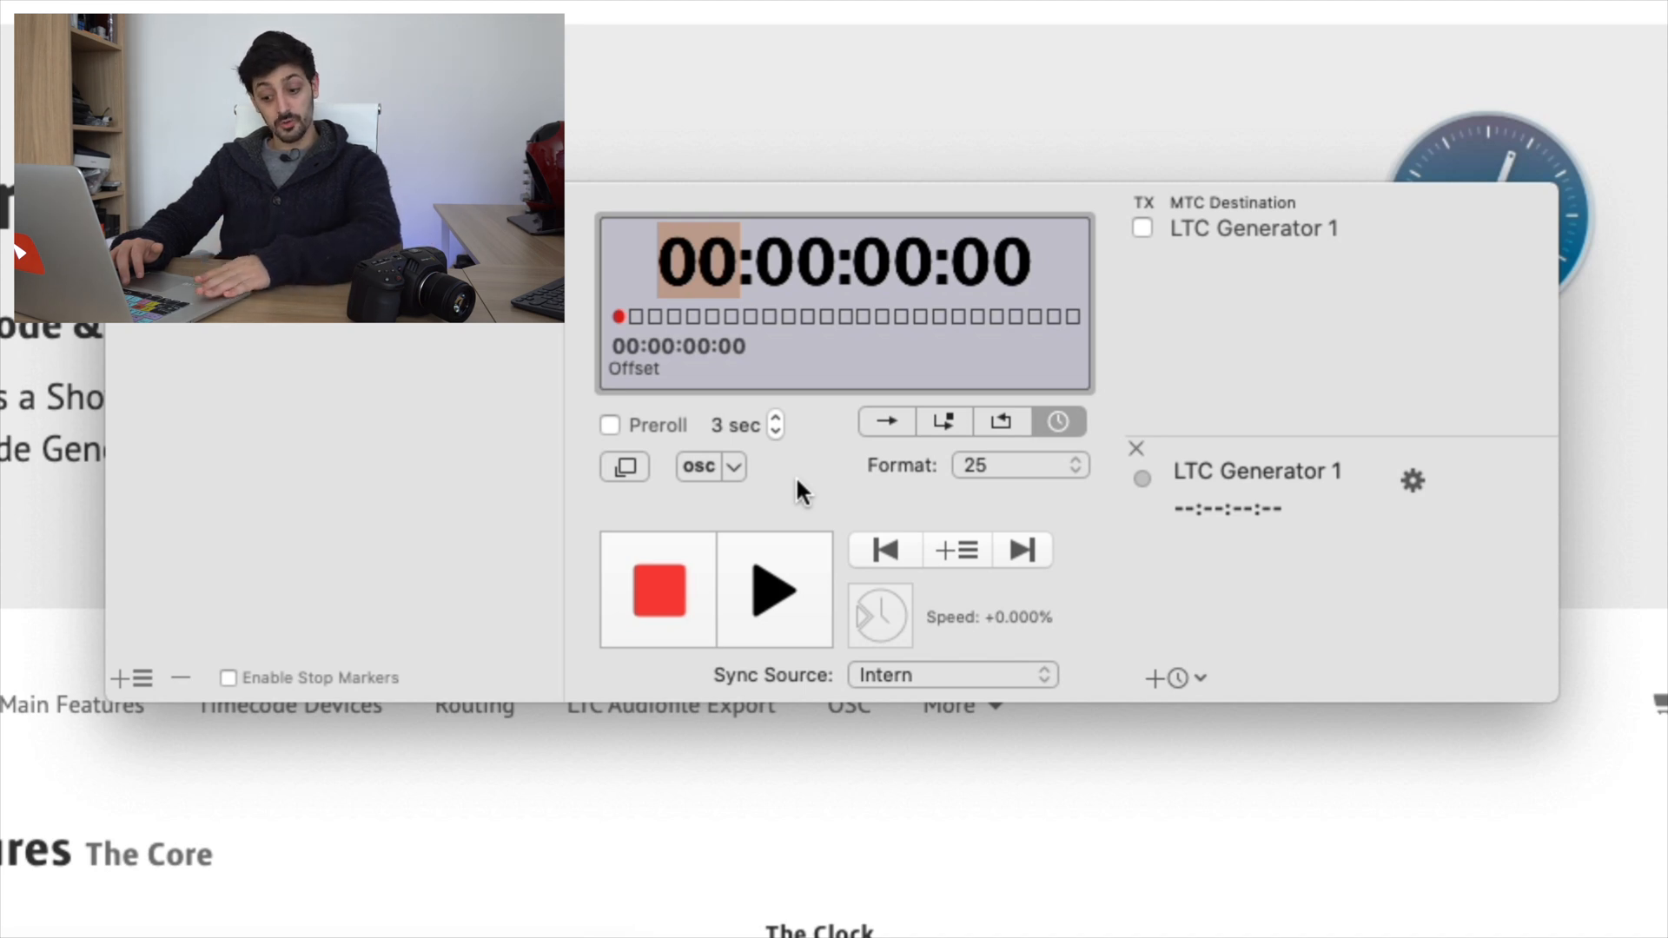
mouse_move(792, 613)
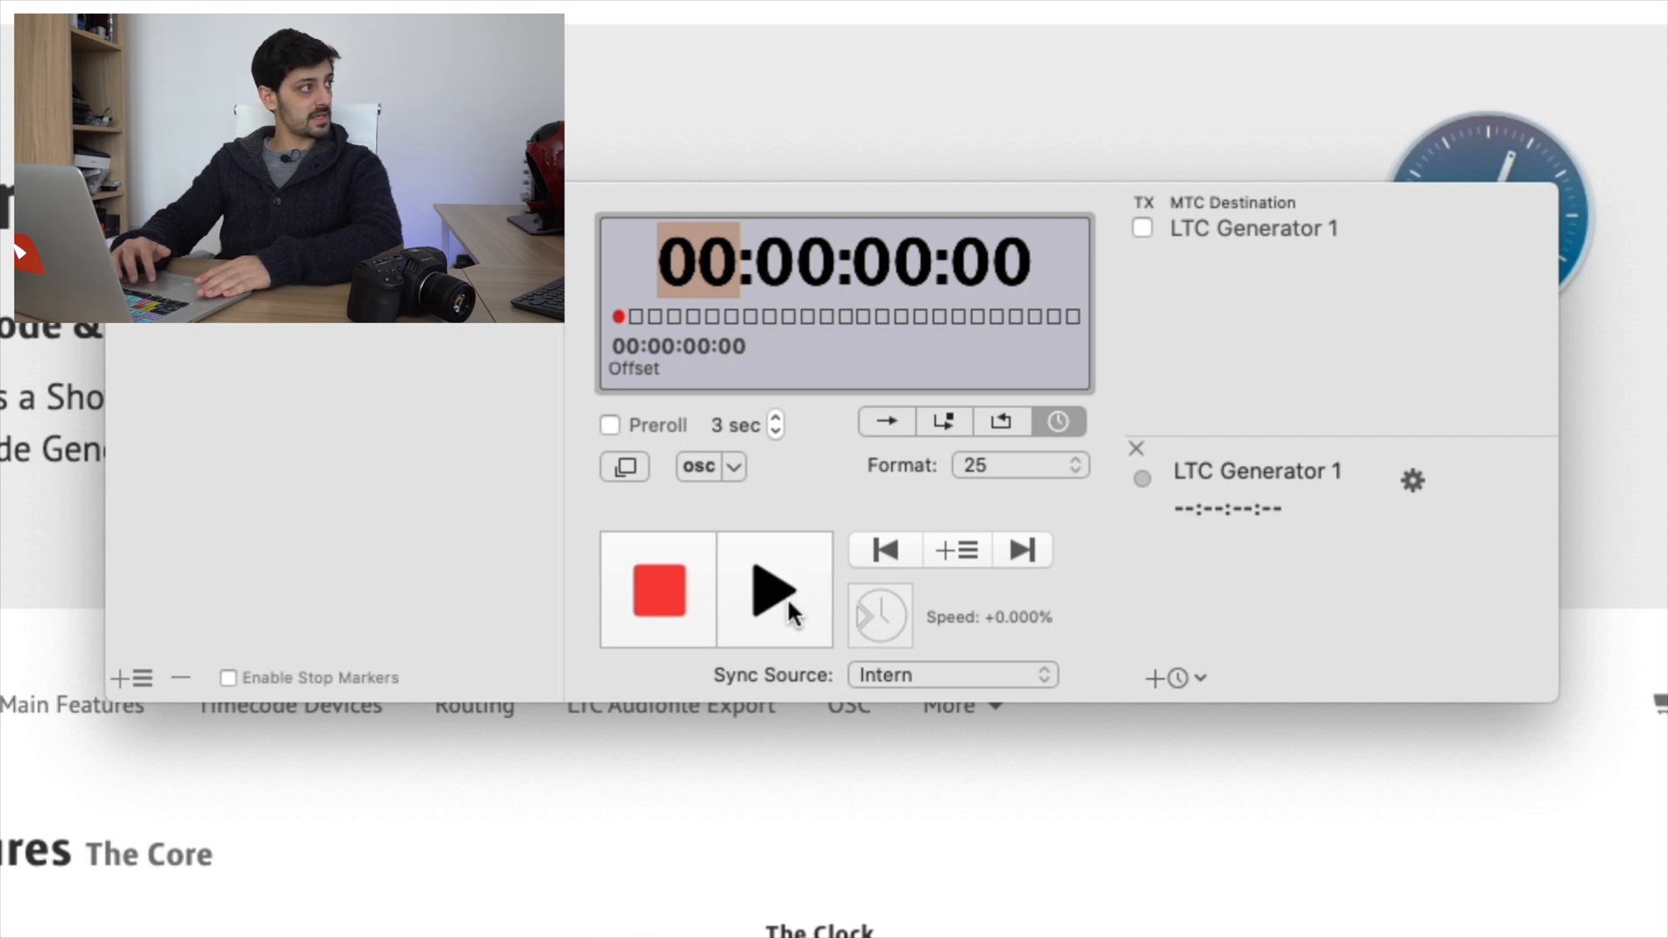
left_click(774, 591)
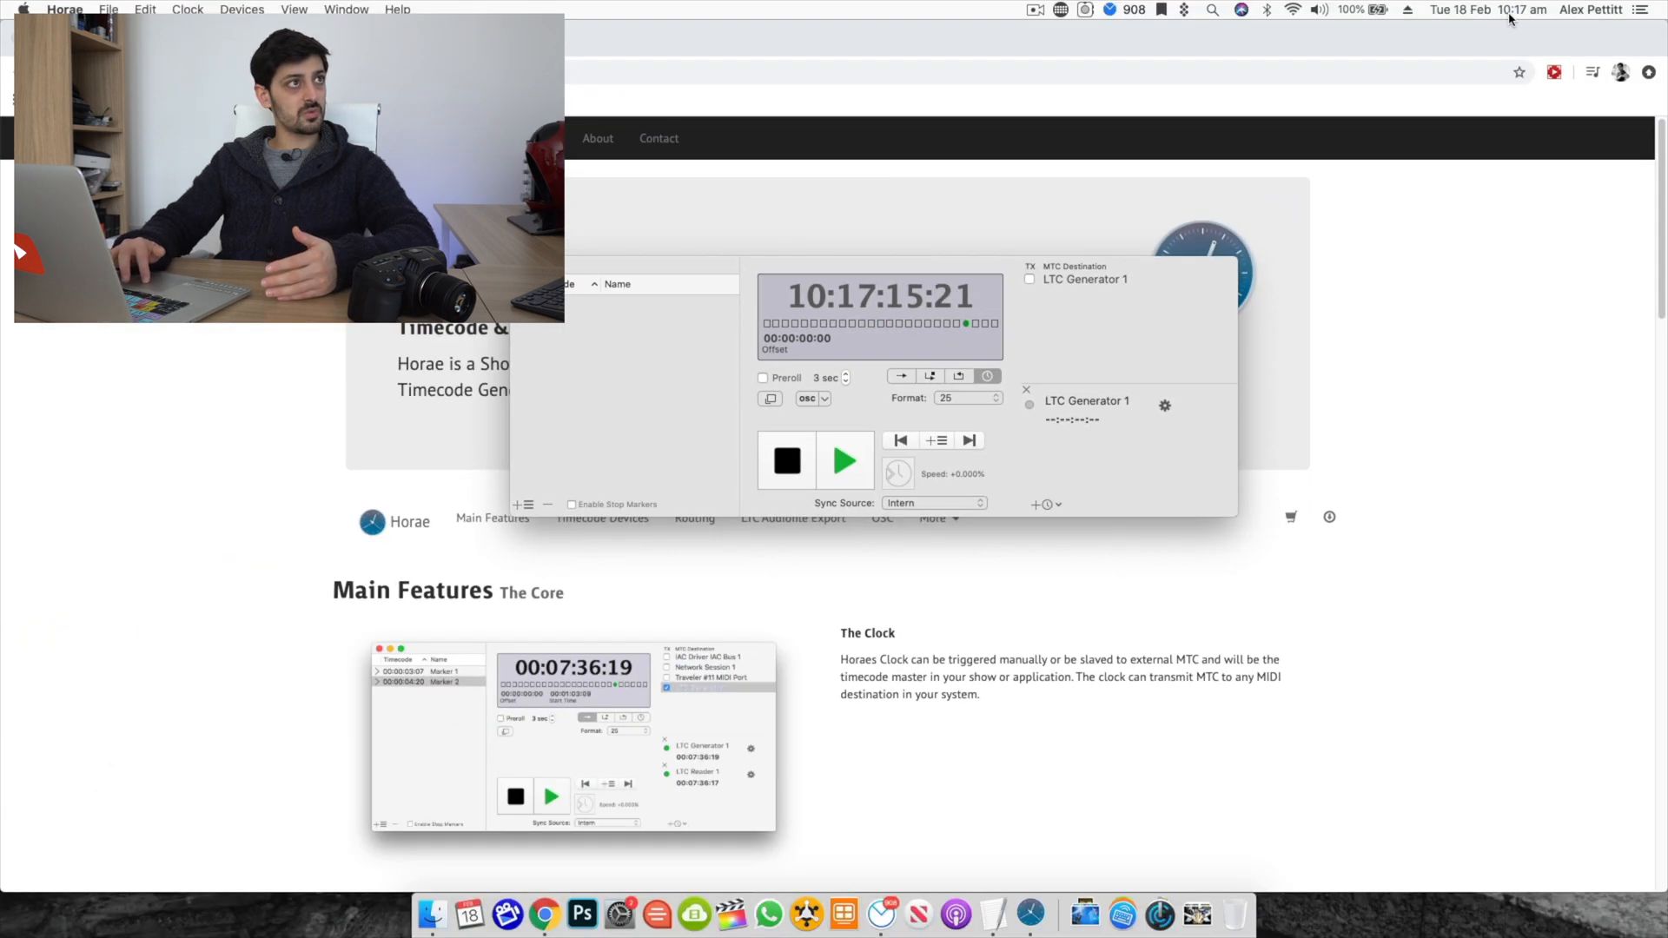
mouse_move(1351, 134)
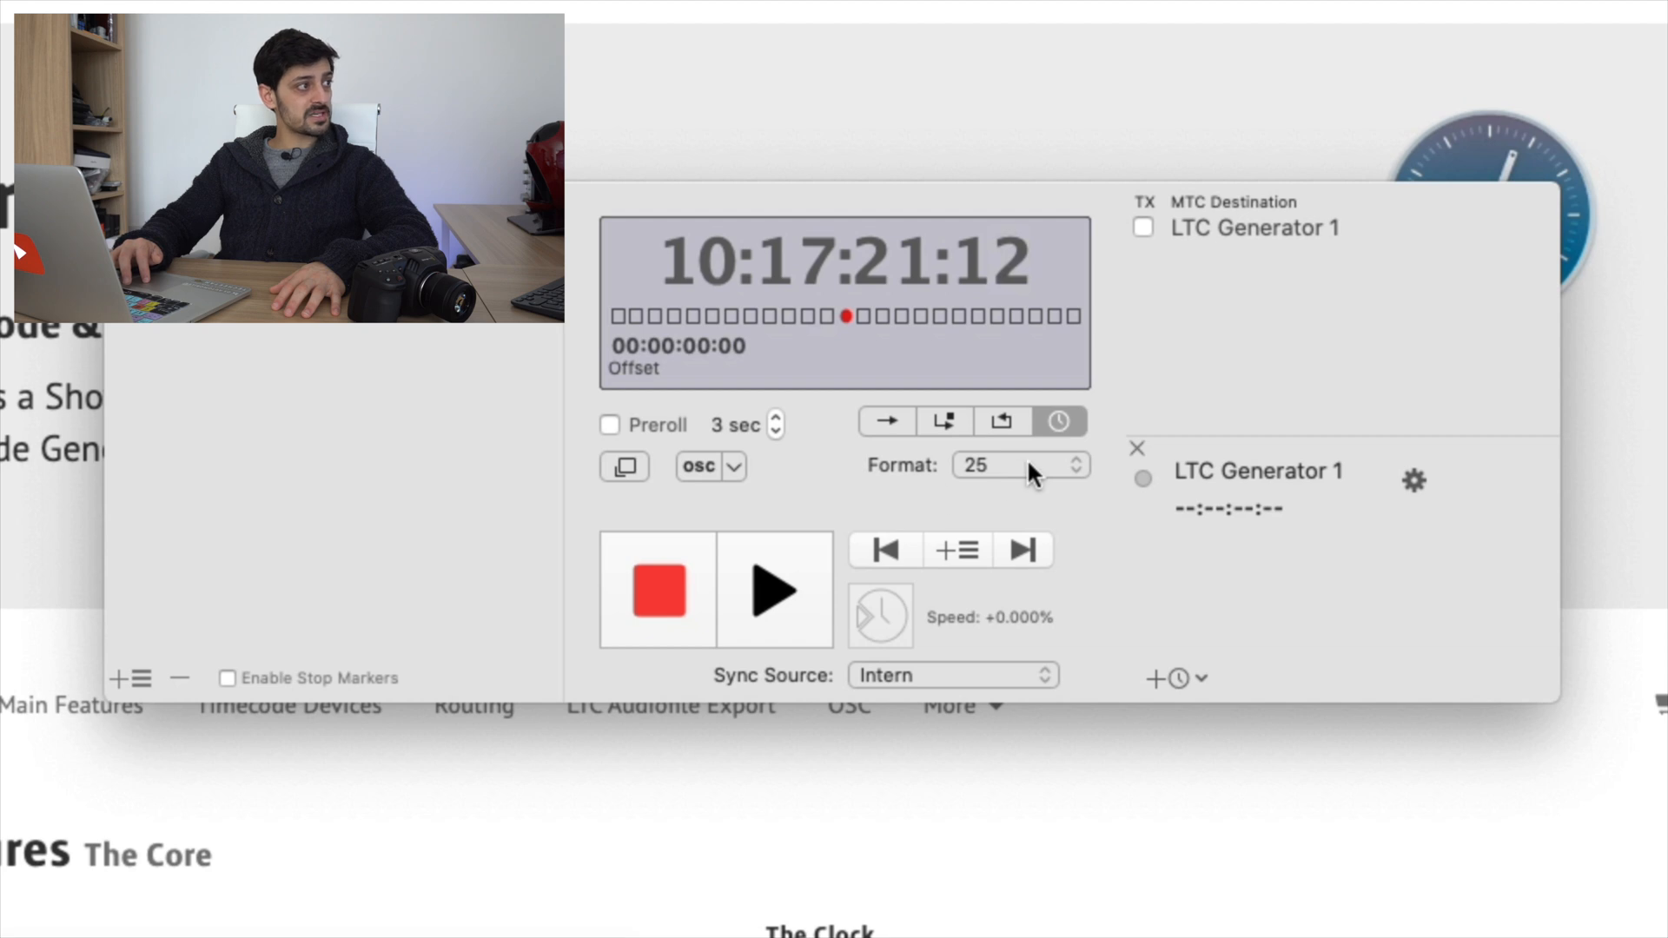
Step: Keep the timecode format at 25 fps and remove the existing LTC generator device
left_click(1016, 466)
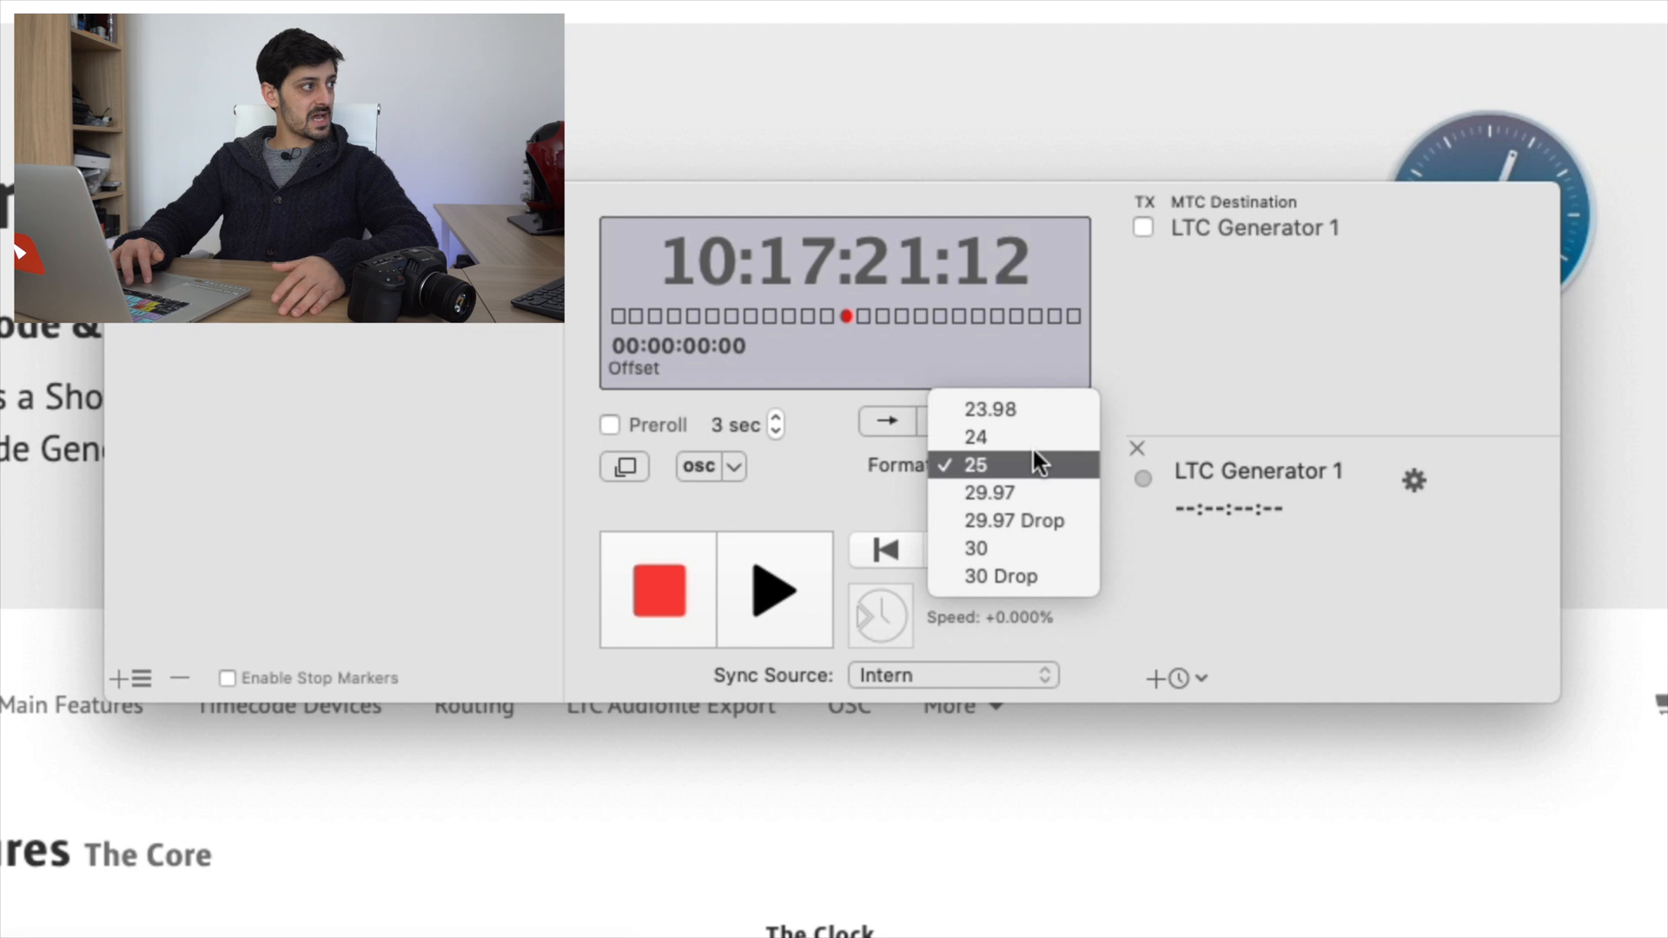
mouse_move(1037, 476)
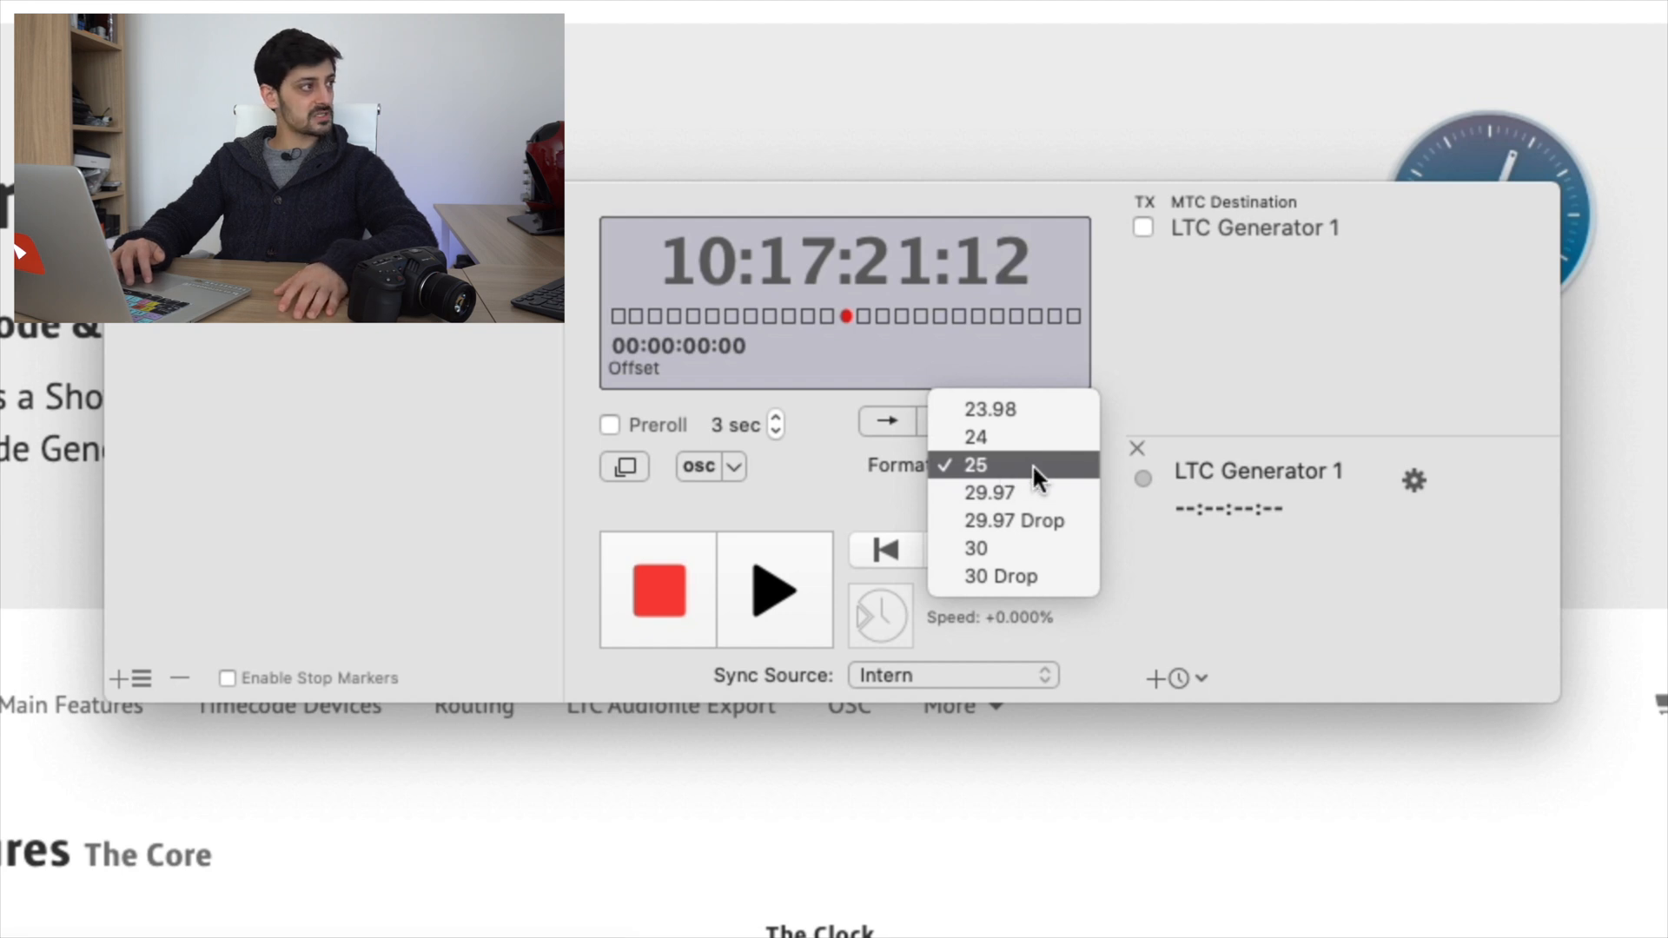
left_click(967, 464)
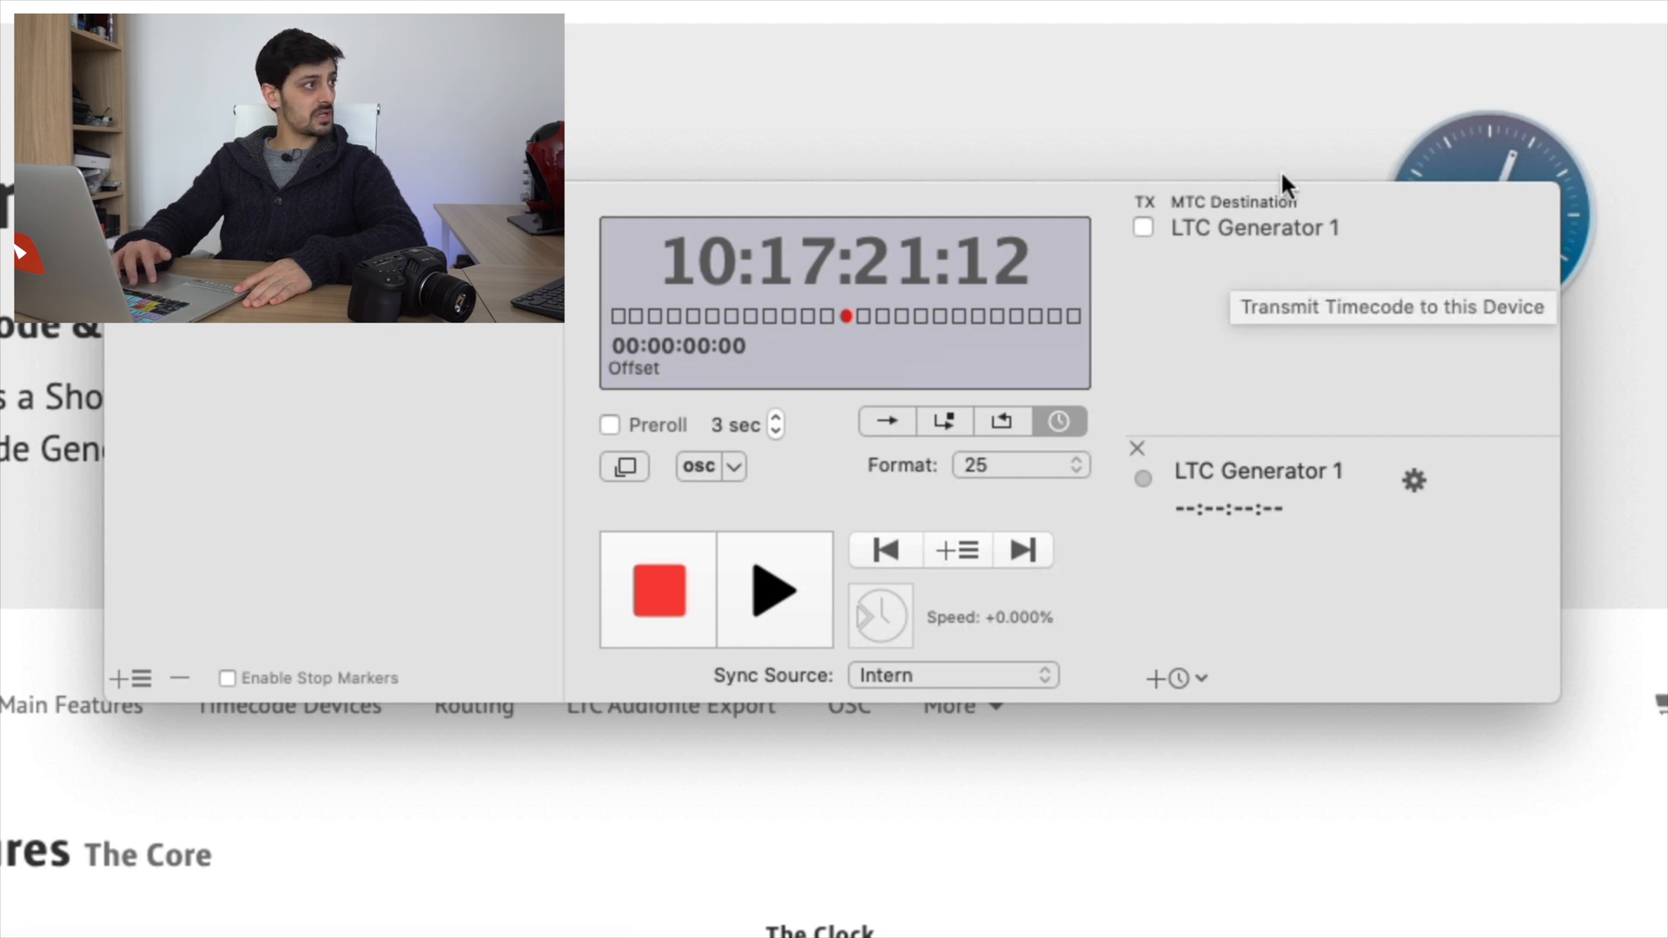
left_click(1136, 448)
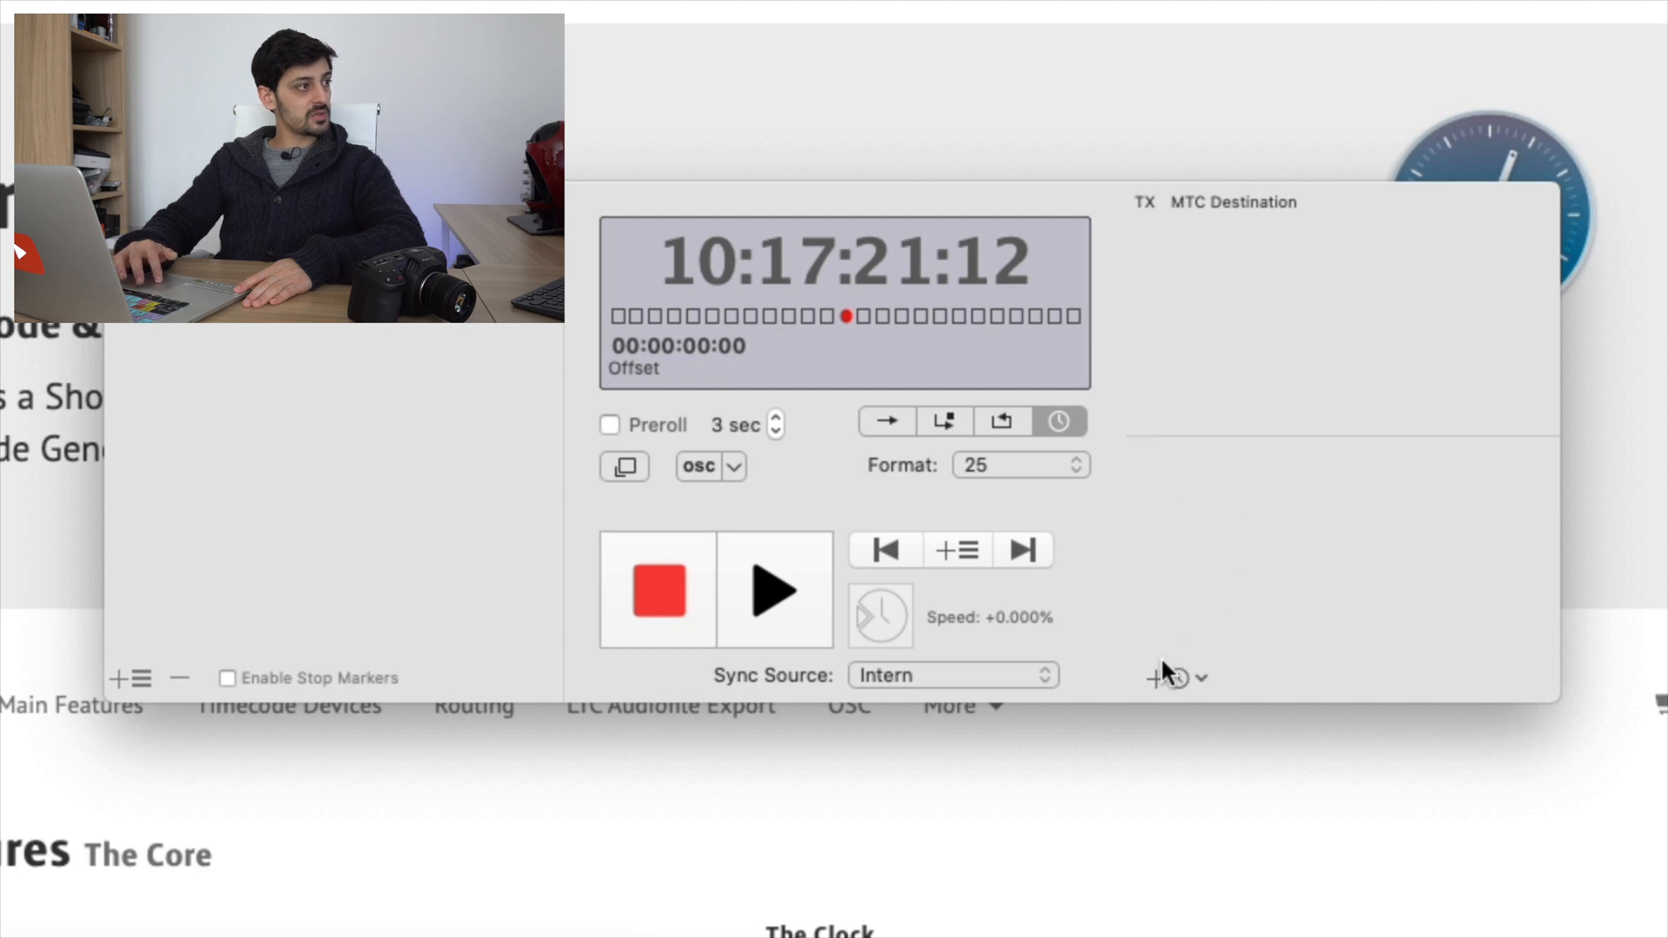
mouse_move(1153, 677)
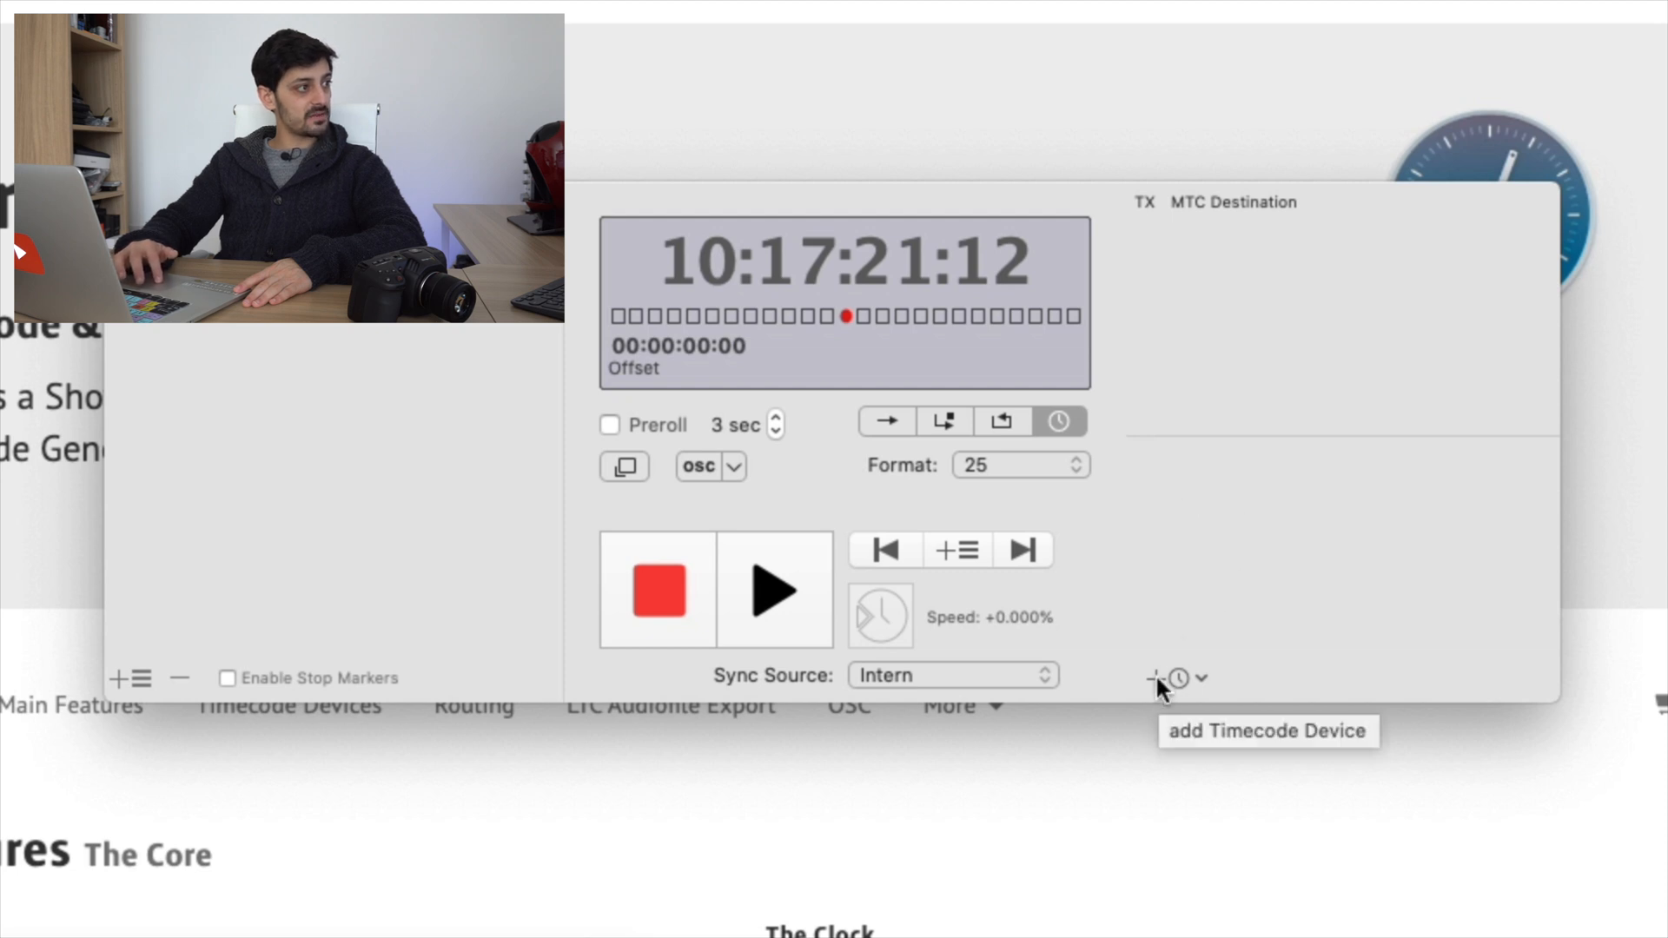
Step: Add a new LTC Generator 1 timecode device and dismiss its audio output settings
left_click(1154, 679)
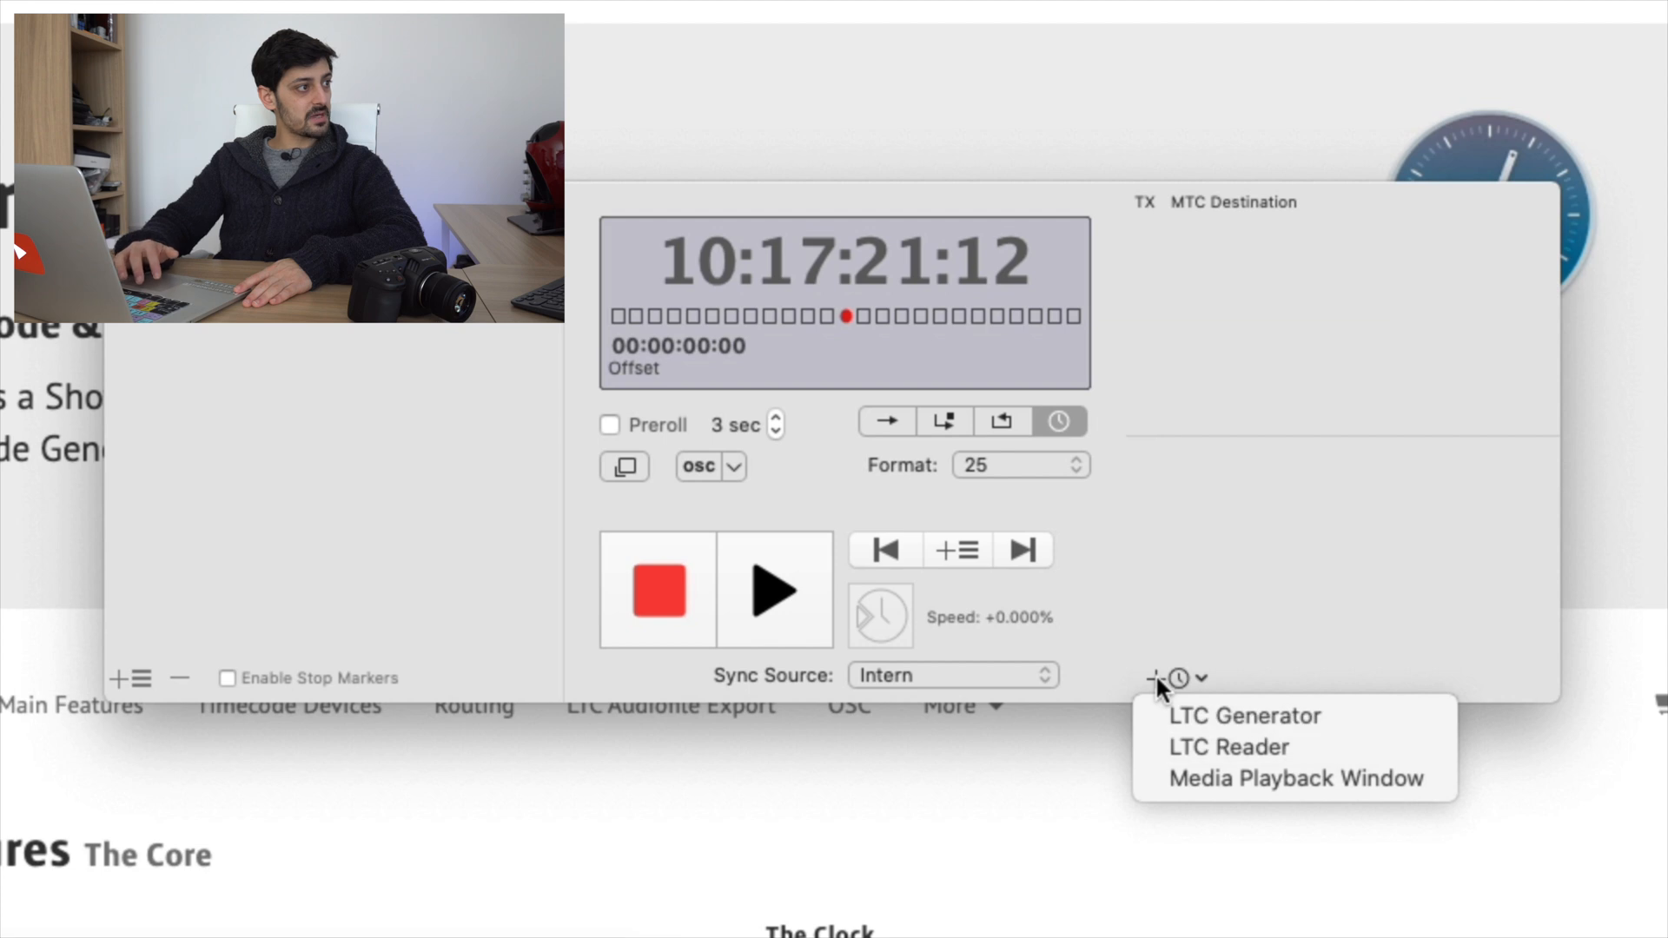
mouse_move(1242, 714)
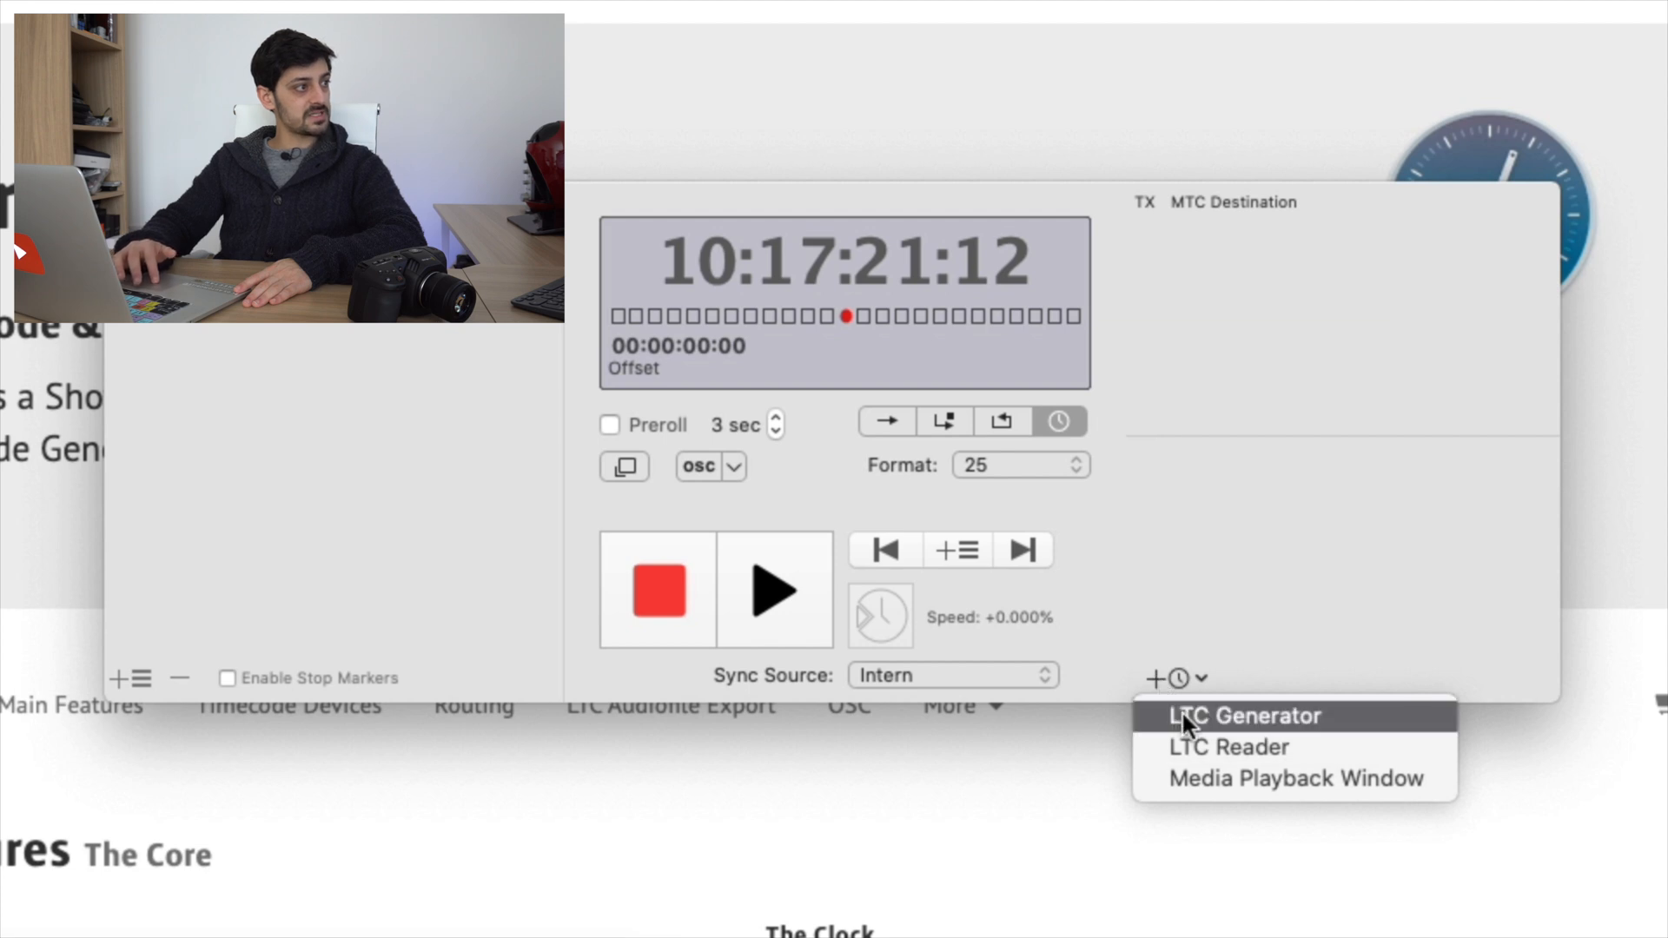
left_click(1241, 714)
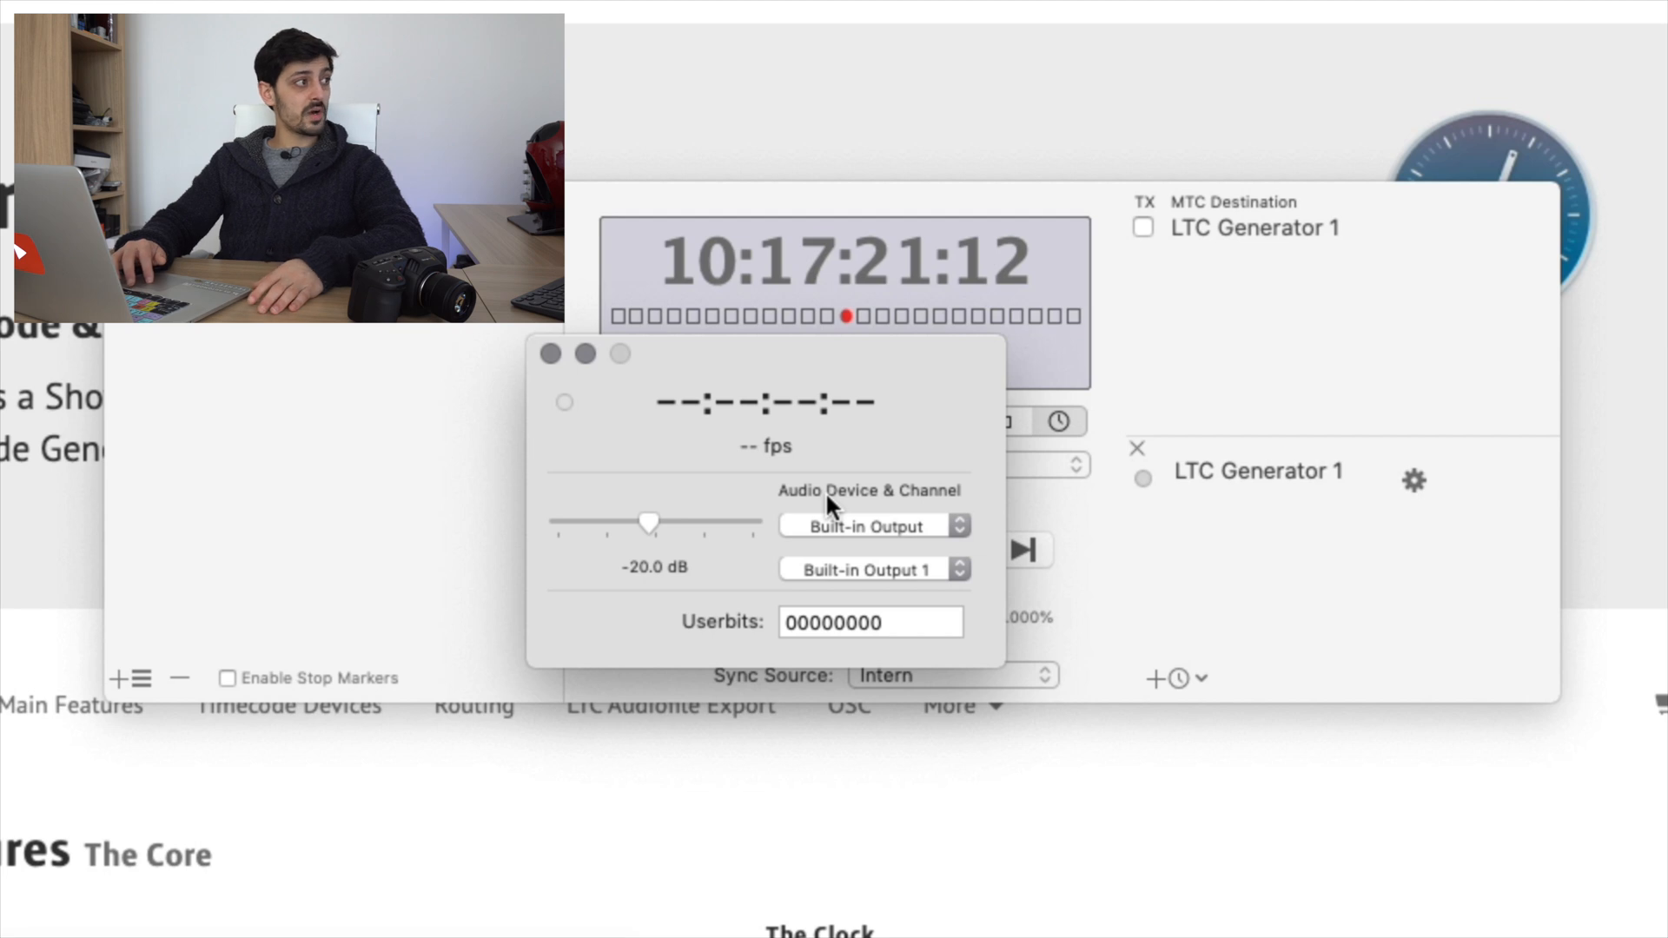
mouse_move(714, 507)
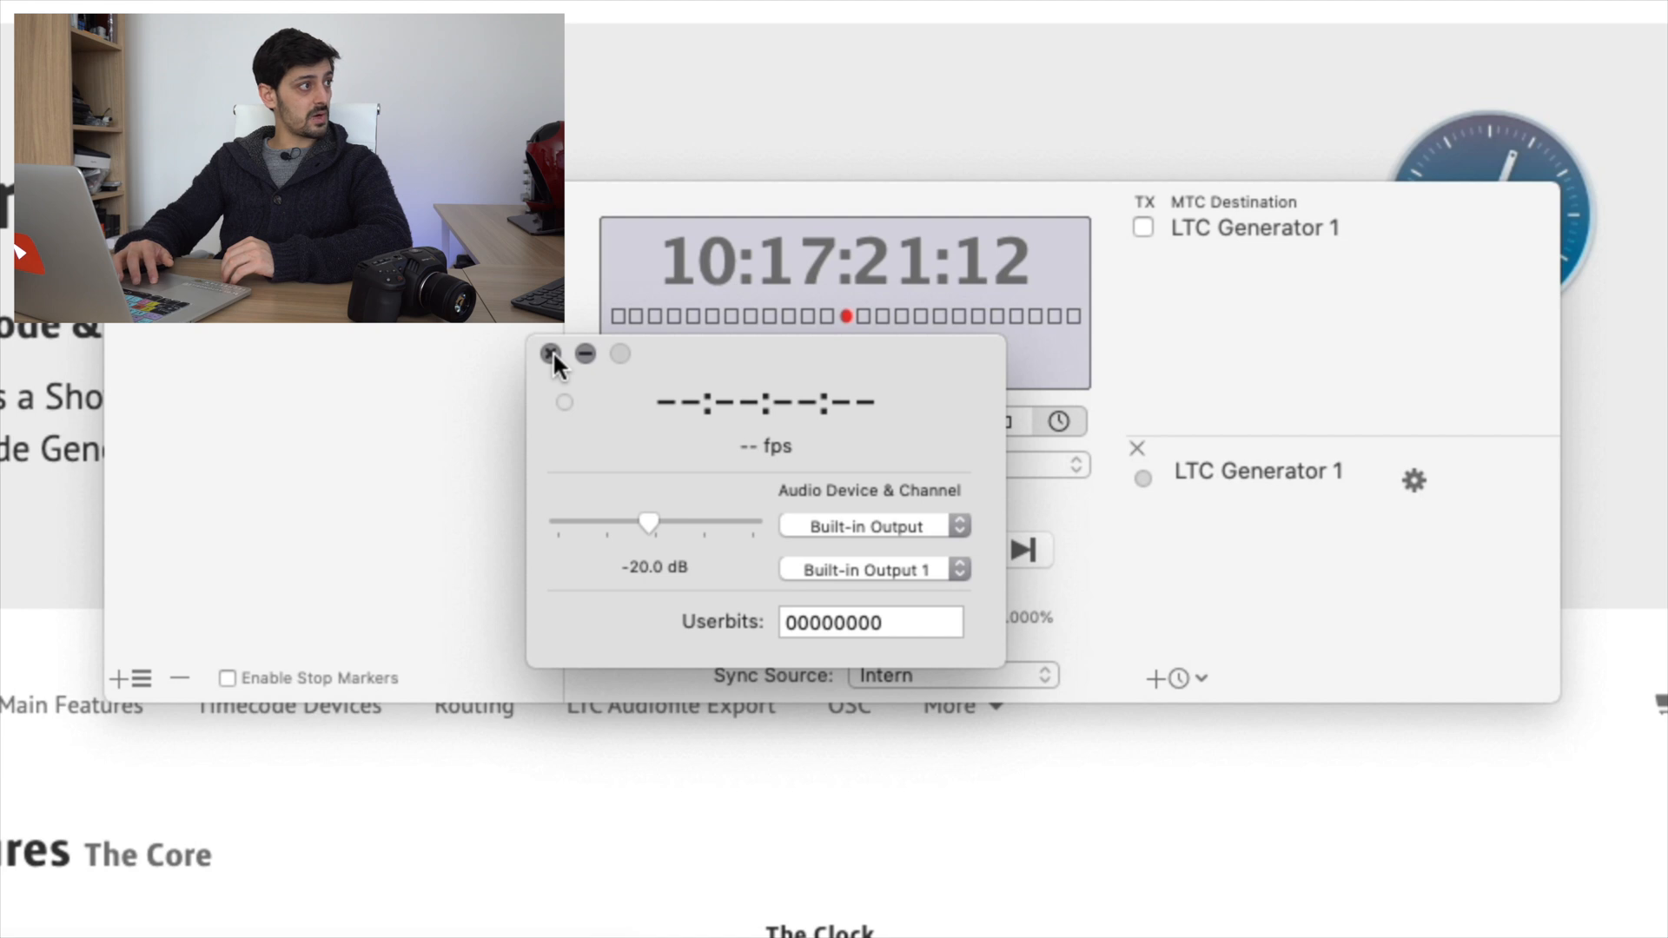
left_click(549, 352)
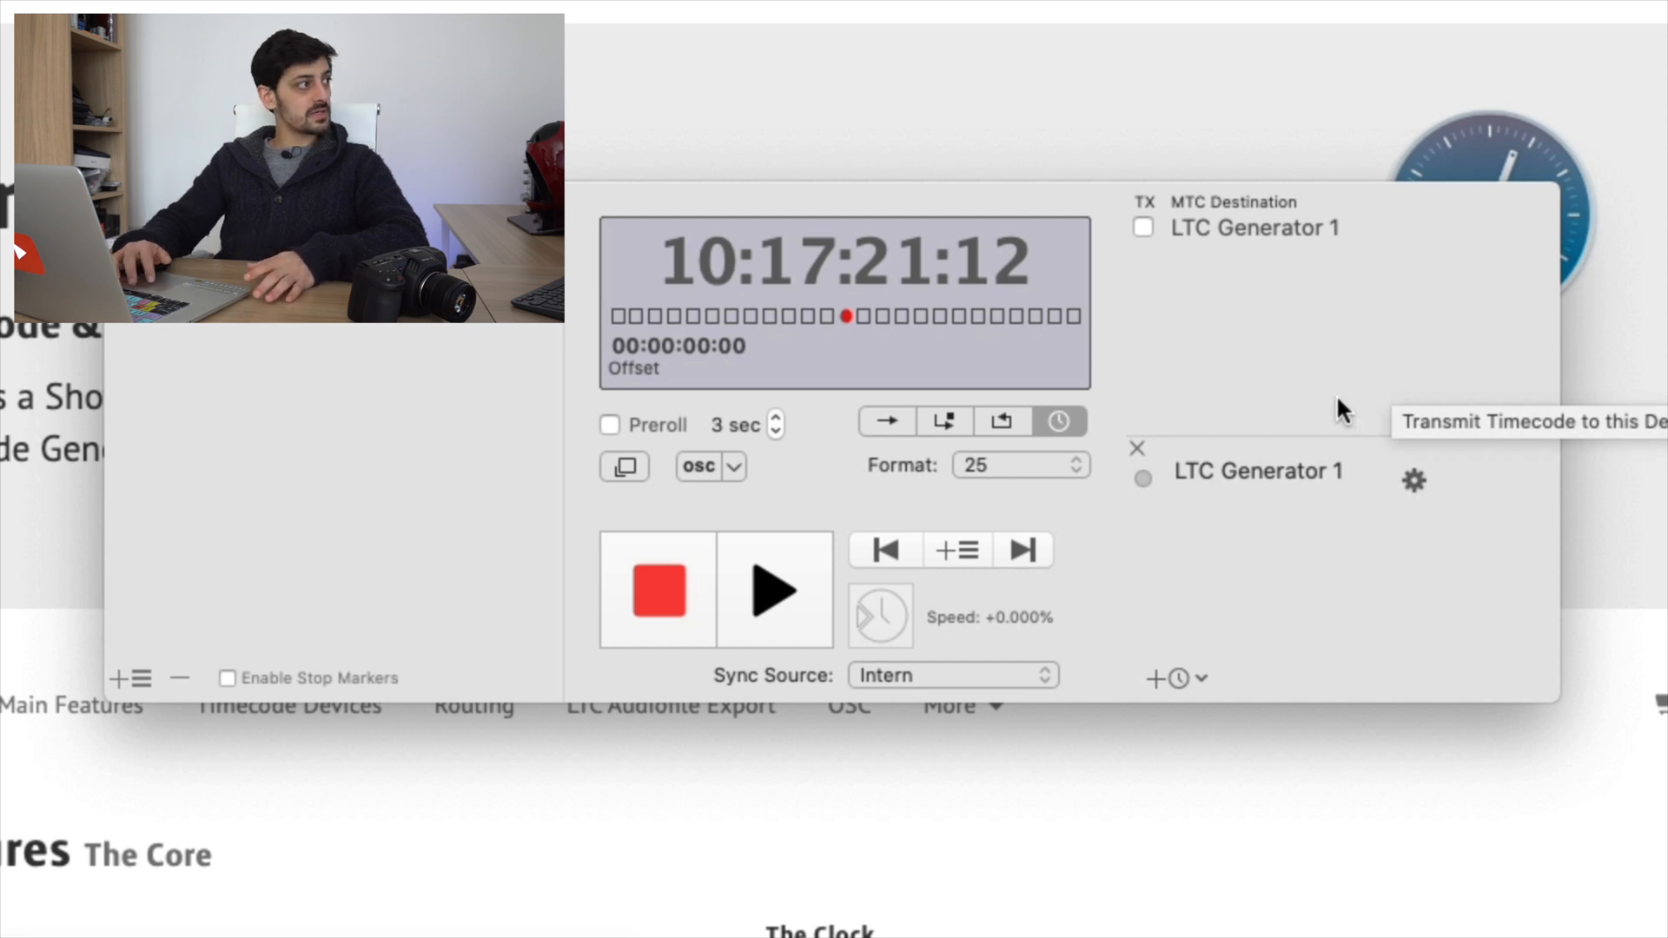
mouse_move(776, 596)
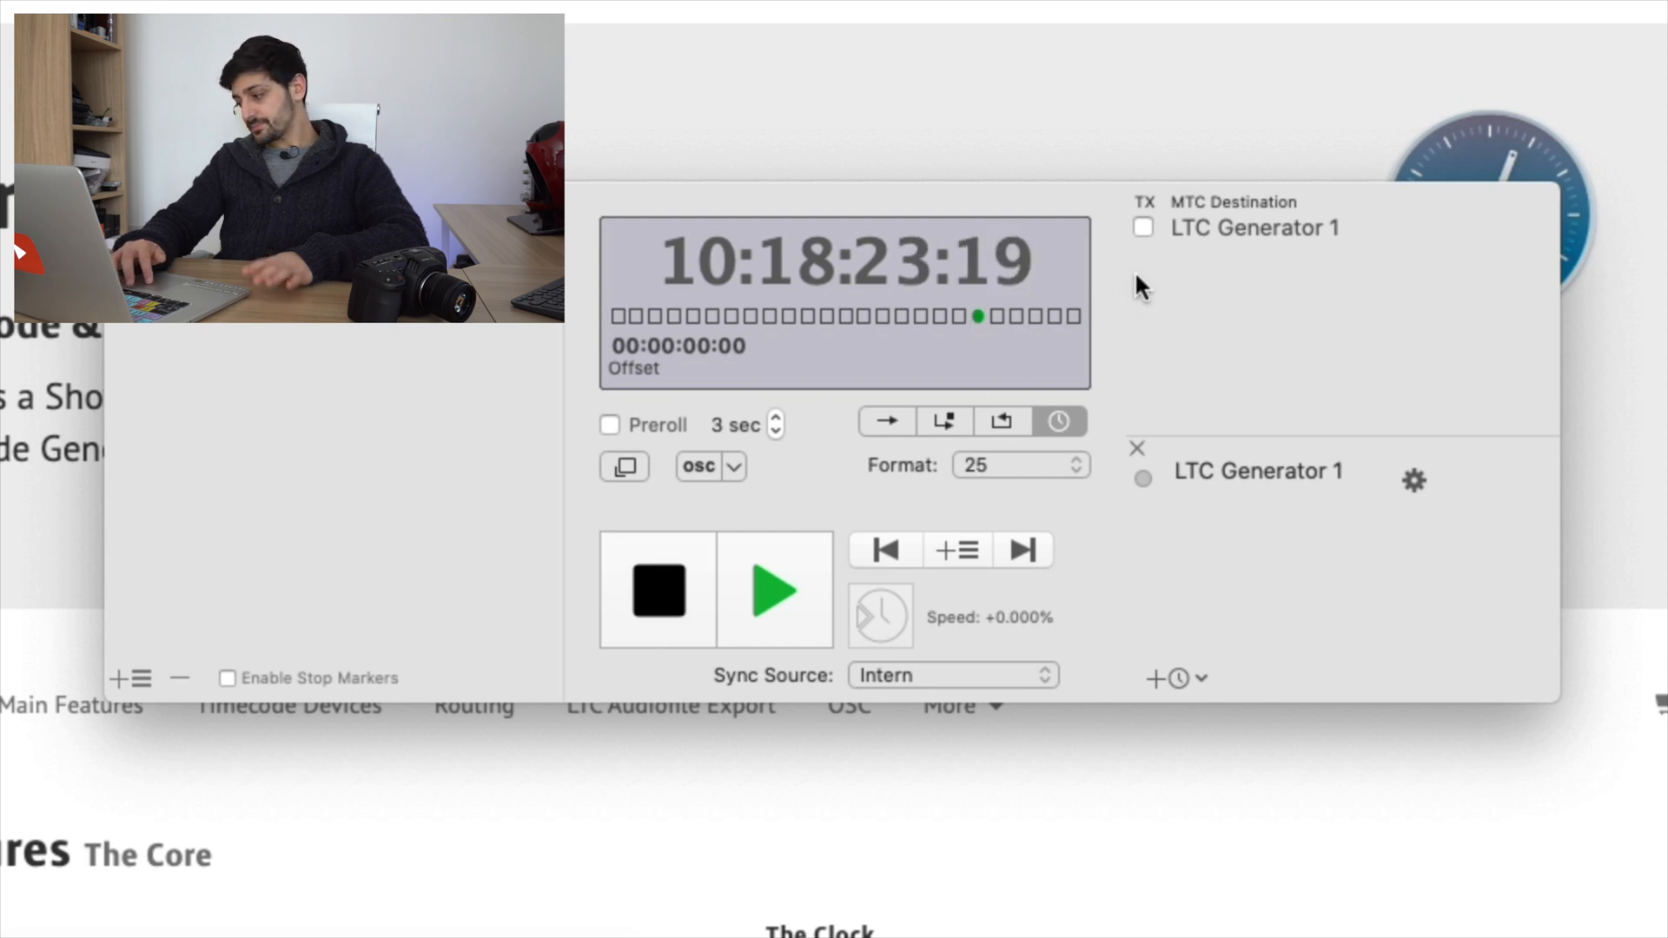
mouse_move(1143, 226)
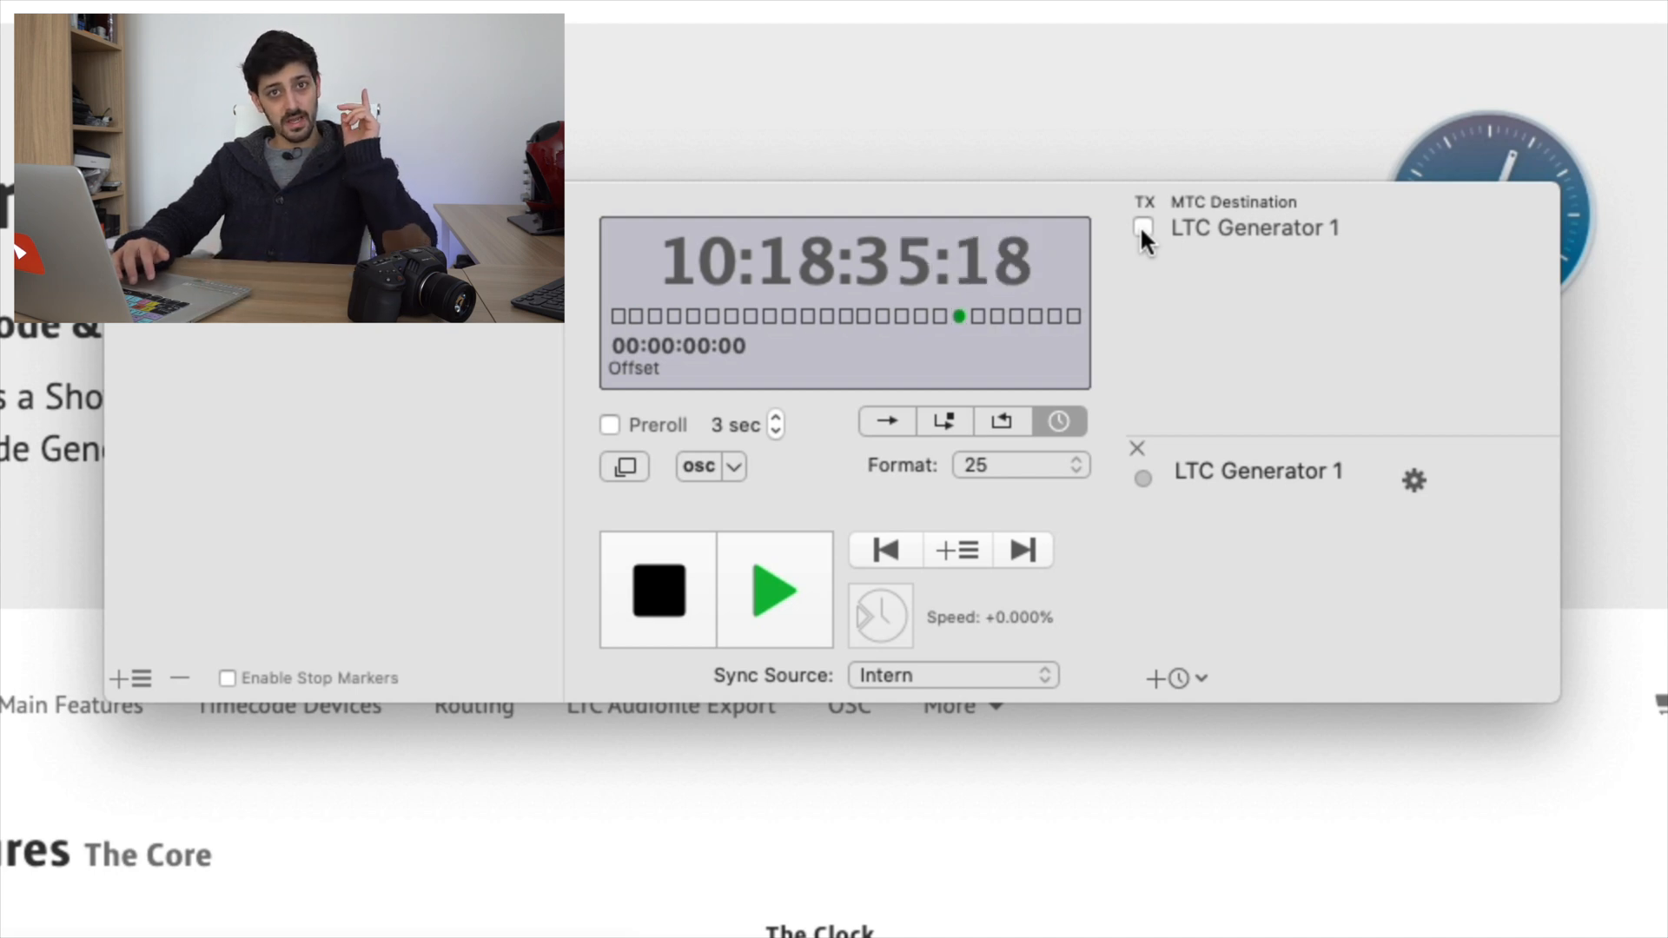
Step: Enable LTC Generator 1 as a TX destination for the clock's timecode, then disable it again
left_click(1143, 226)
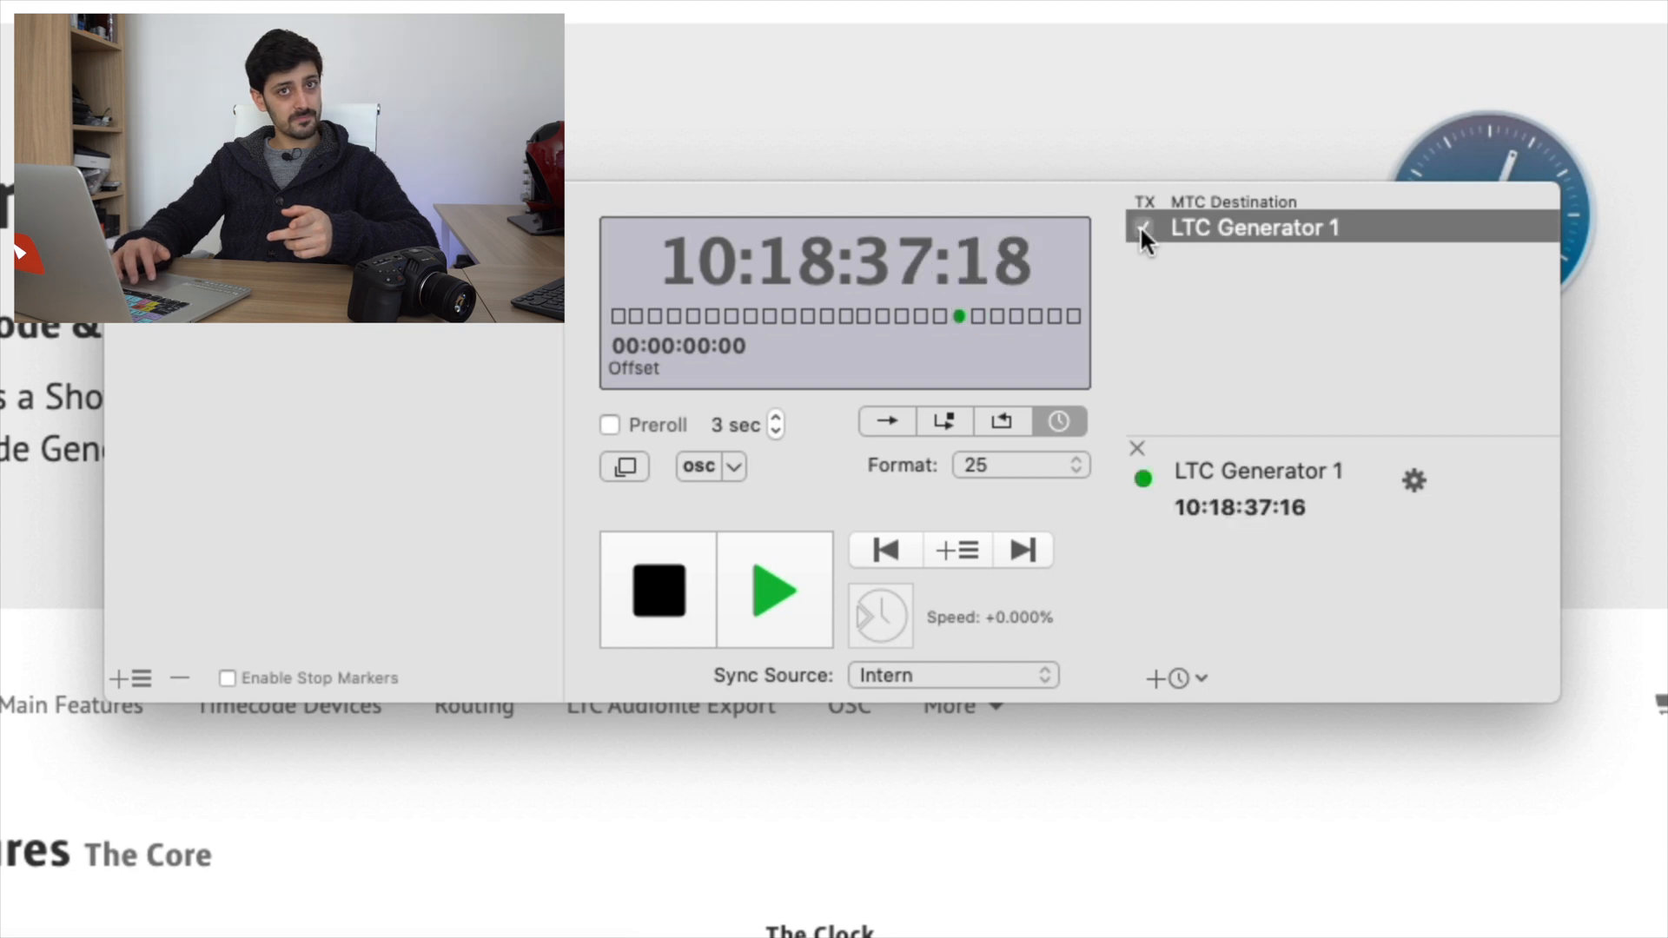
left_click(1143, 228)
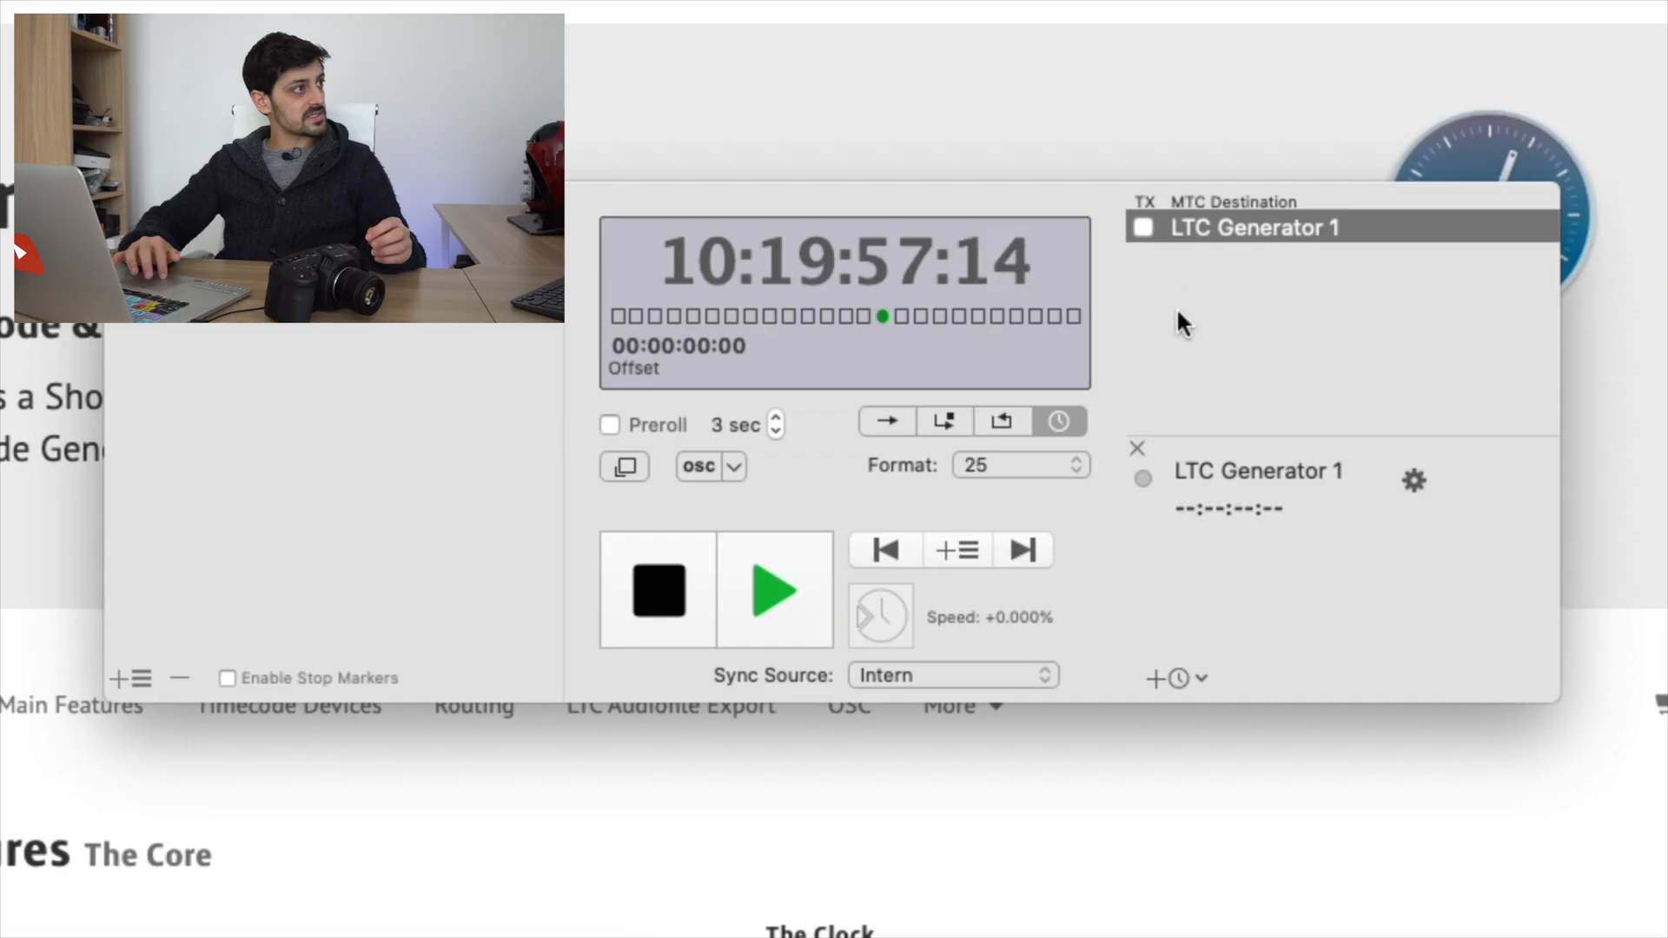
mouse_move(1141, 227)
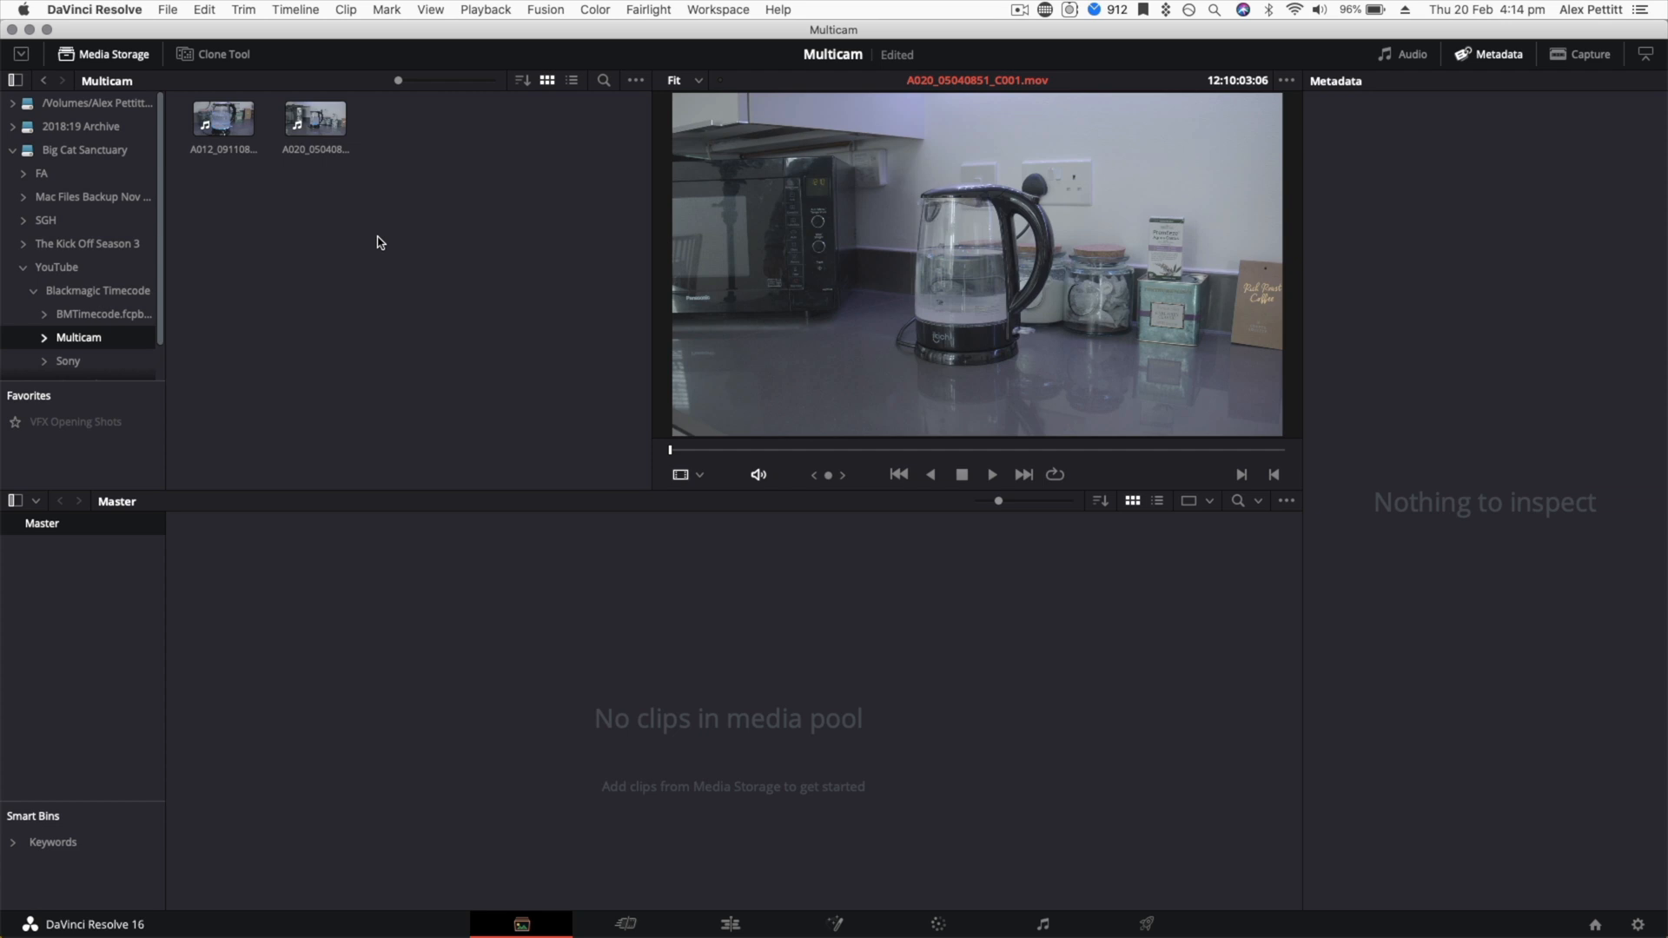
mouse_move(367, 226)
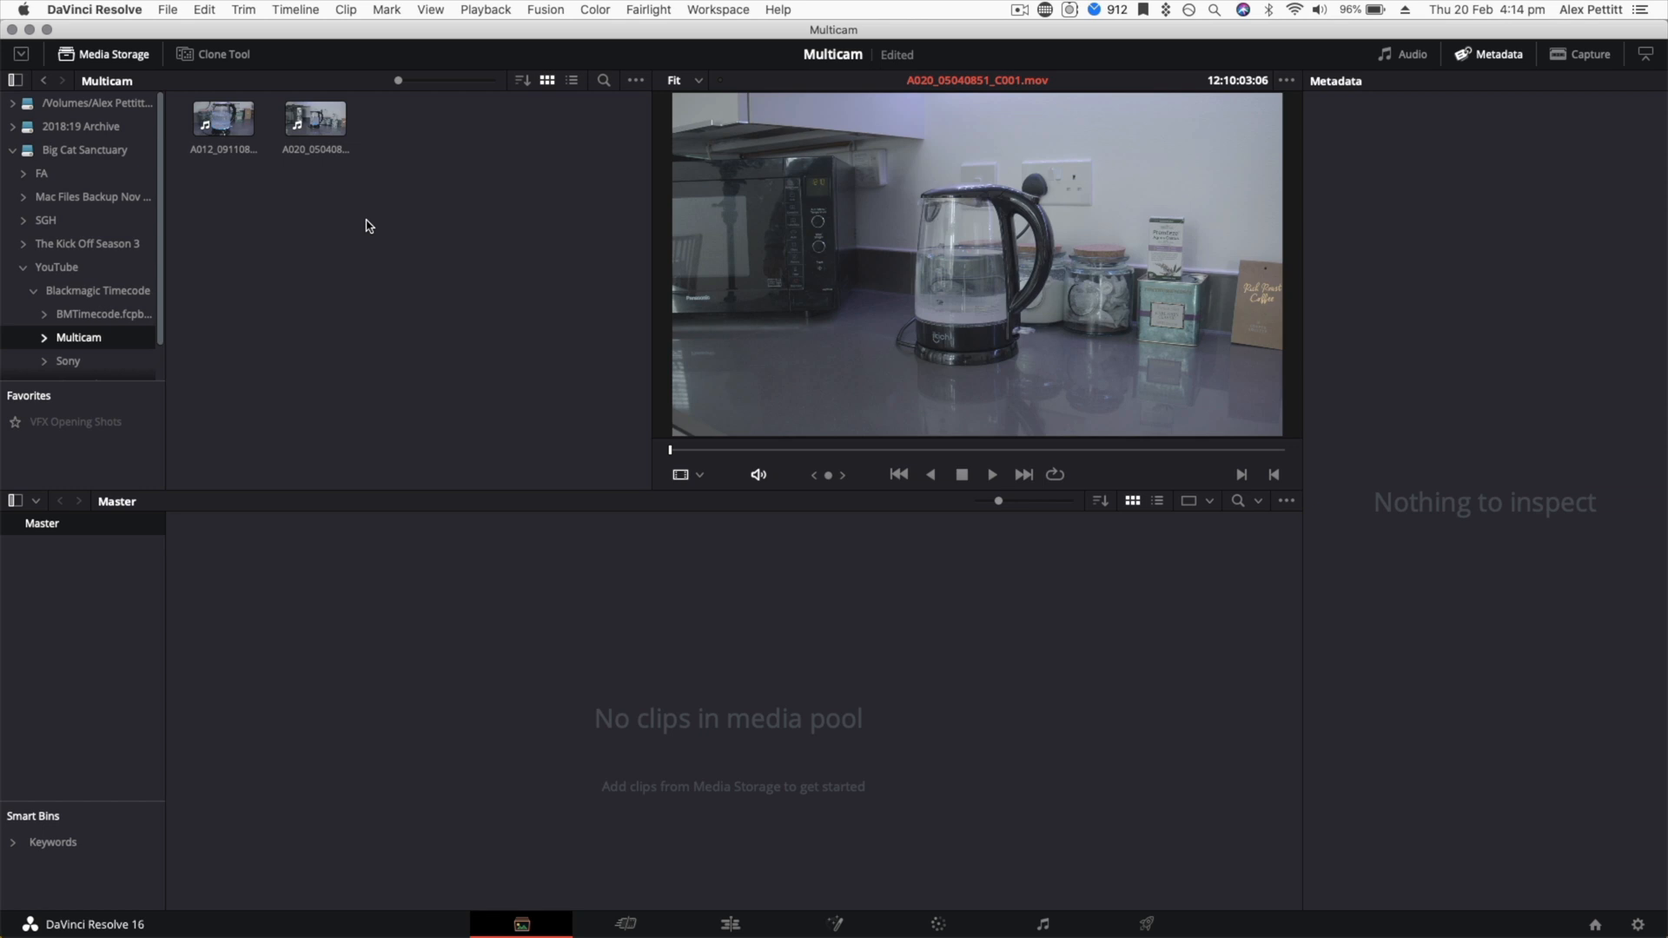
mouse_move(278, 207)
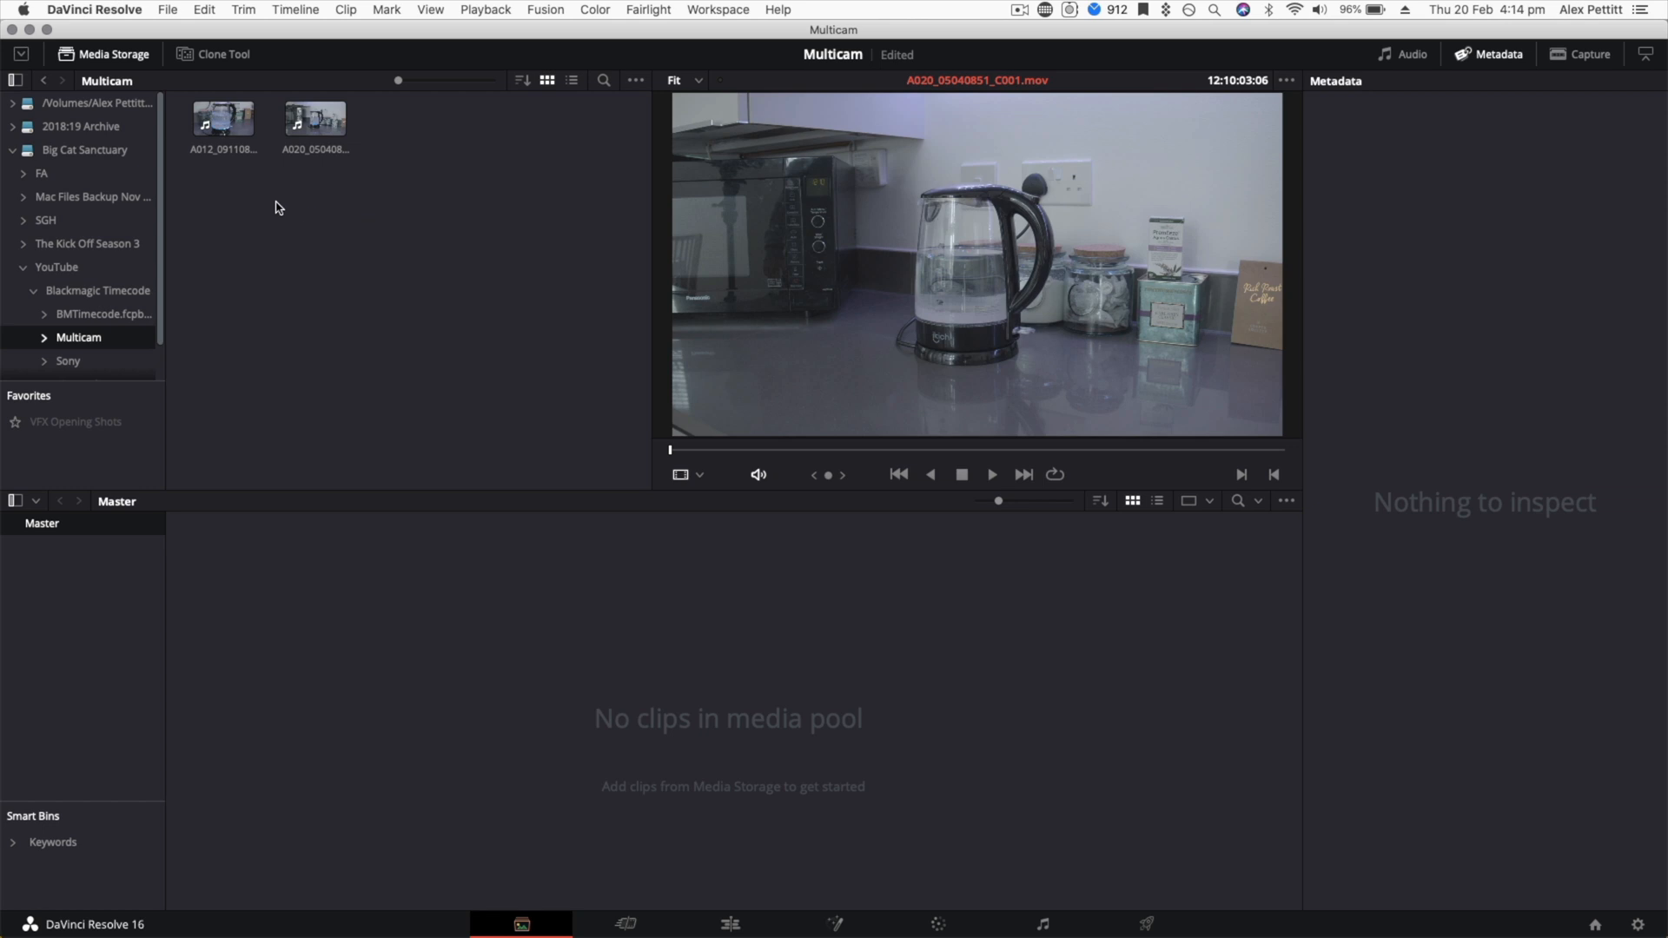
mouse_move(295, 191)
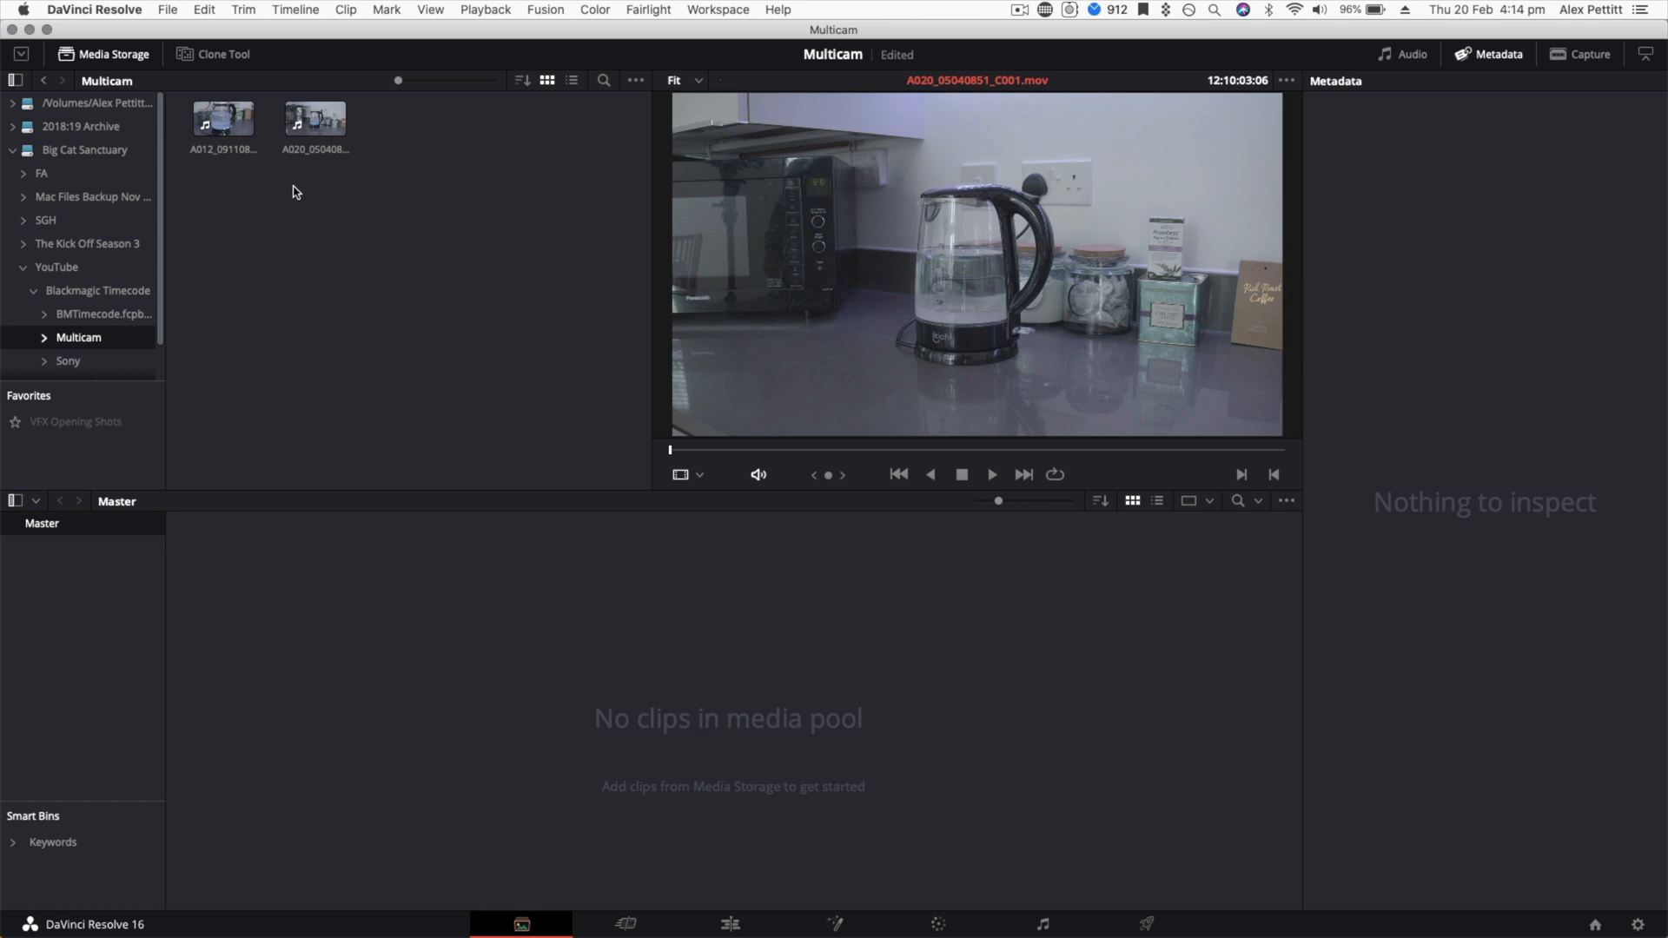
mouse_move(273, 150)
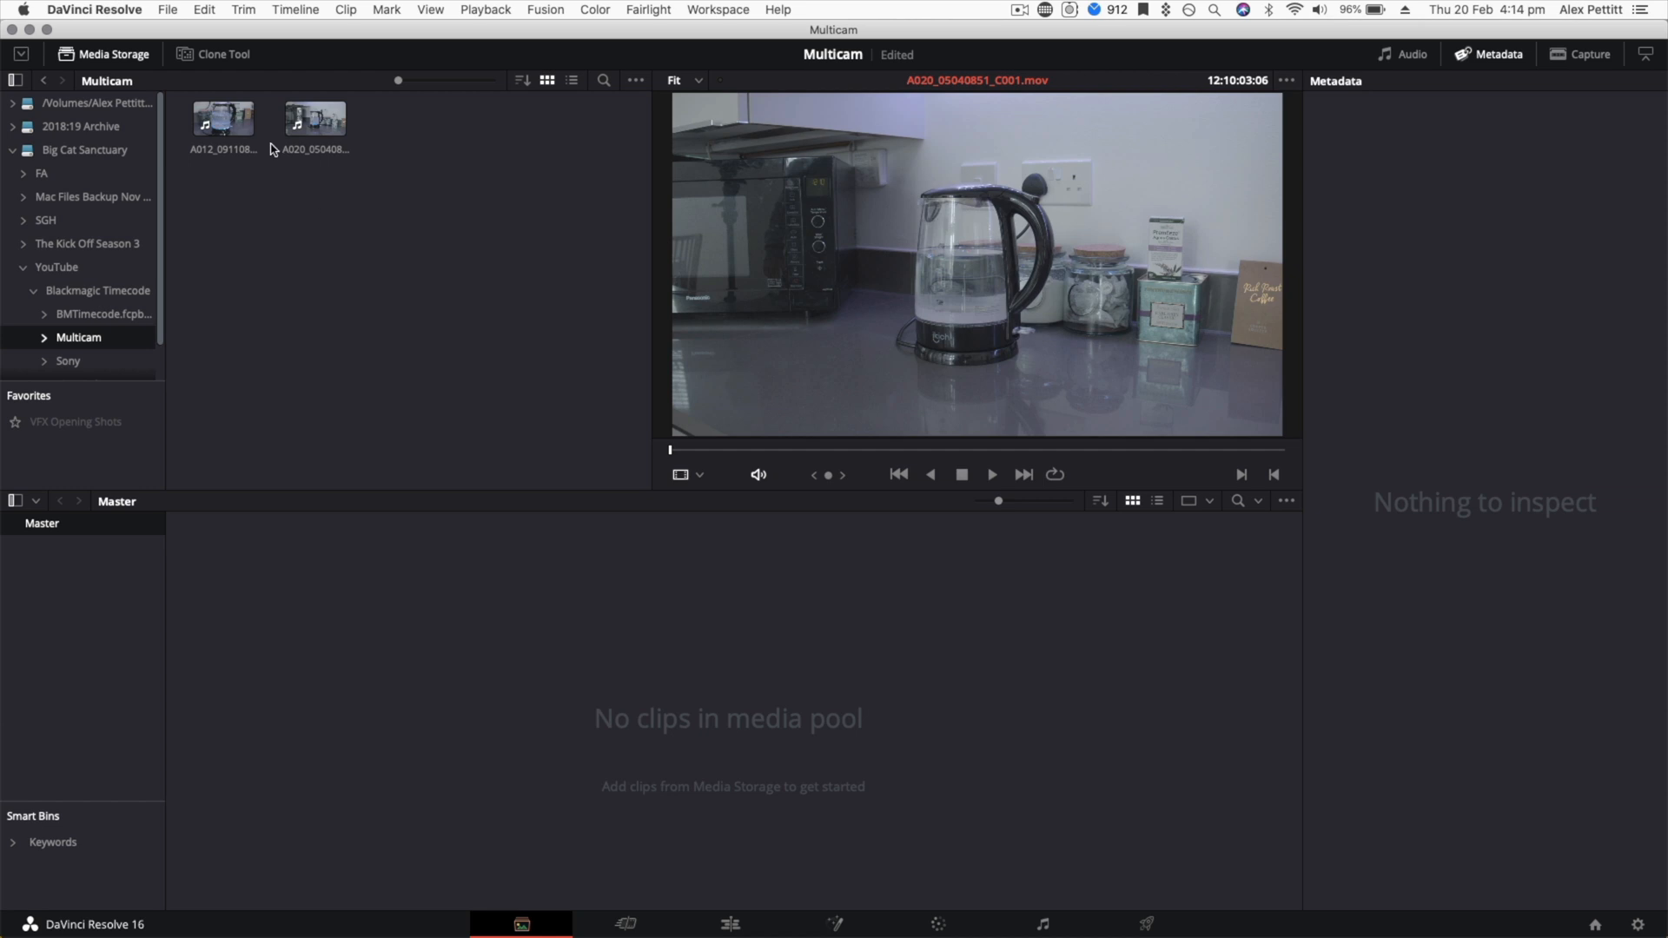
Step: Preview the wide and close-up kettle clips from the Multicam folder in the viewer
left_click(314, 118)
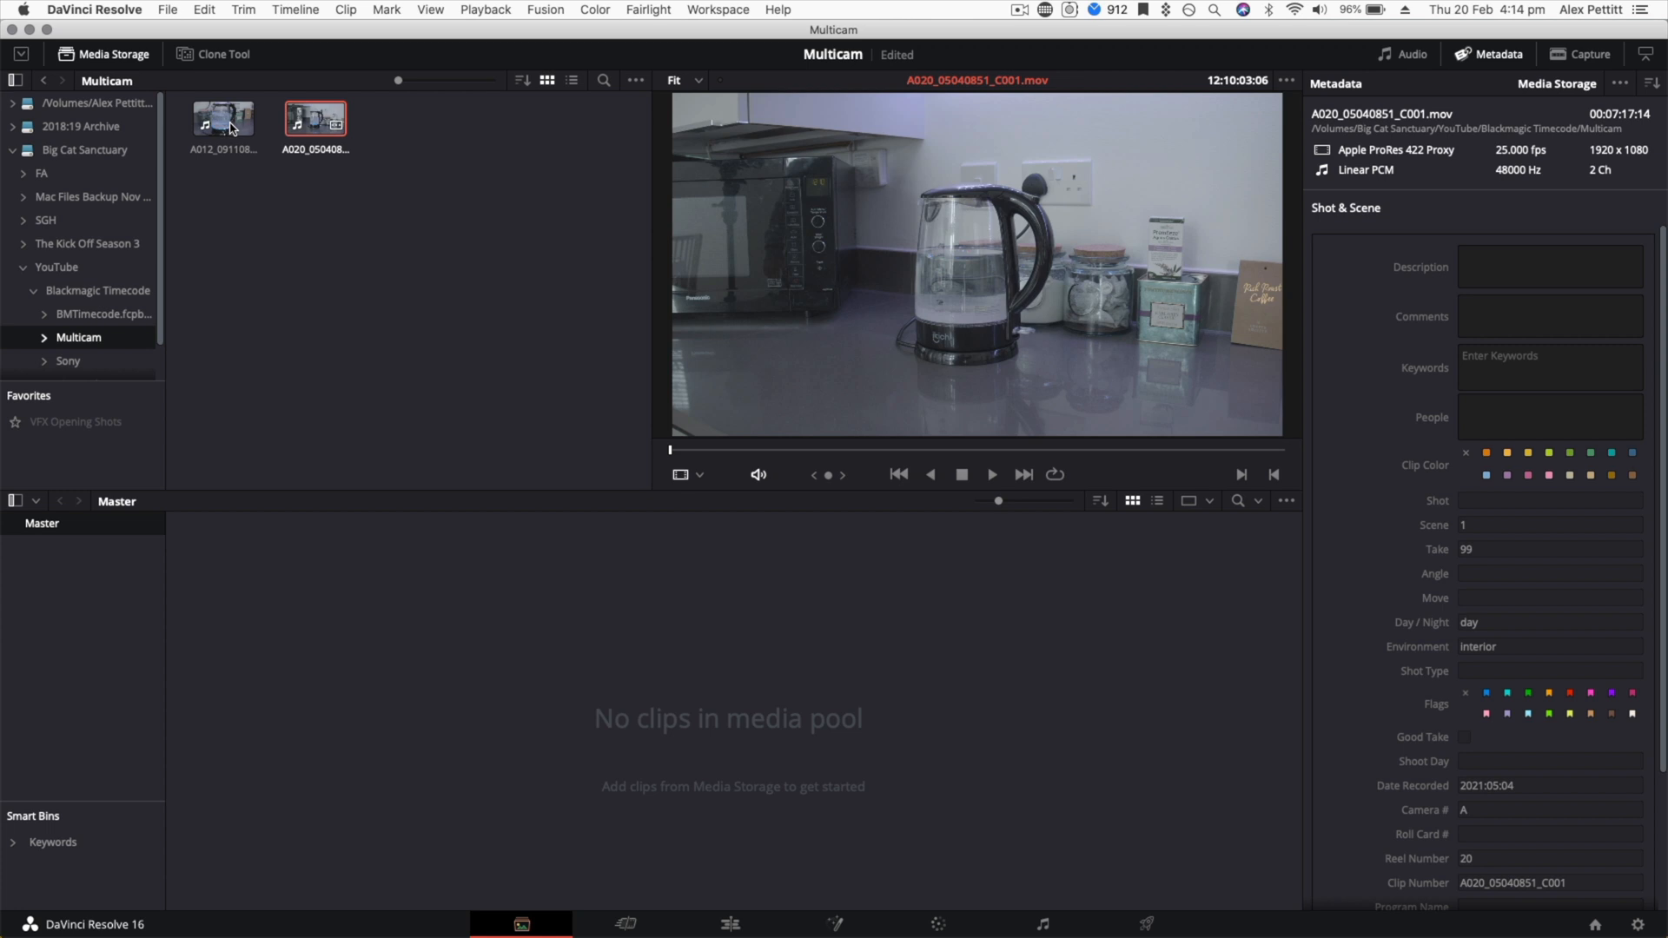
left_click(220, 116)
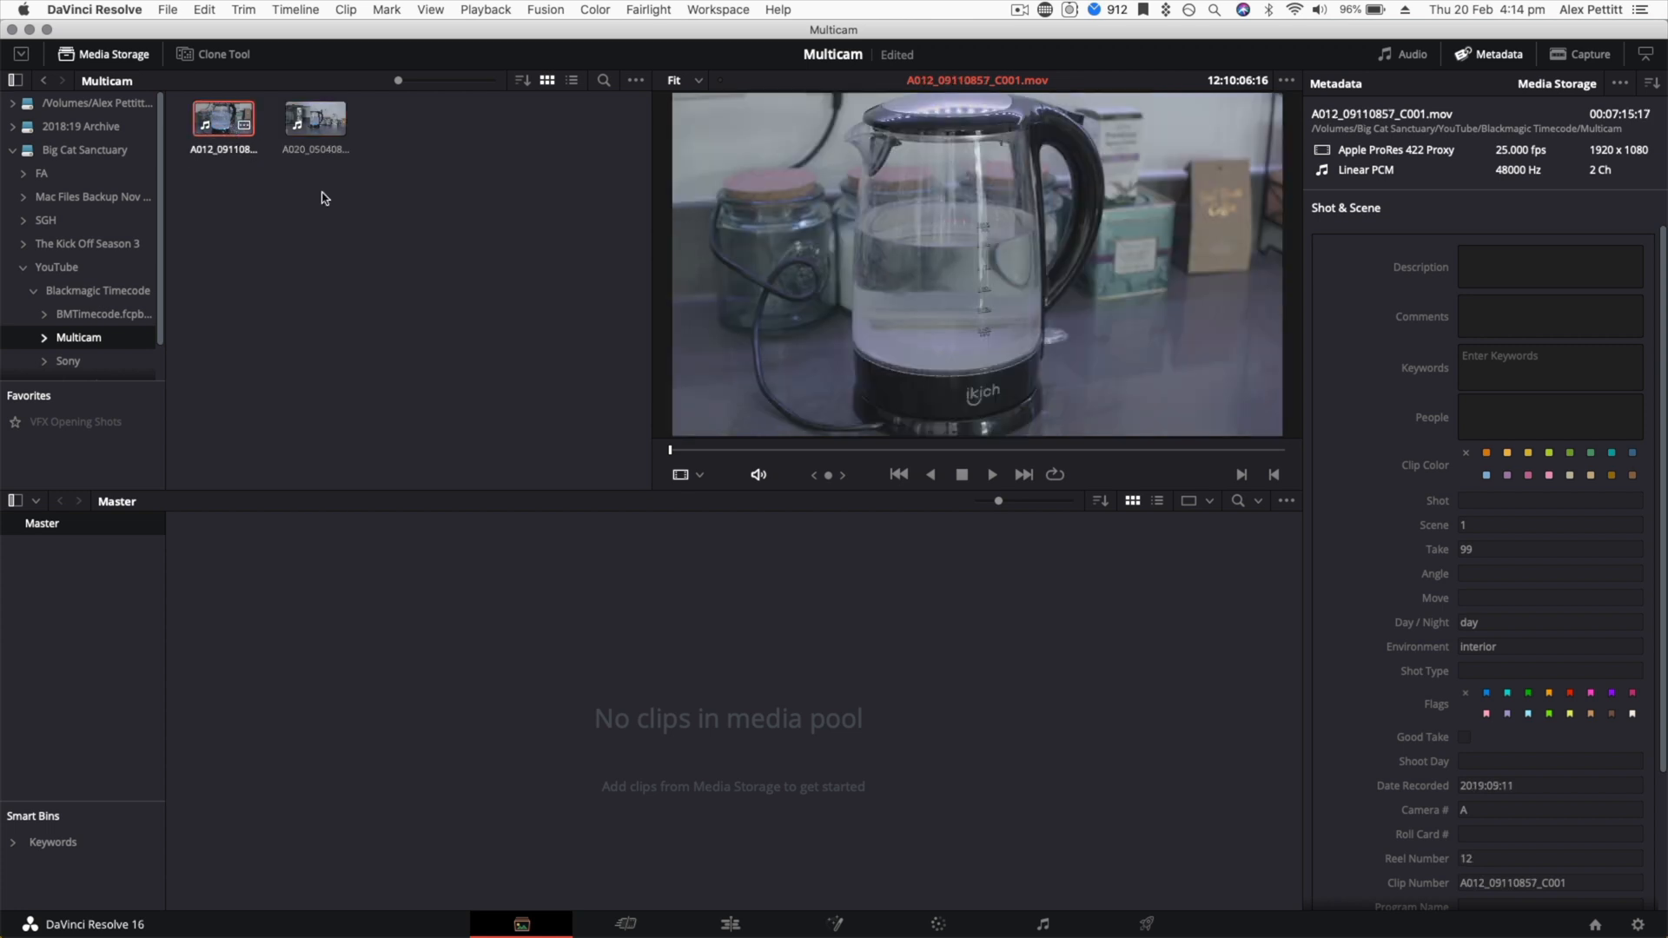
mouse_move(330, 199)
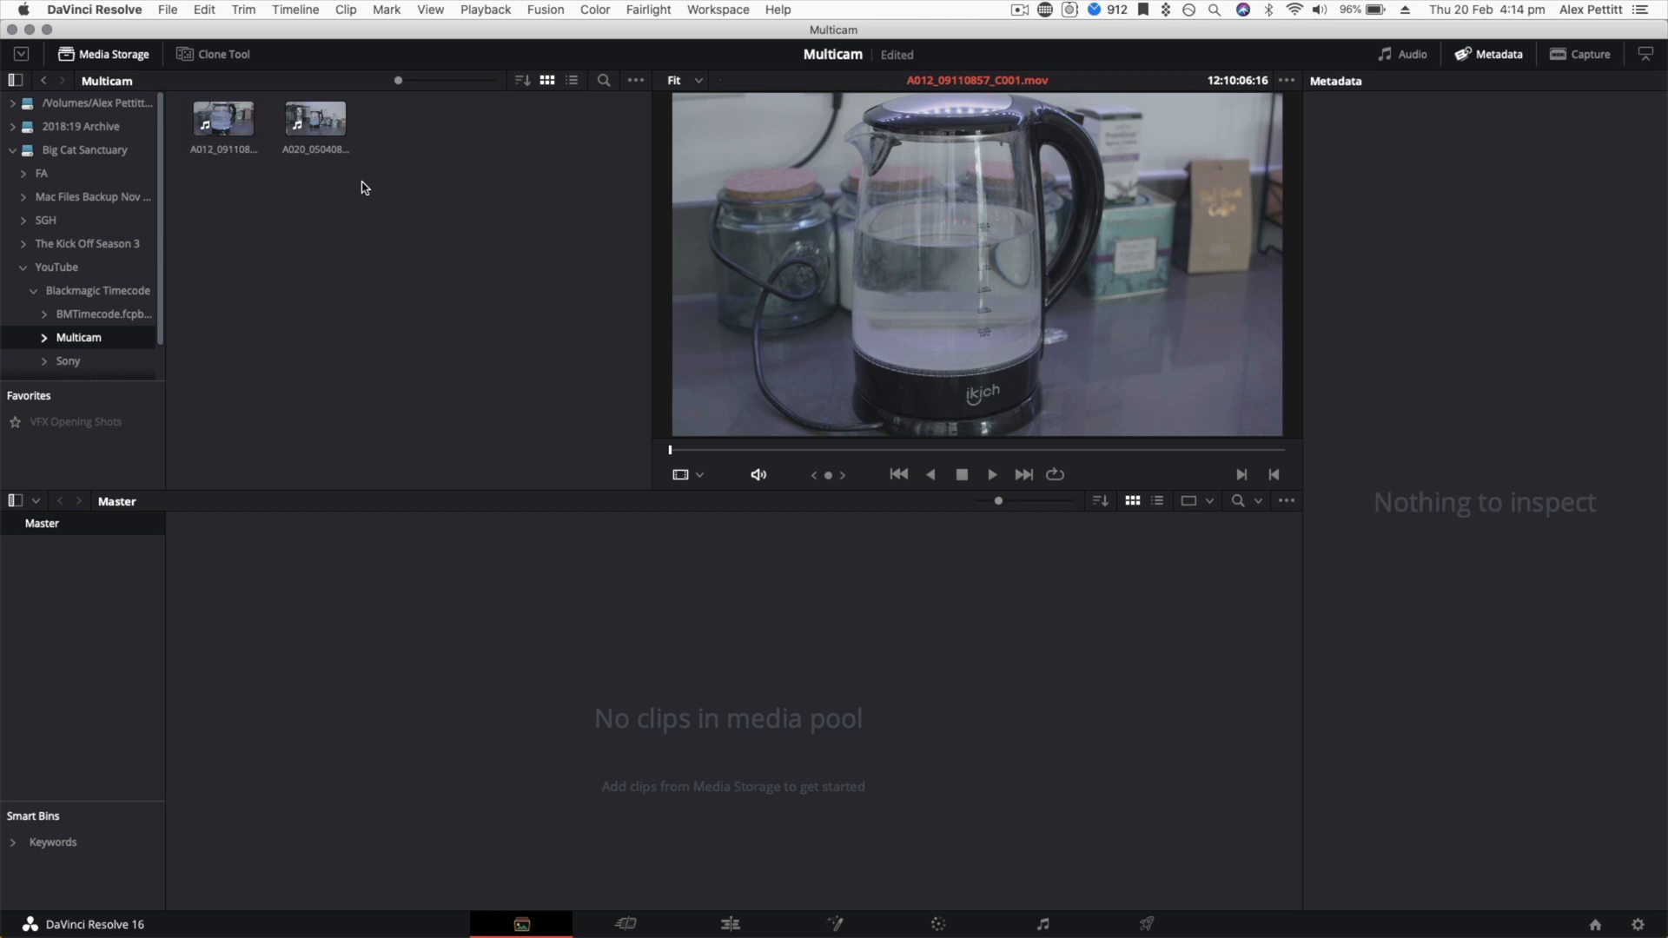
left_click(314, 117)
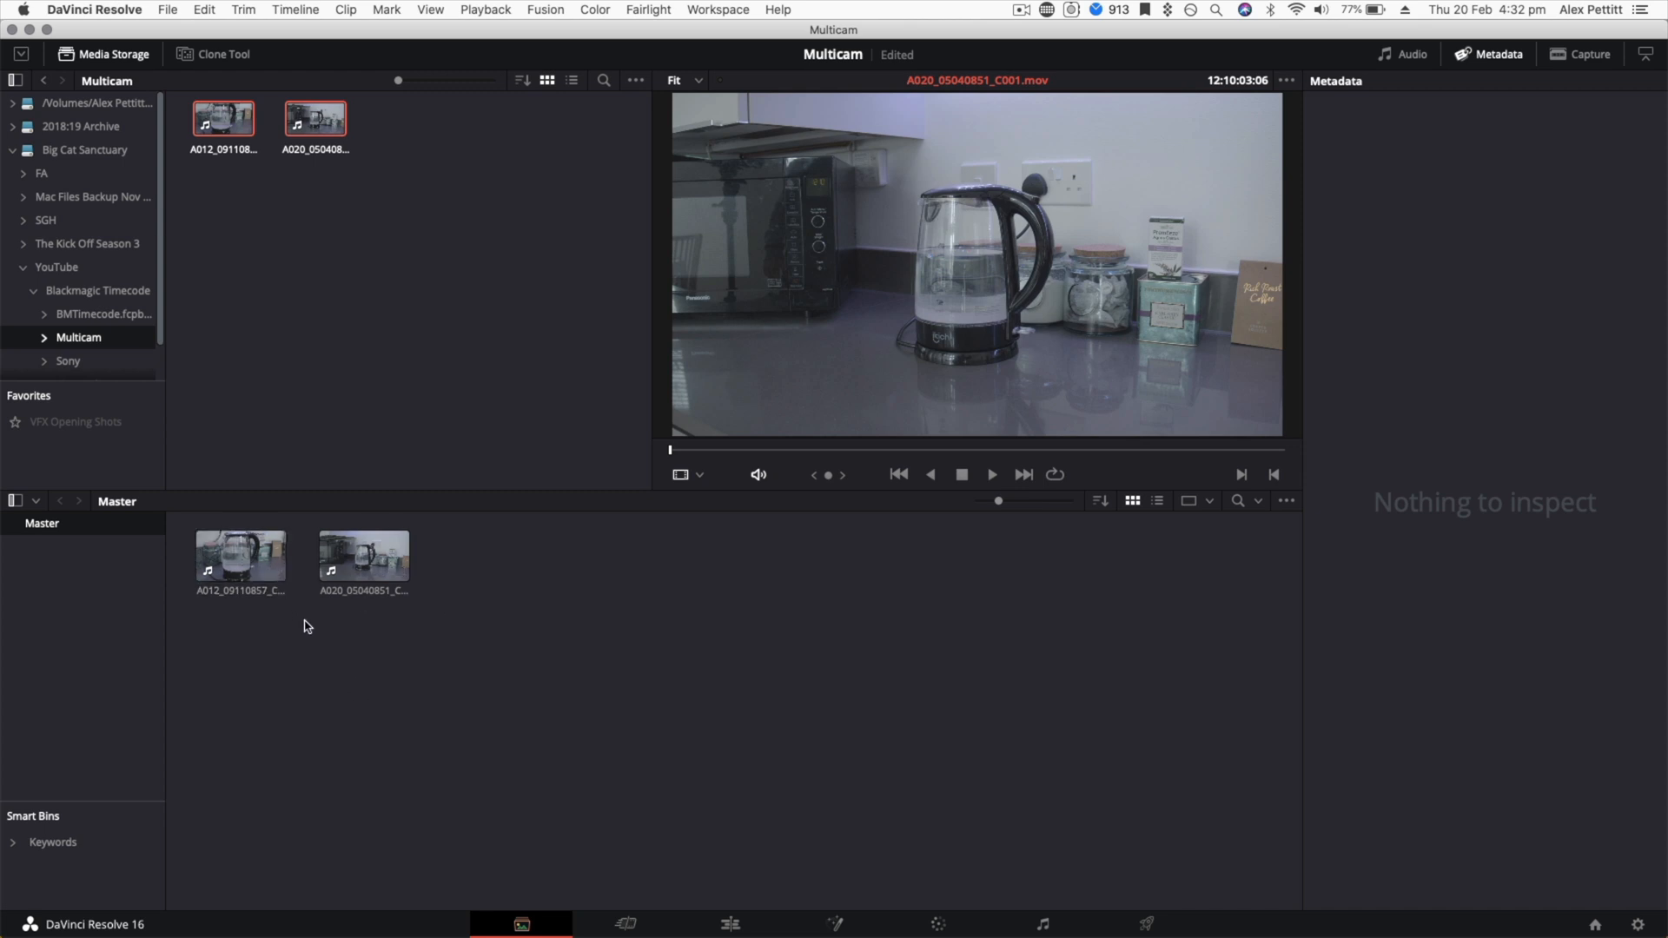
Step: Select the wide kettle clip and bring up its Camera metadata fields in the Metadata panel
left_click(363, 554)
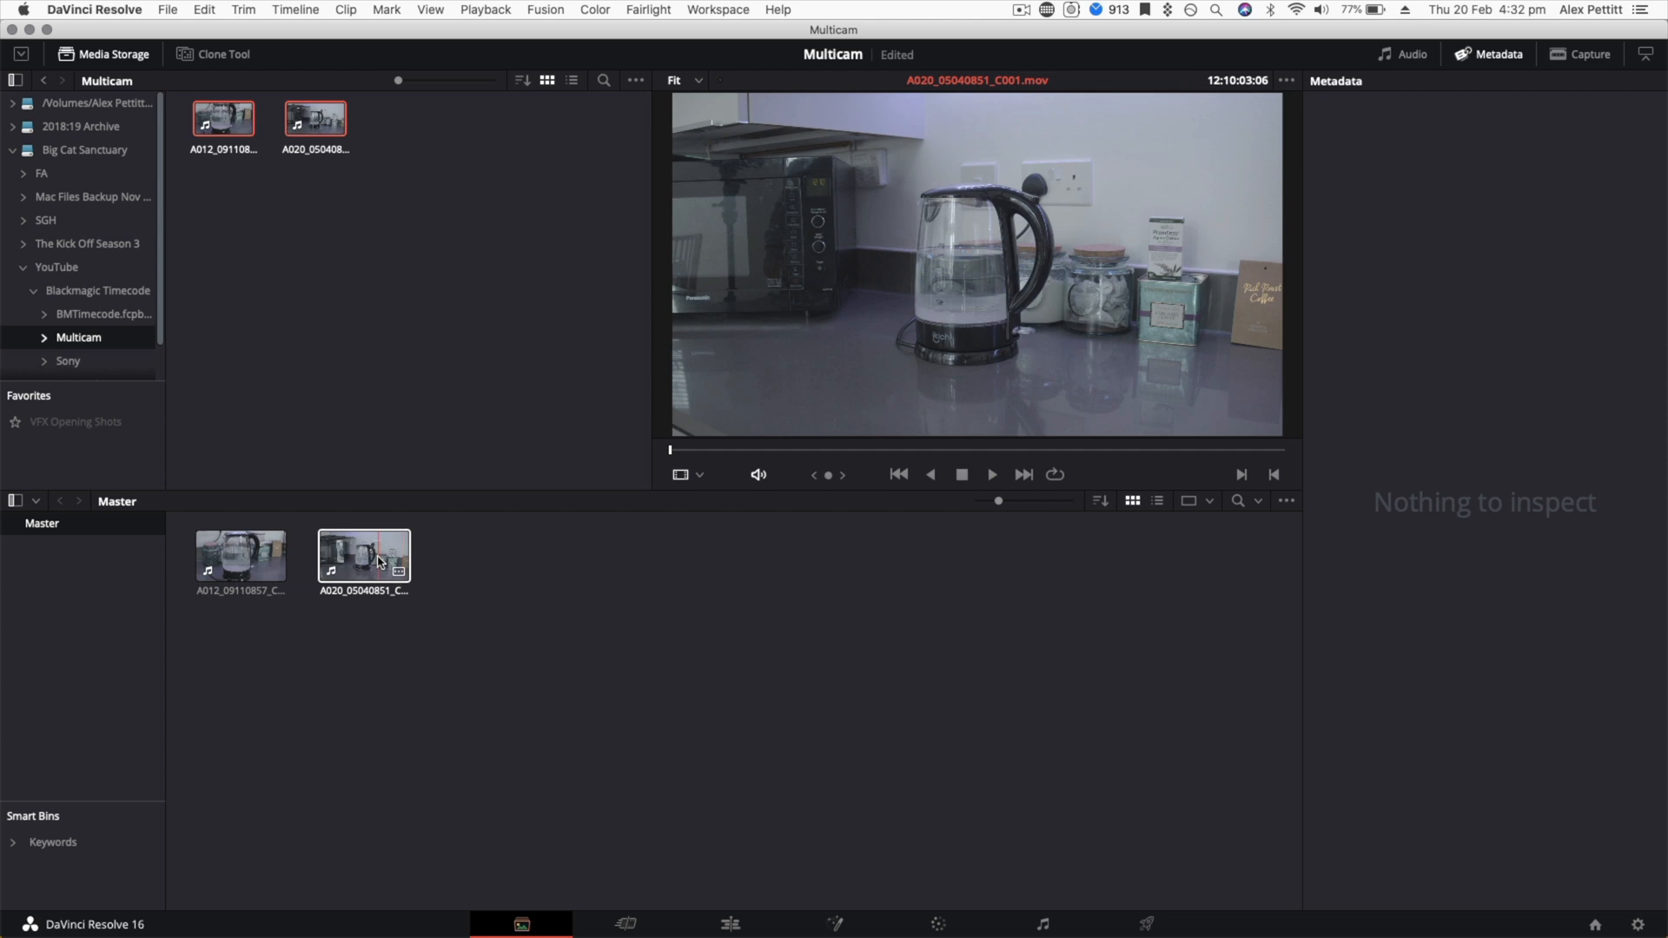
left_click(240, 556)
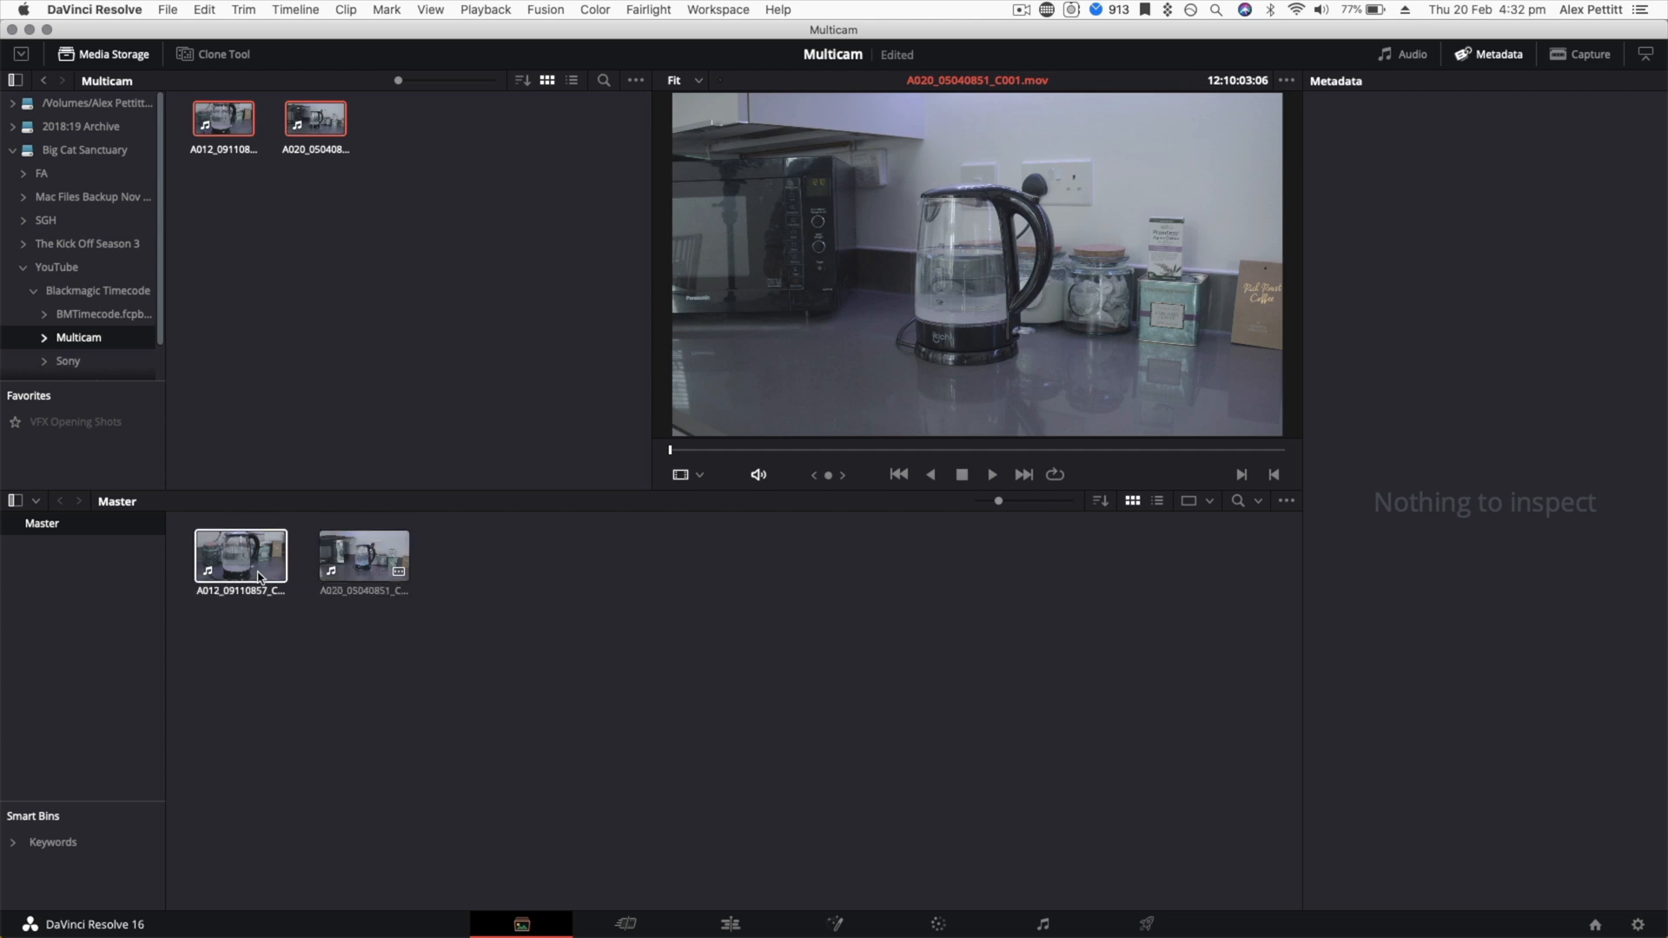
left_click(363, 556)
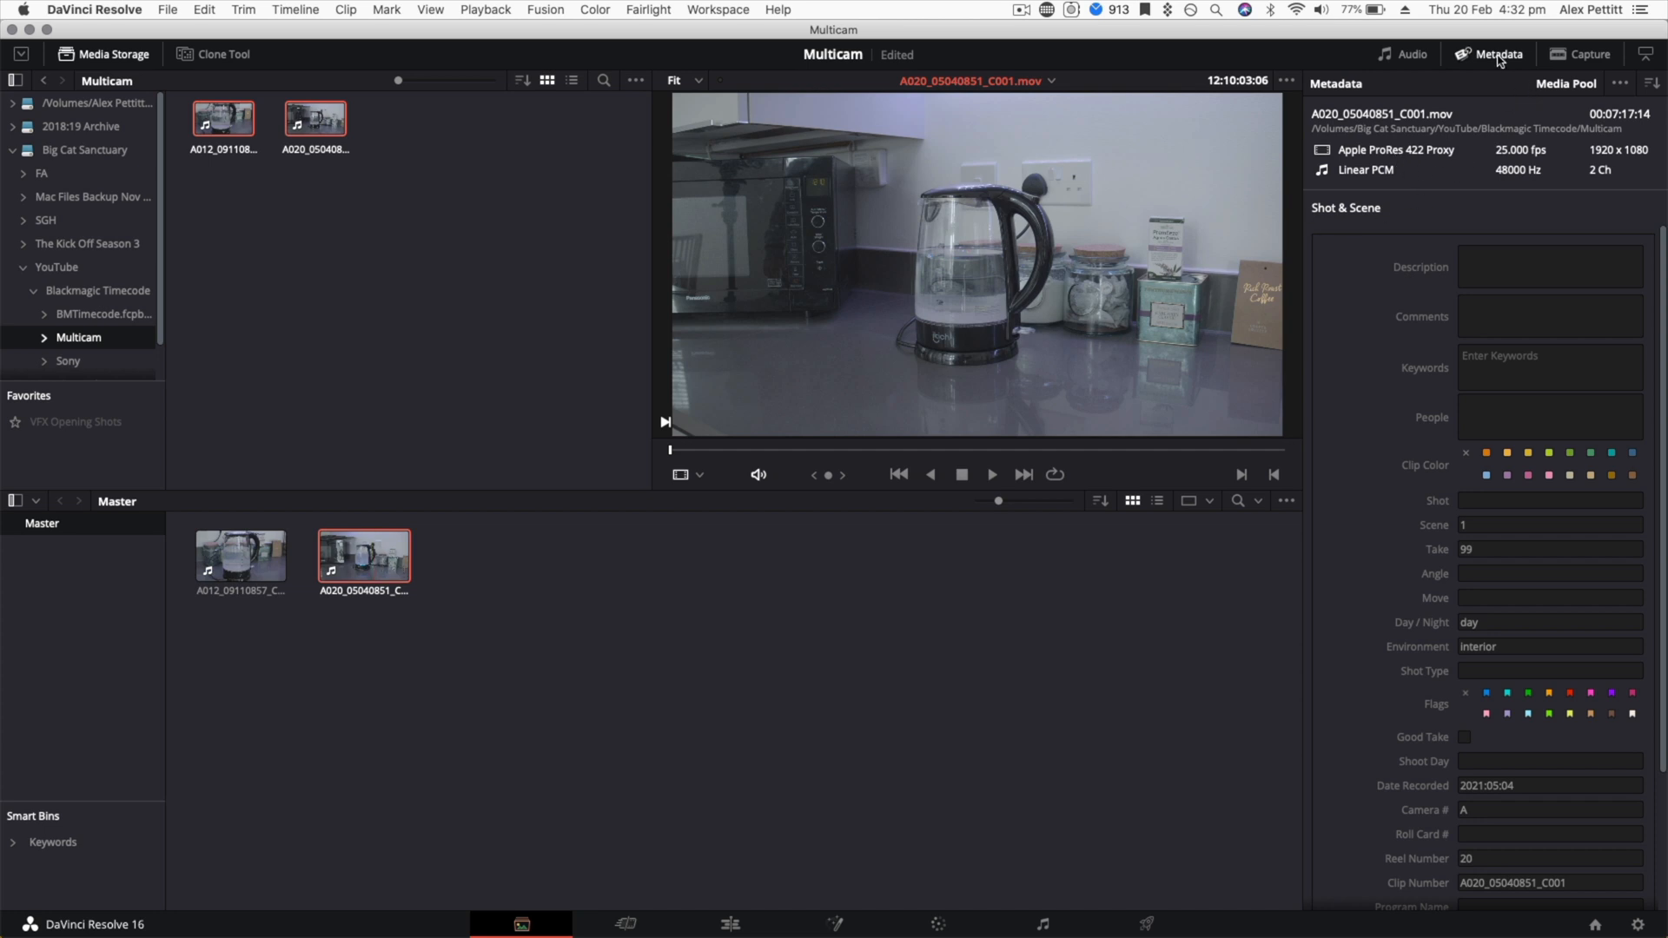
left_click(1494, 54)
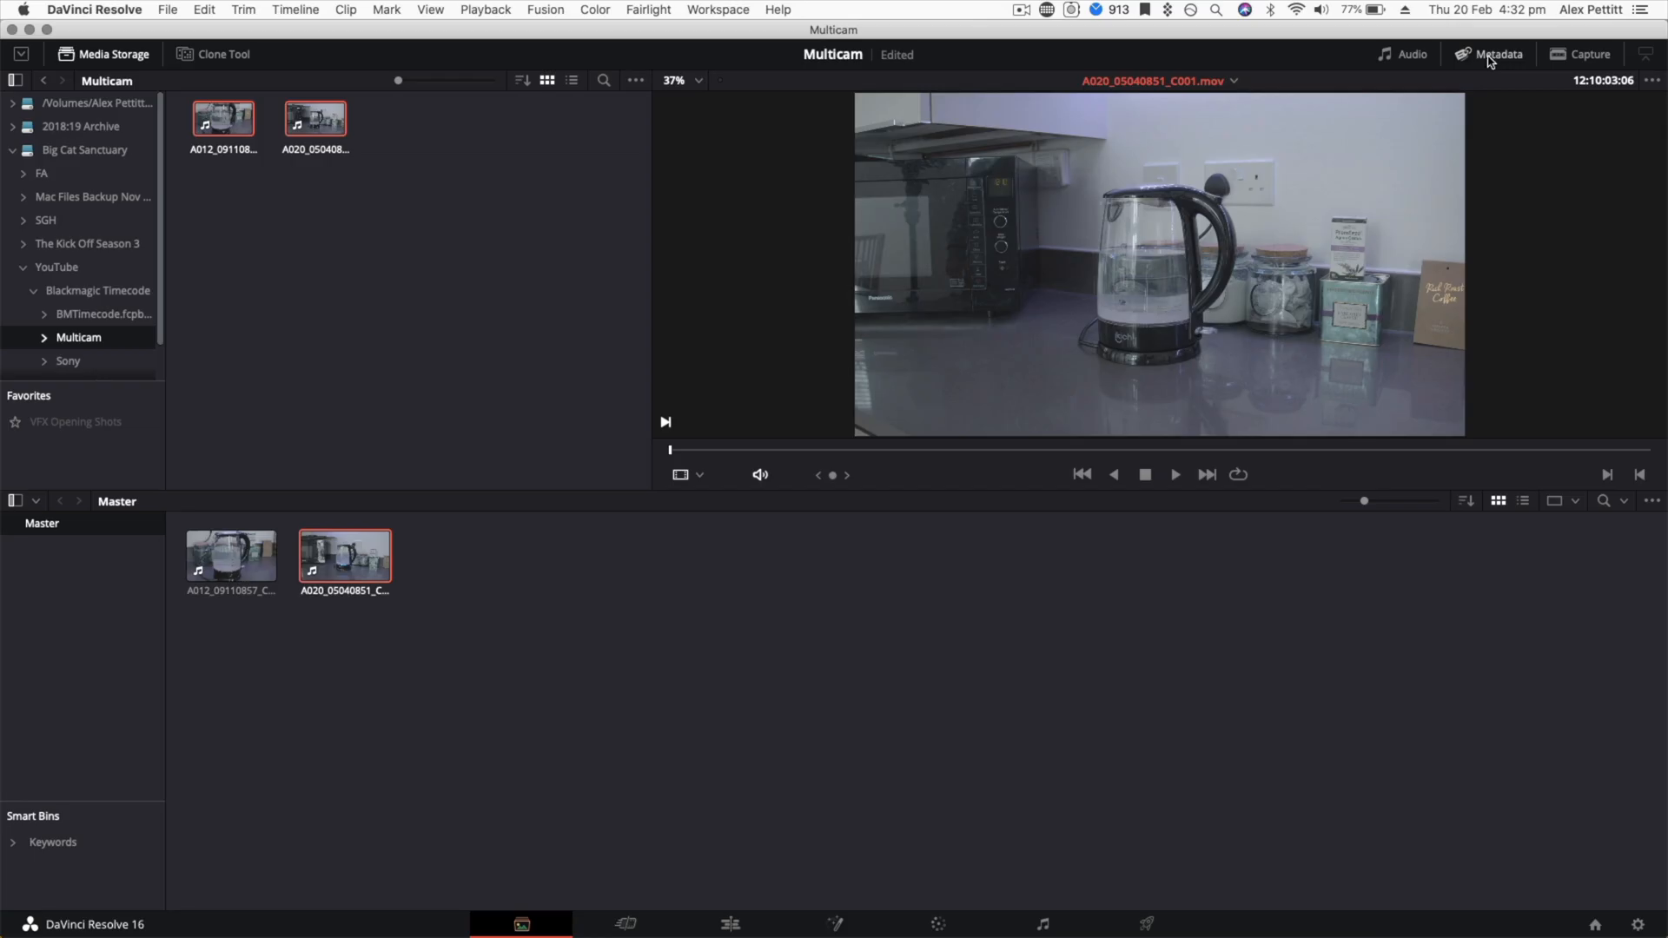
left_click(1497, 53)
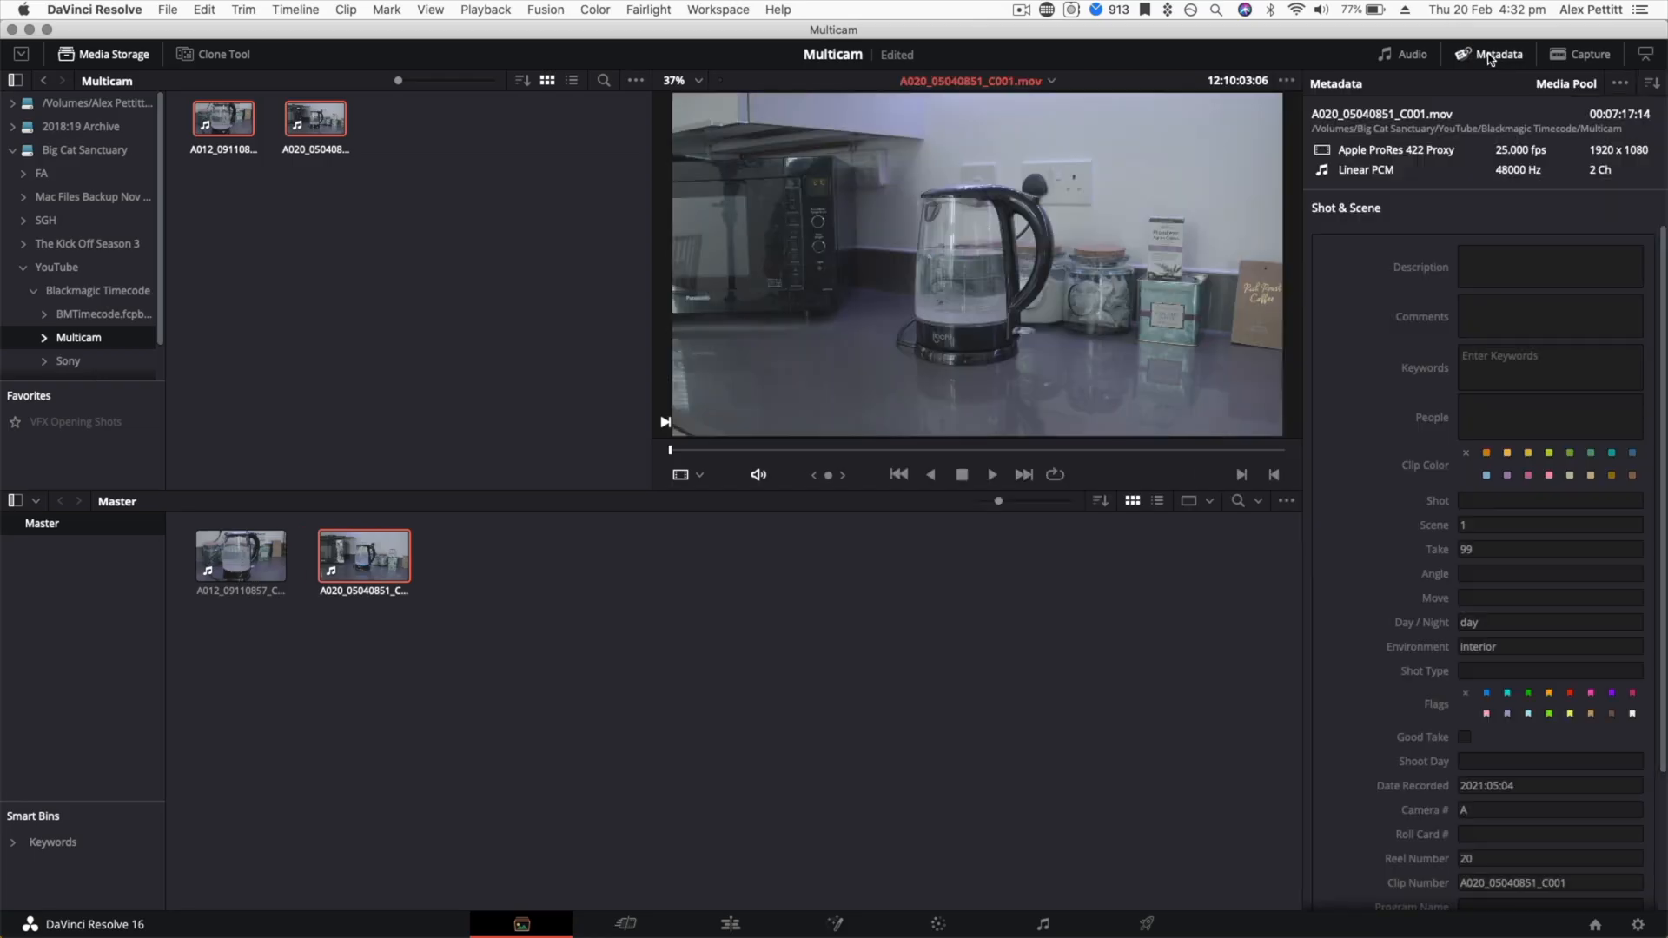
mouse_move(1427, 491)
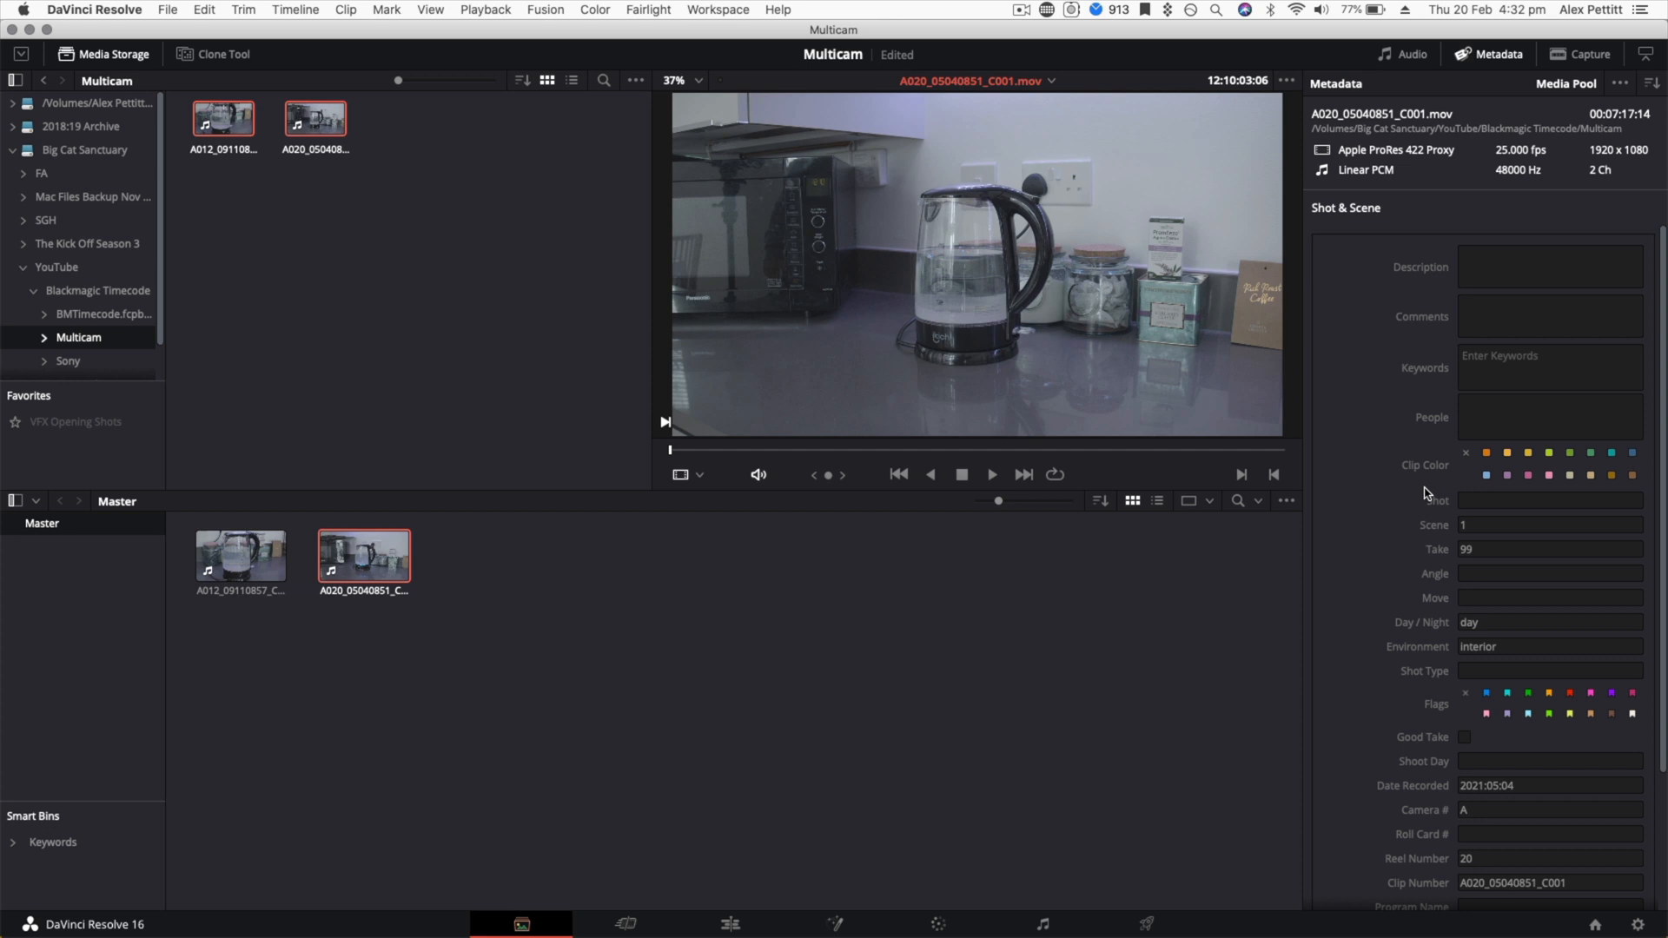
mouse_move(1449, 413)
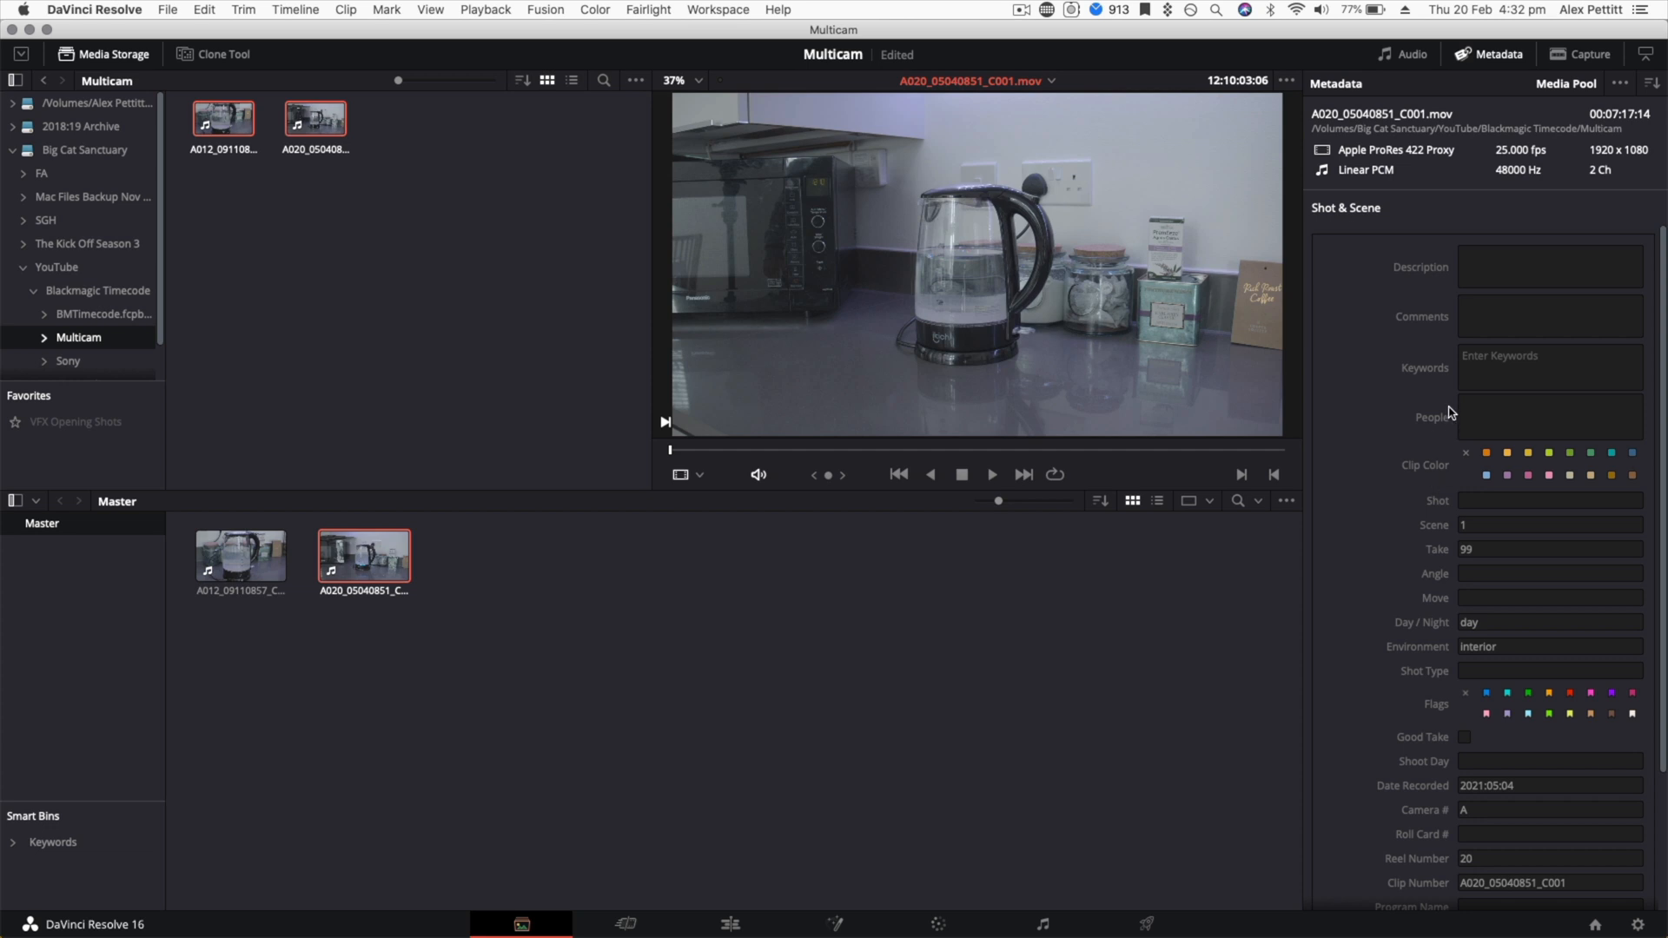
scroll("down", 3)
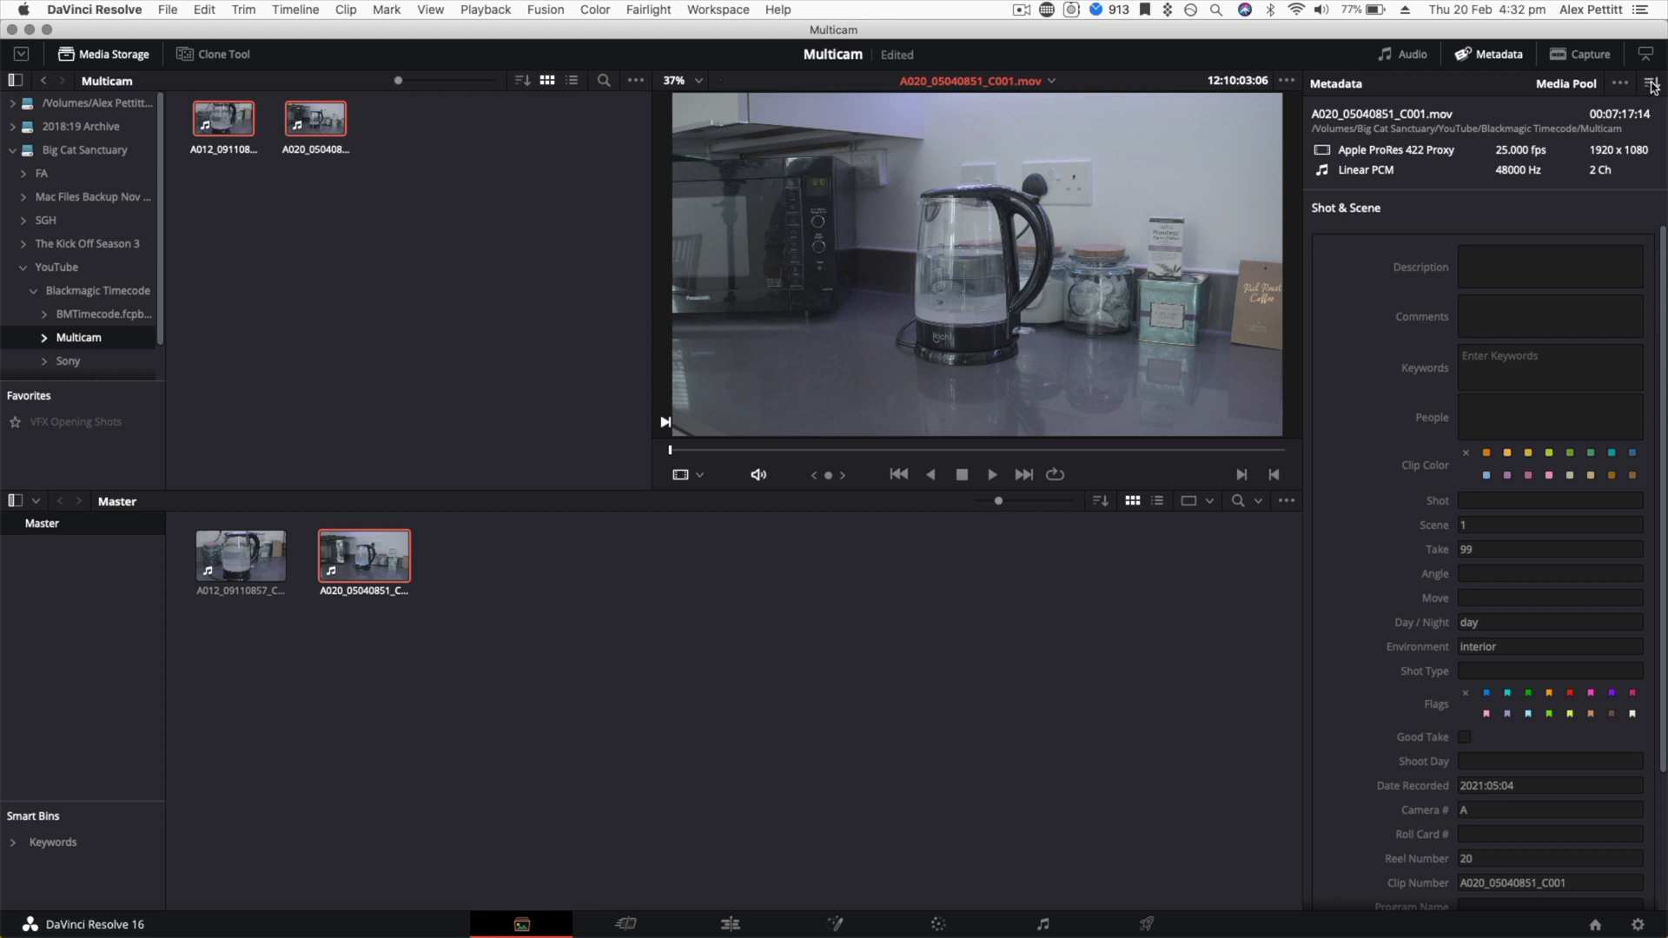
left_click(1652, 84)
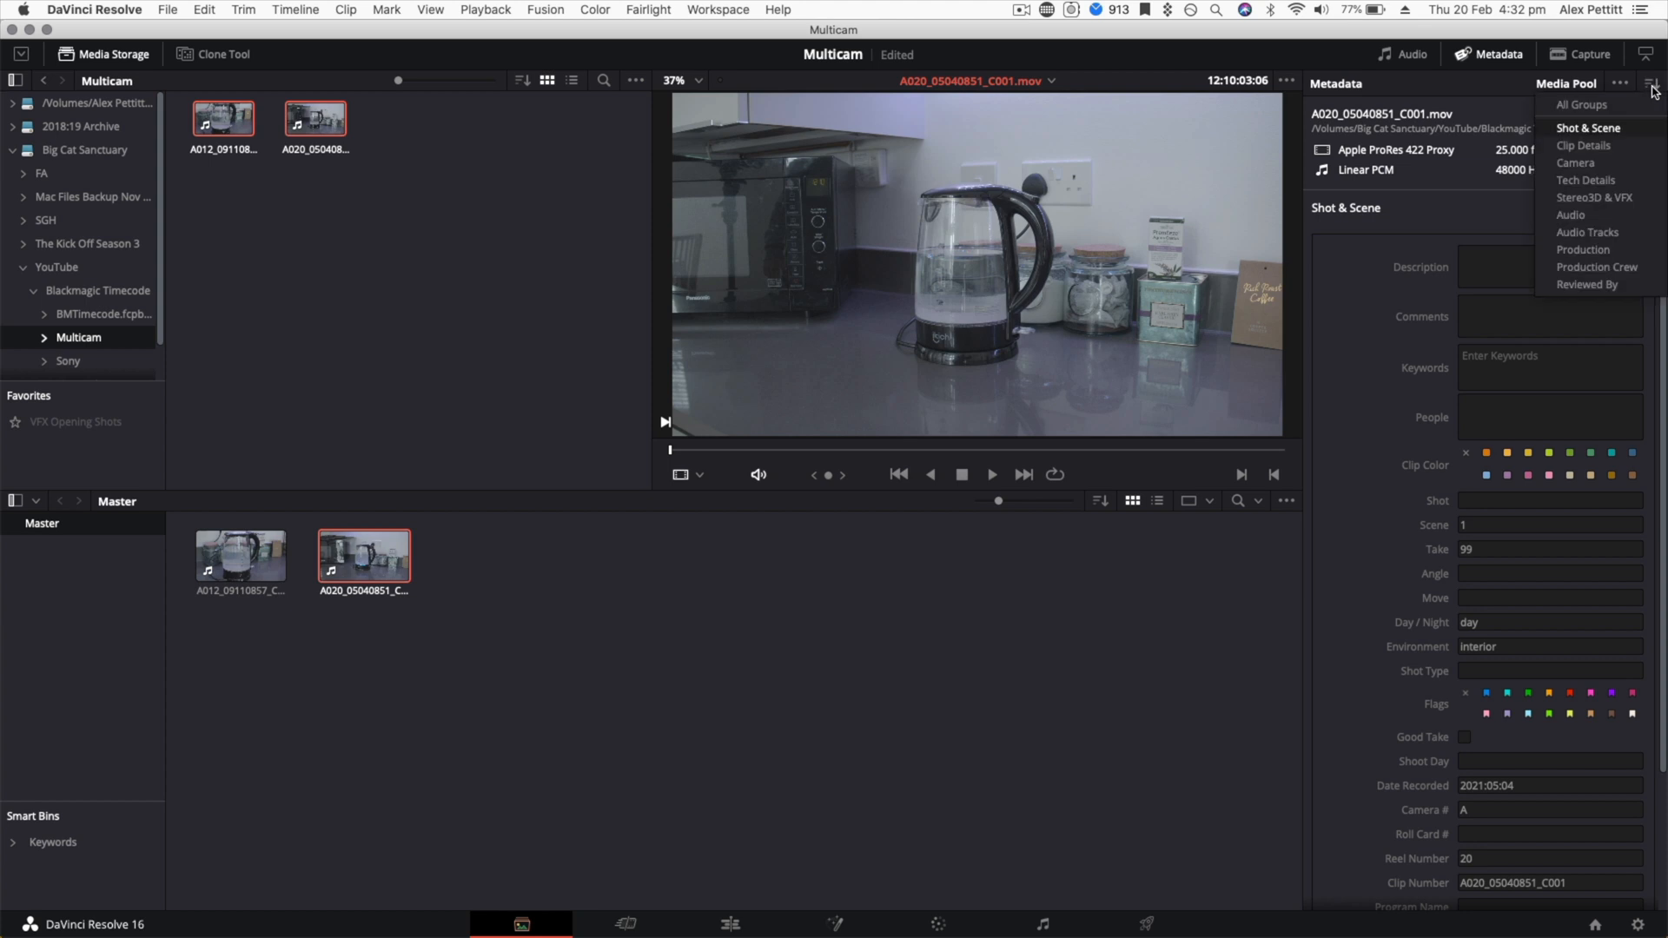
mouse_move(1597, 268)
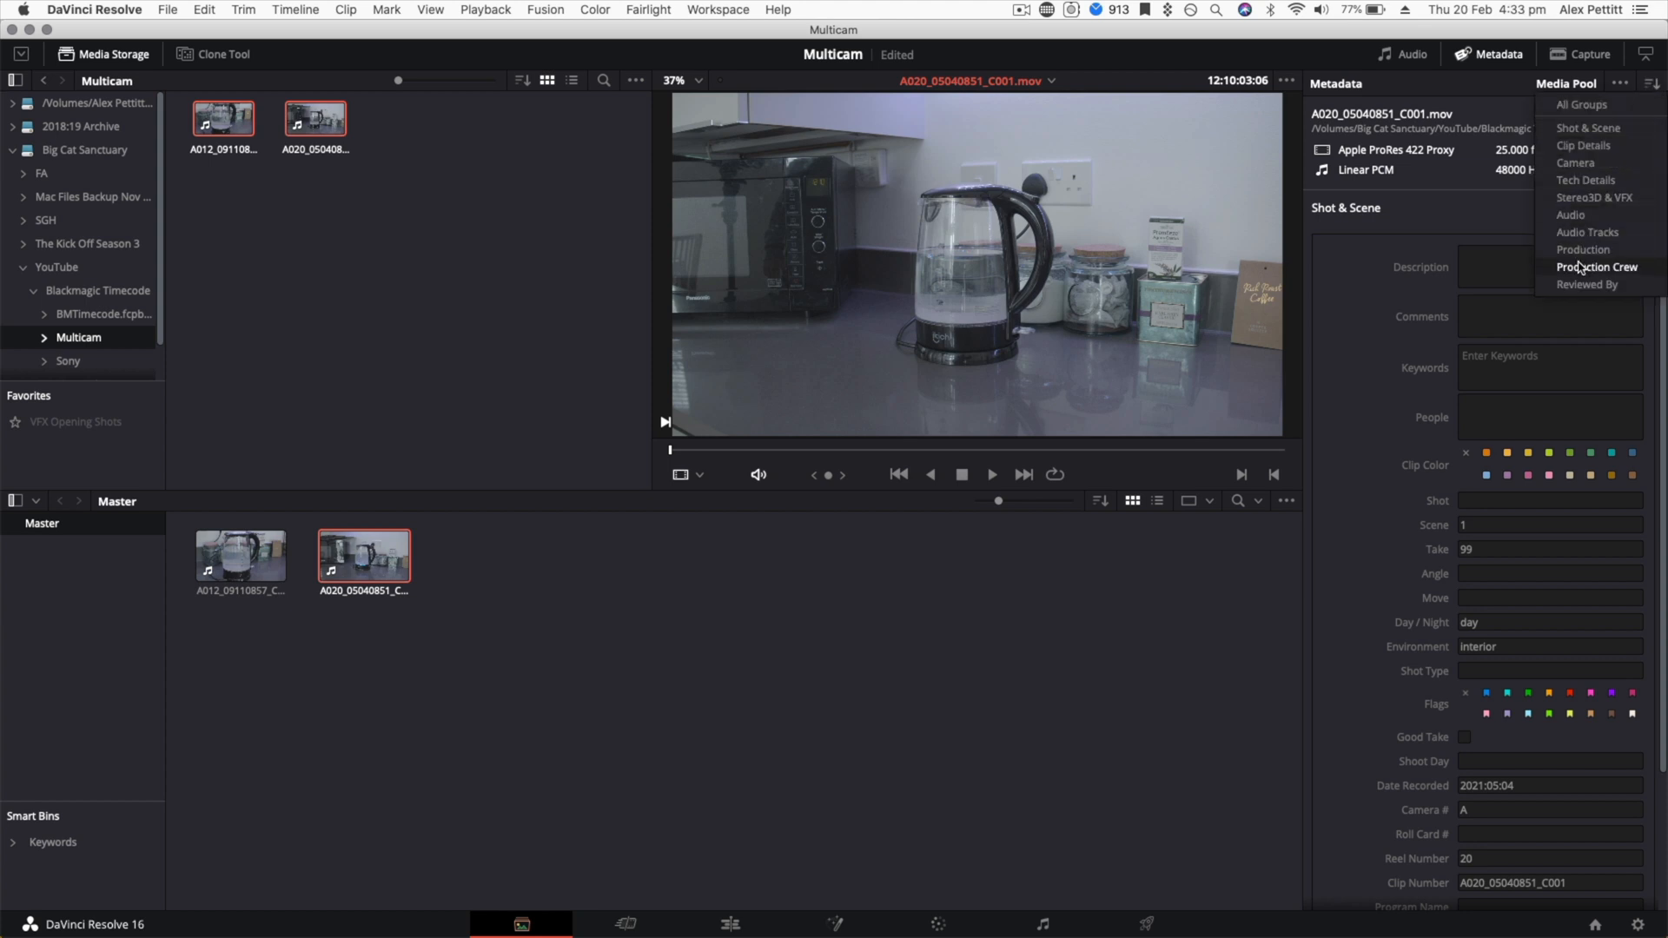
mouse_move(1577, 163)
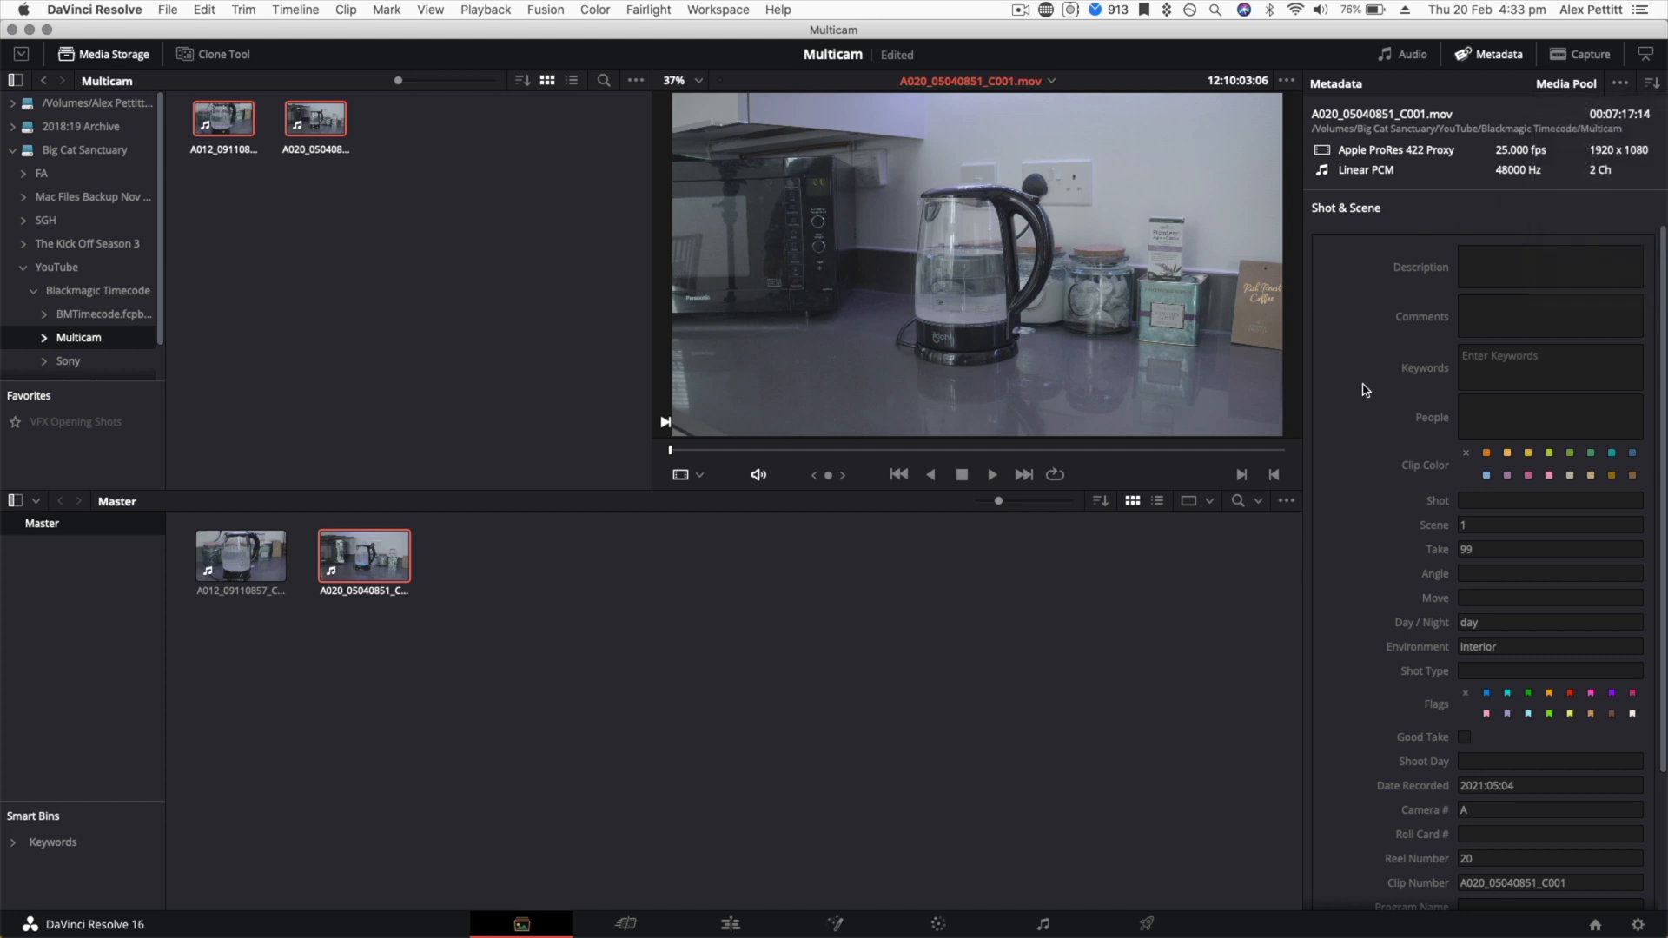
scroll("down", 3)
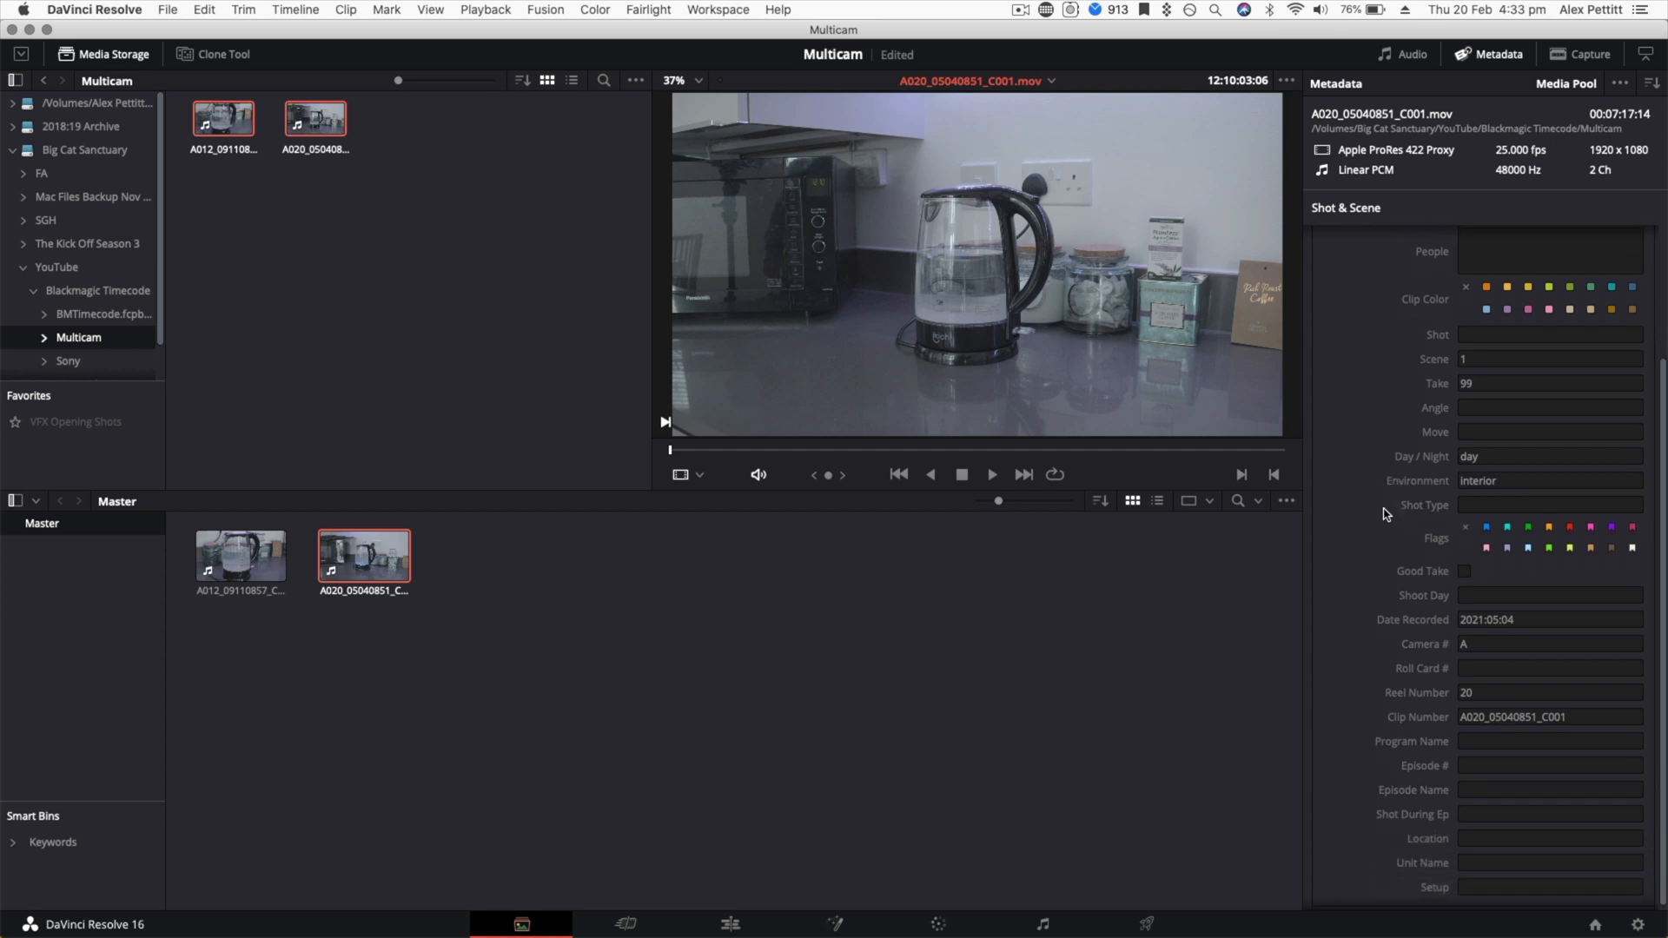
mouse_move(1480, 643)
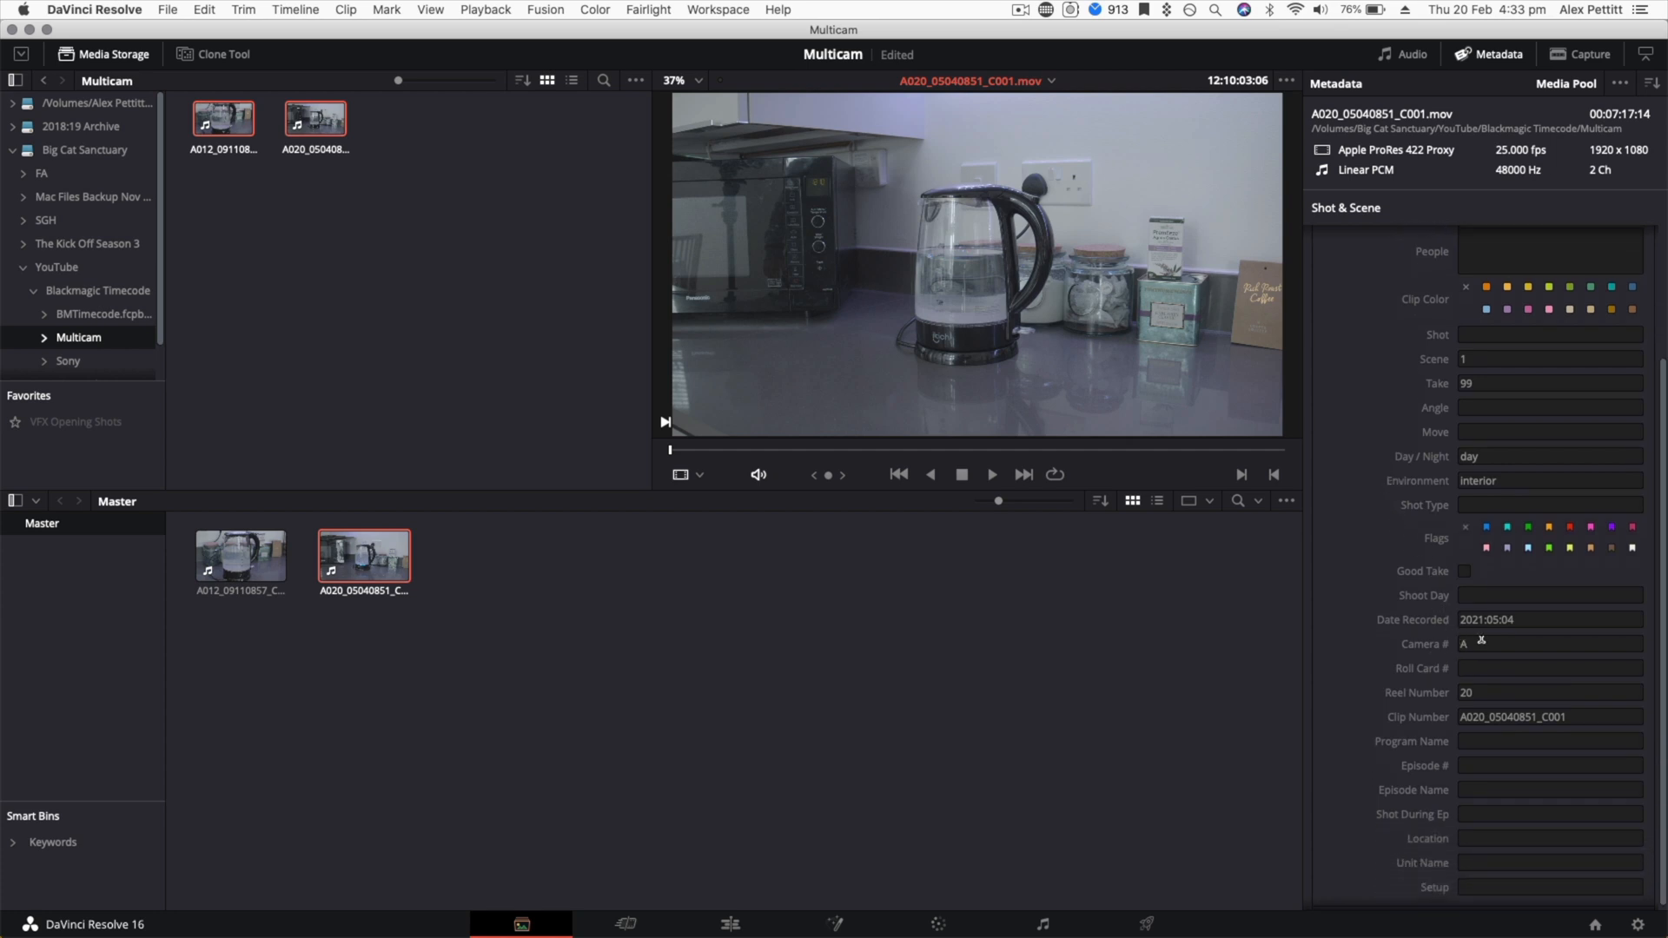
Step: Set the Camera # metadata to 'Wide' for the A020 clip and 'Close up' for the A012 clip
left_click(1548, 643)
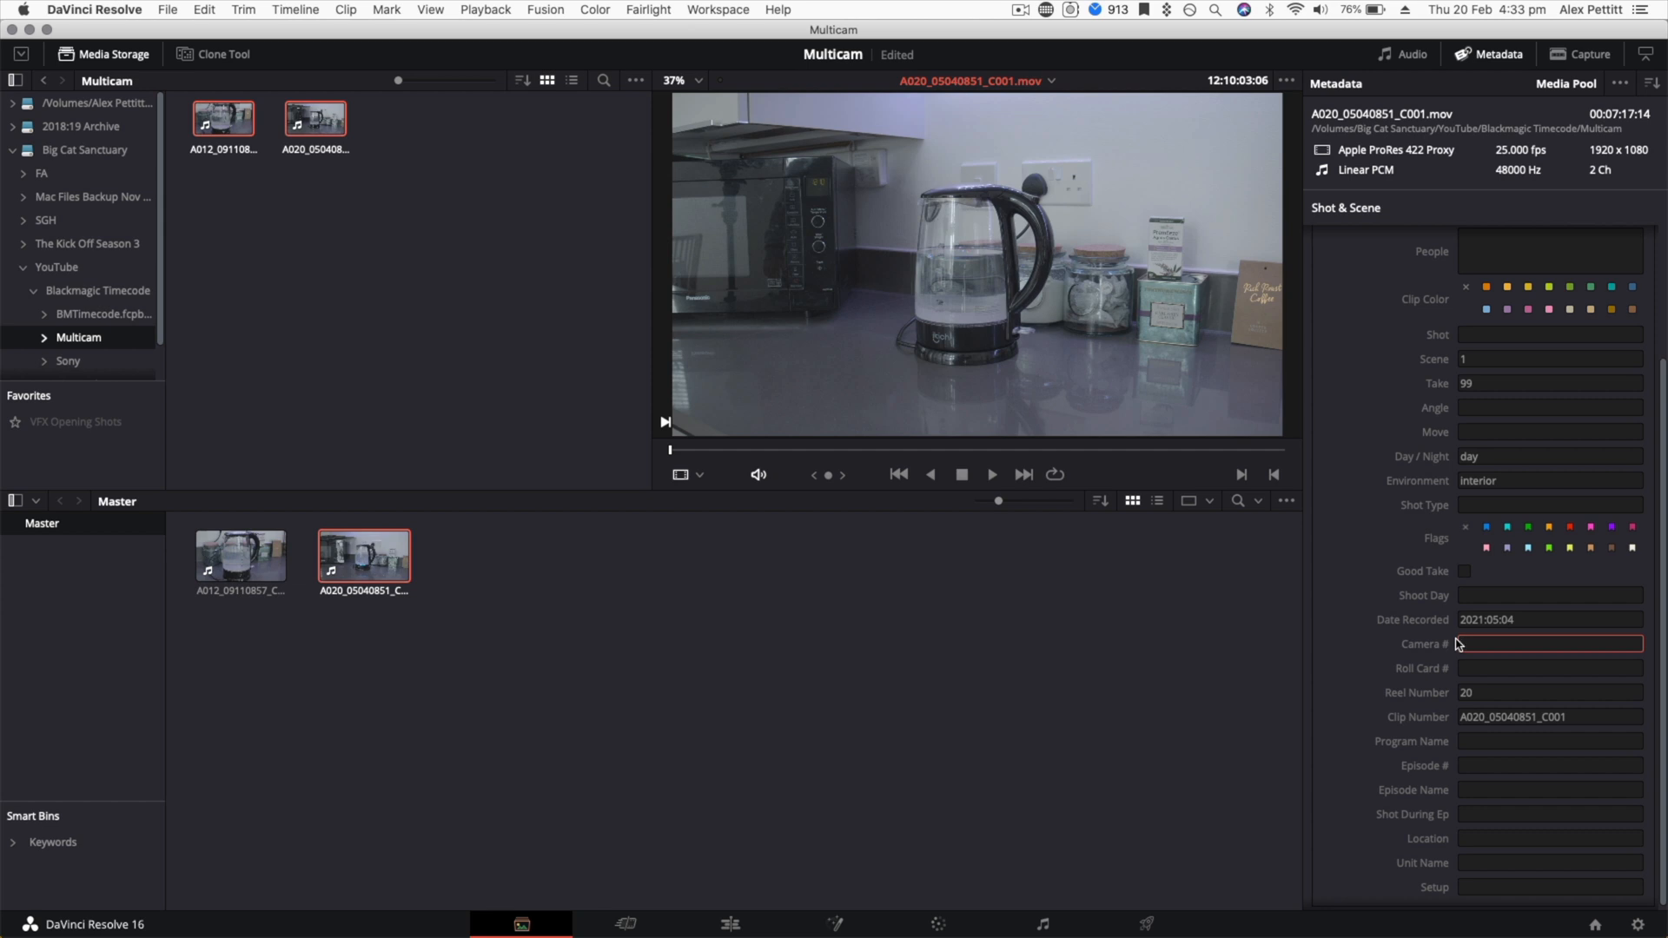
type("Wide")
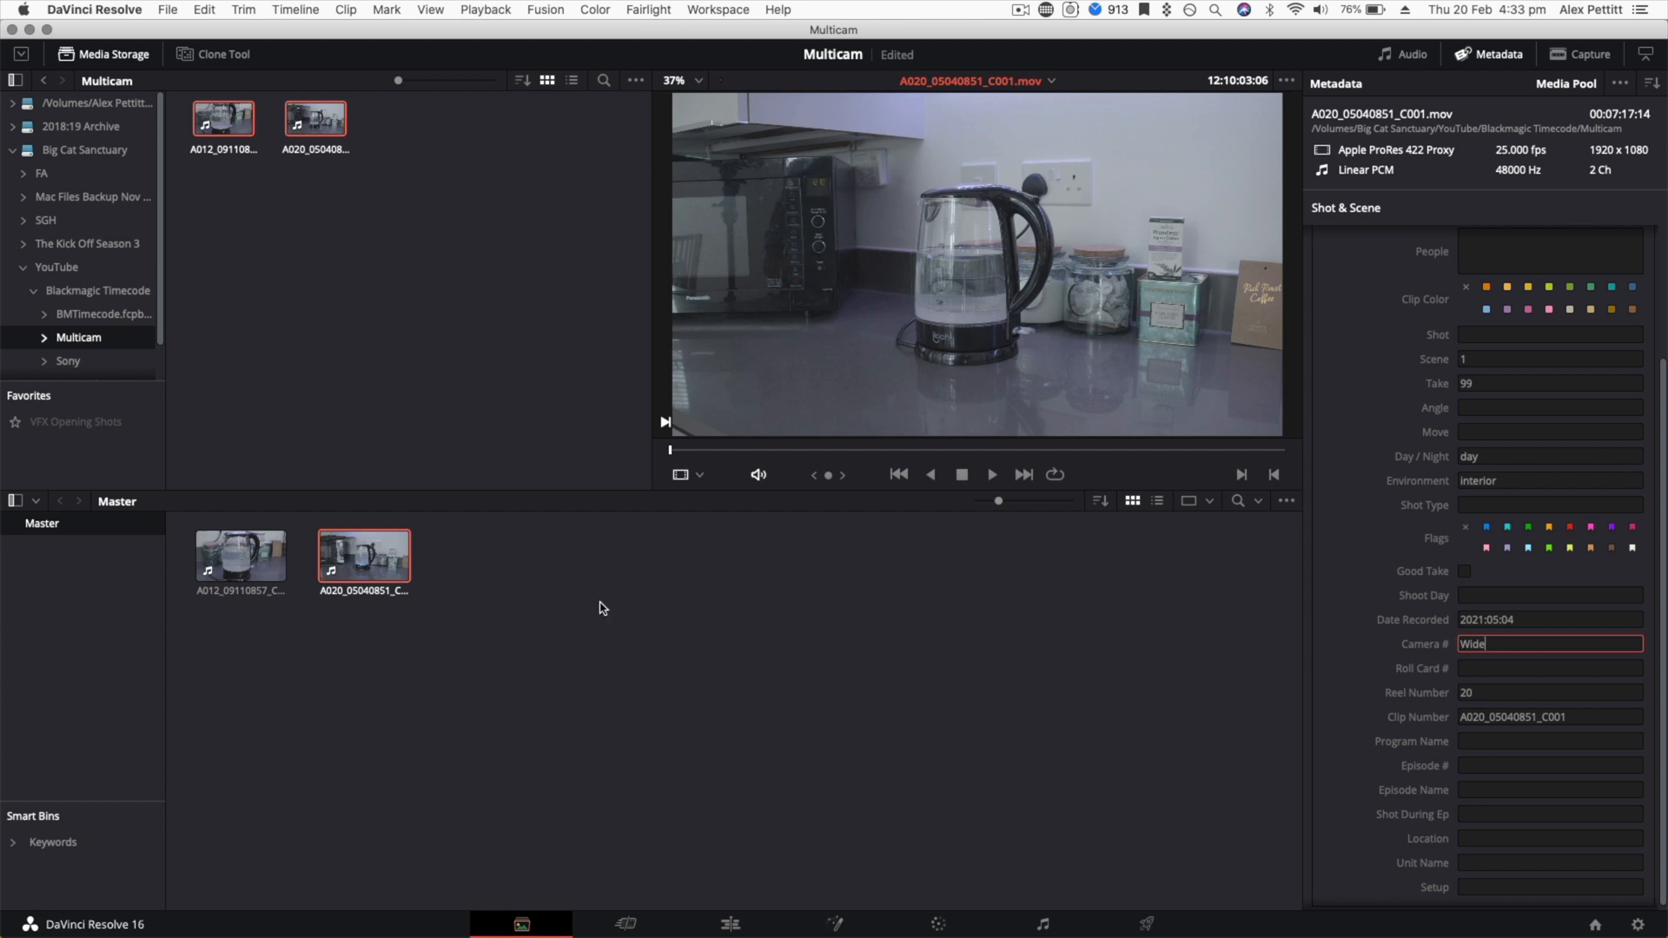
left_click(240, 556)
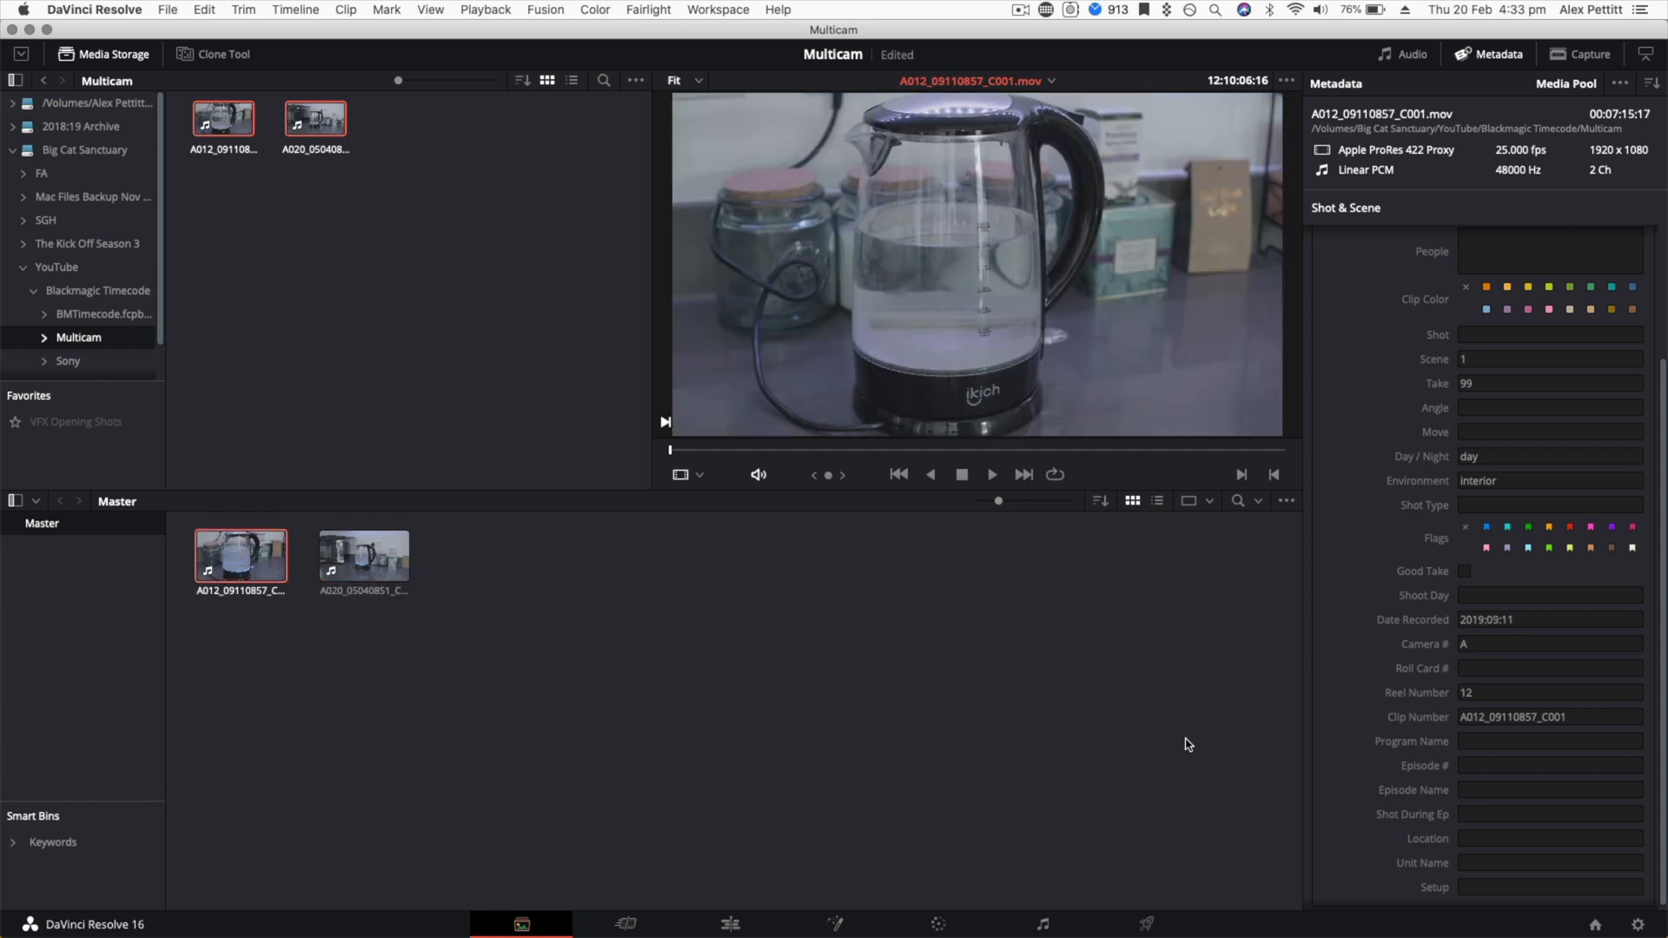
left_click(1548, 643)
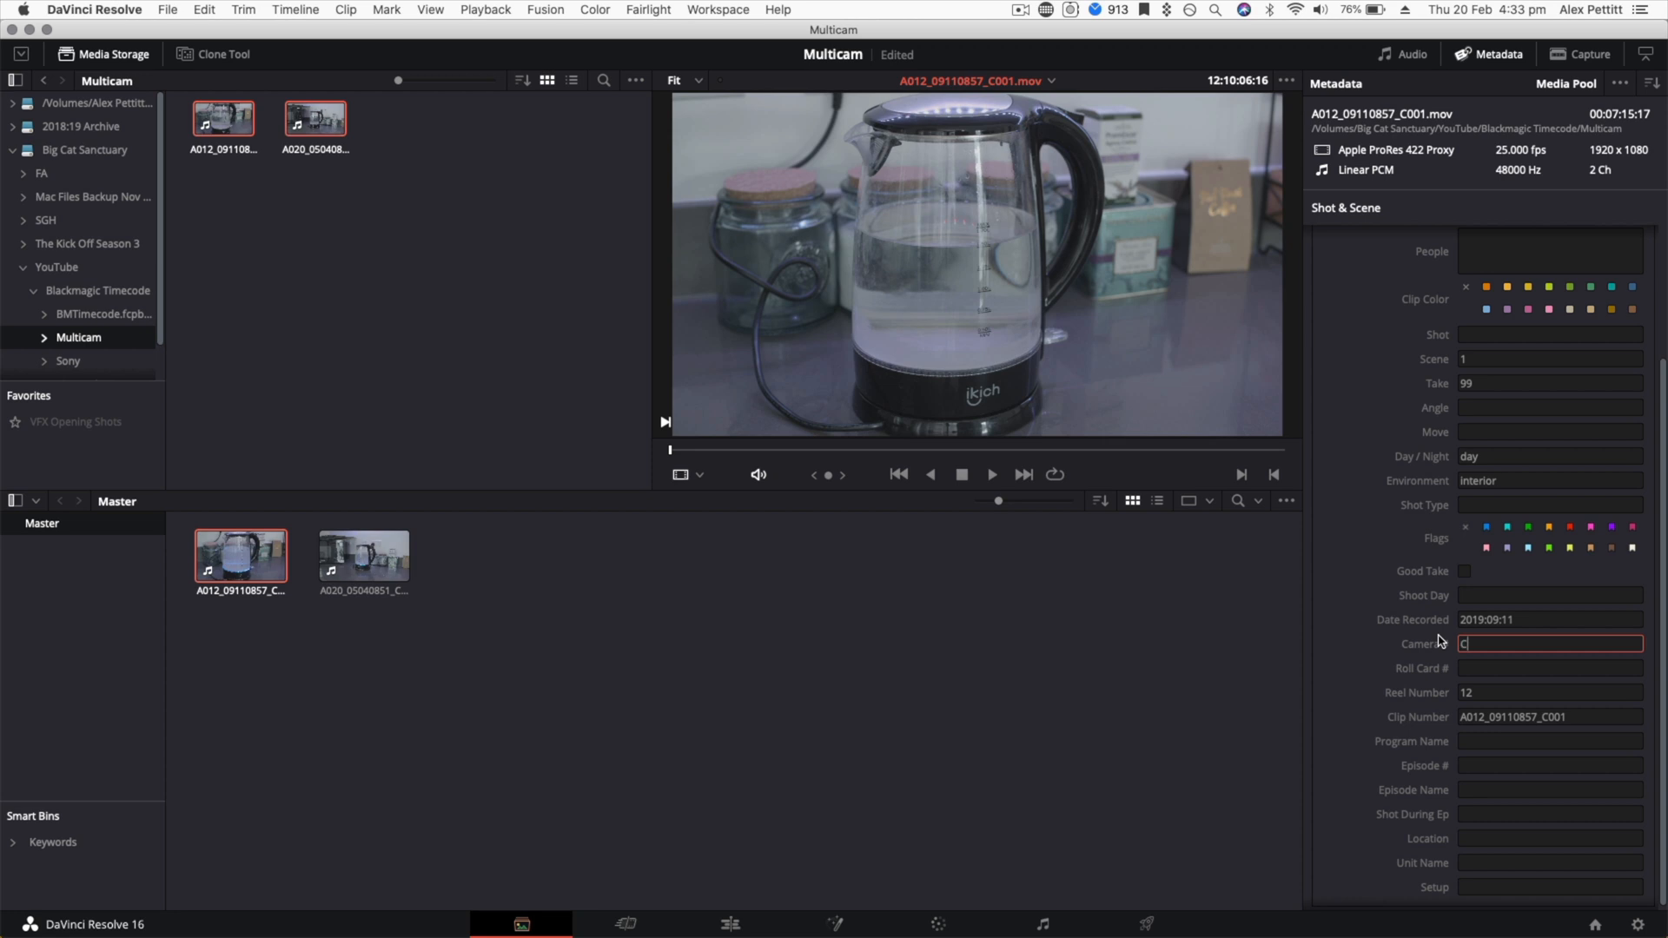
type("lose u")
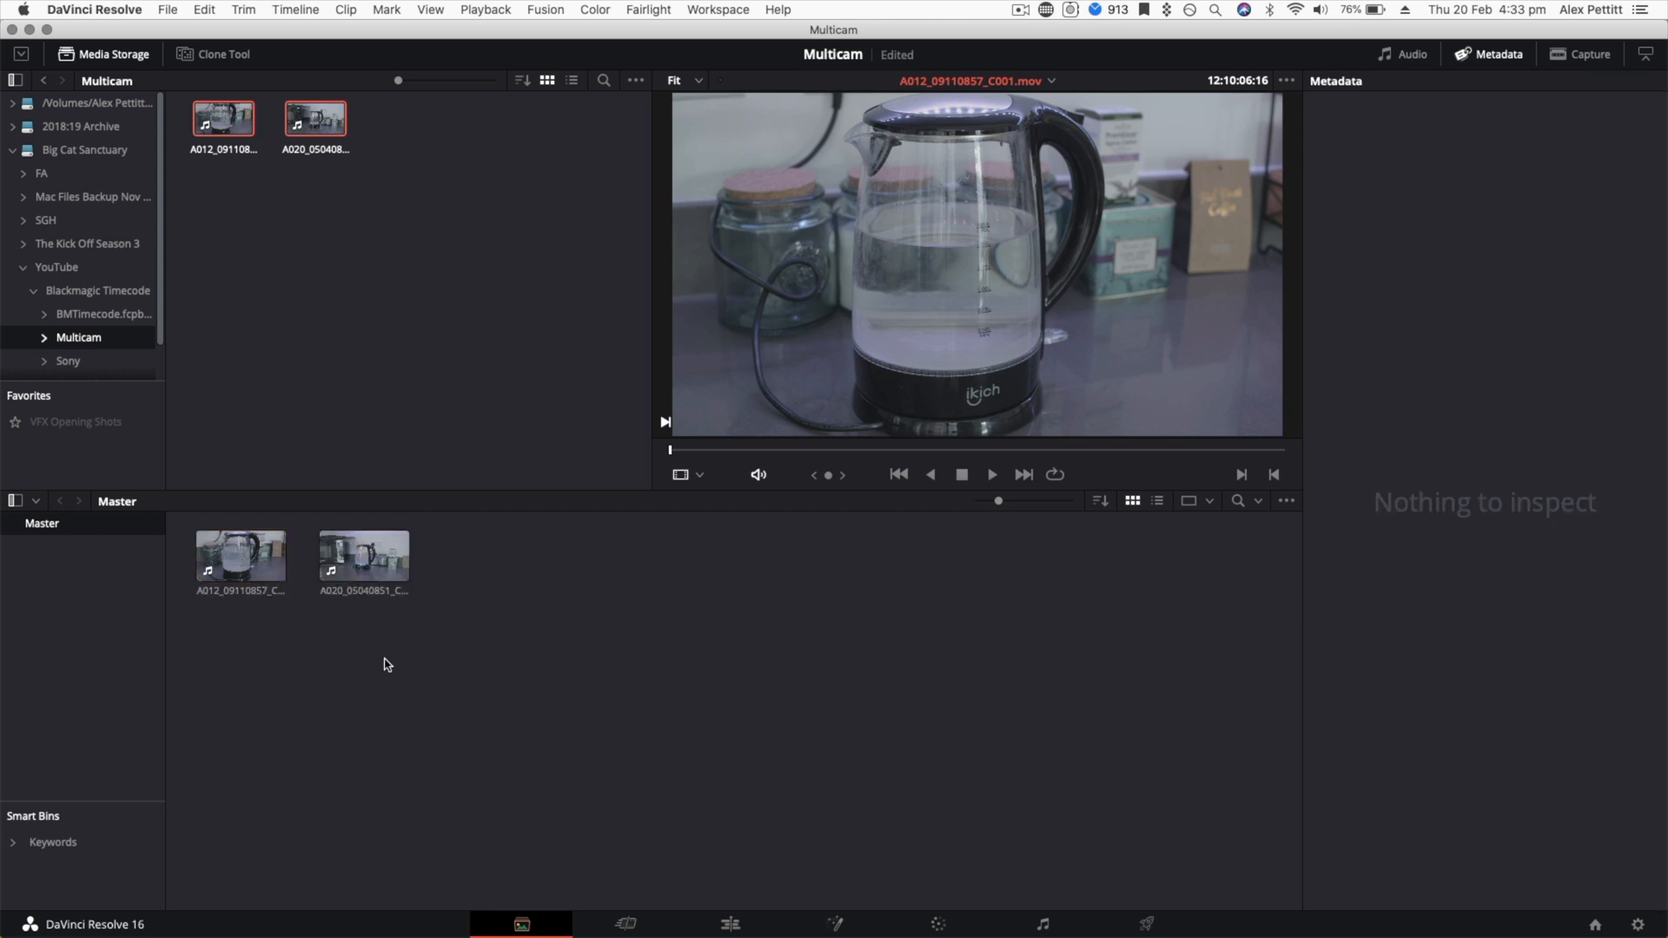
mouse_move(451, 570)
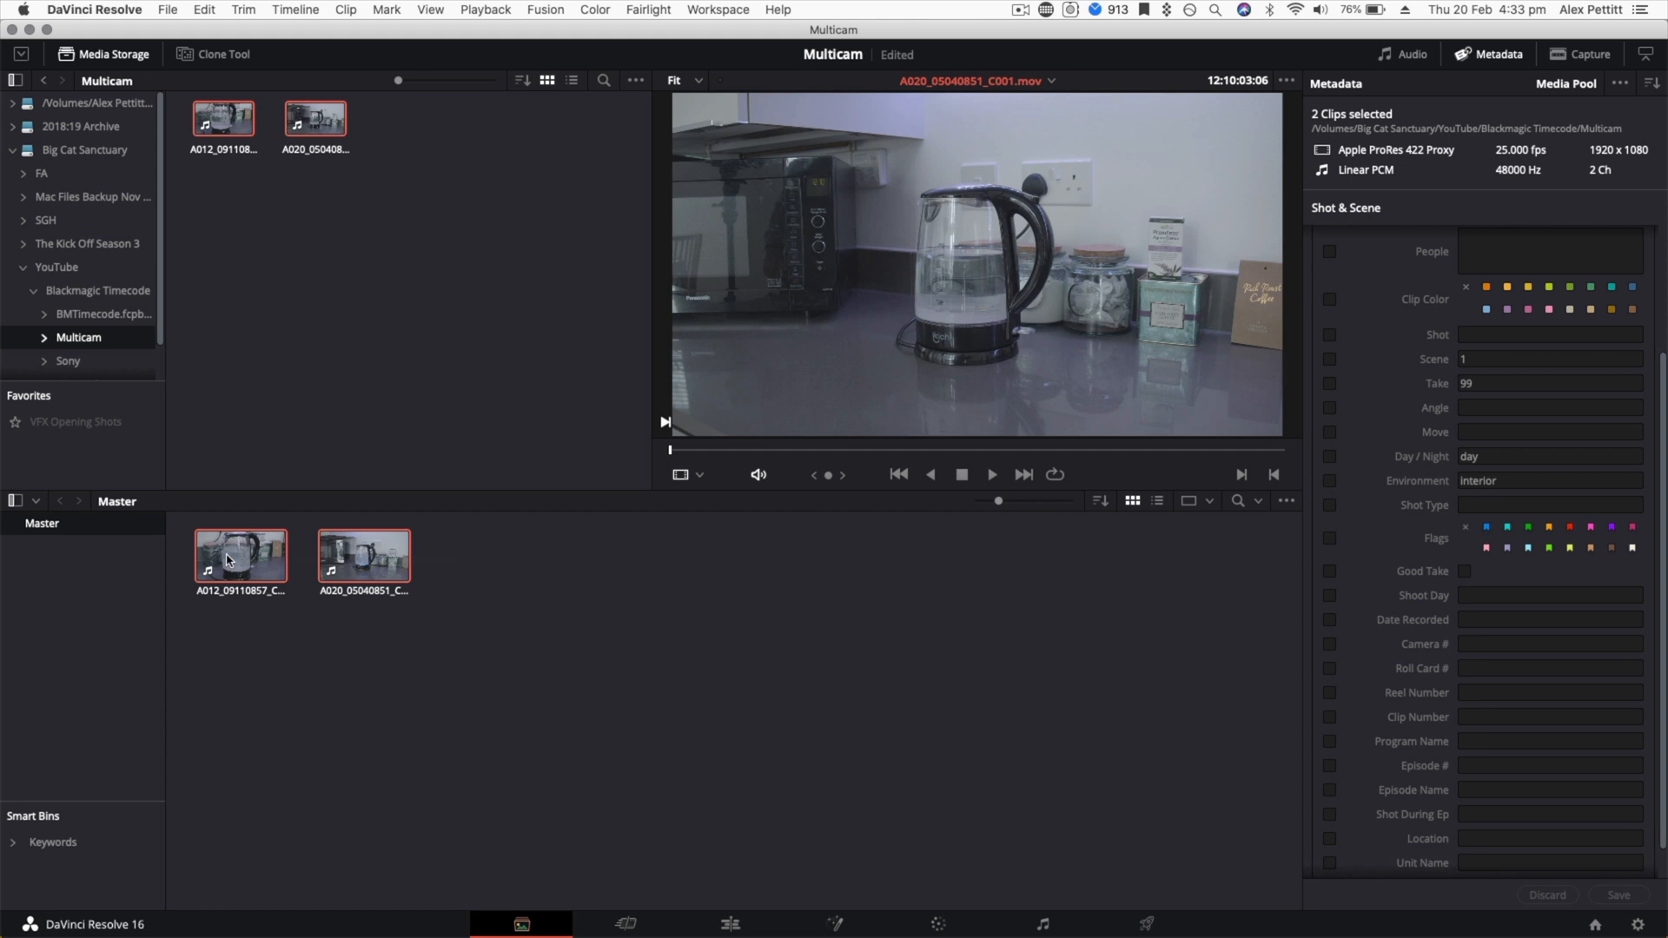
Step: Start a new multicam clip from both selected clips and name it 'Multicam Kettle'
right_click(225, 553)
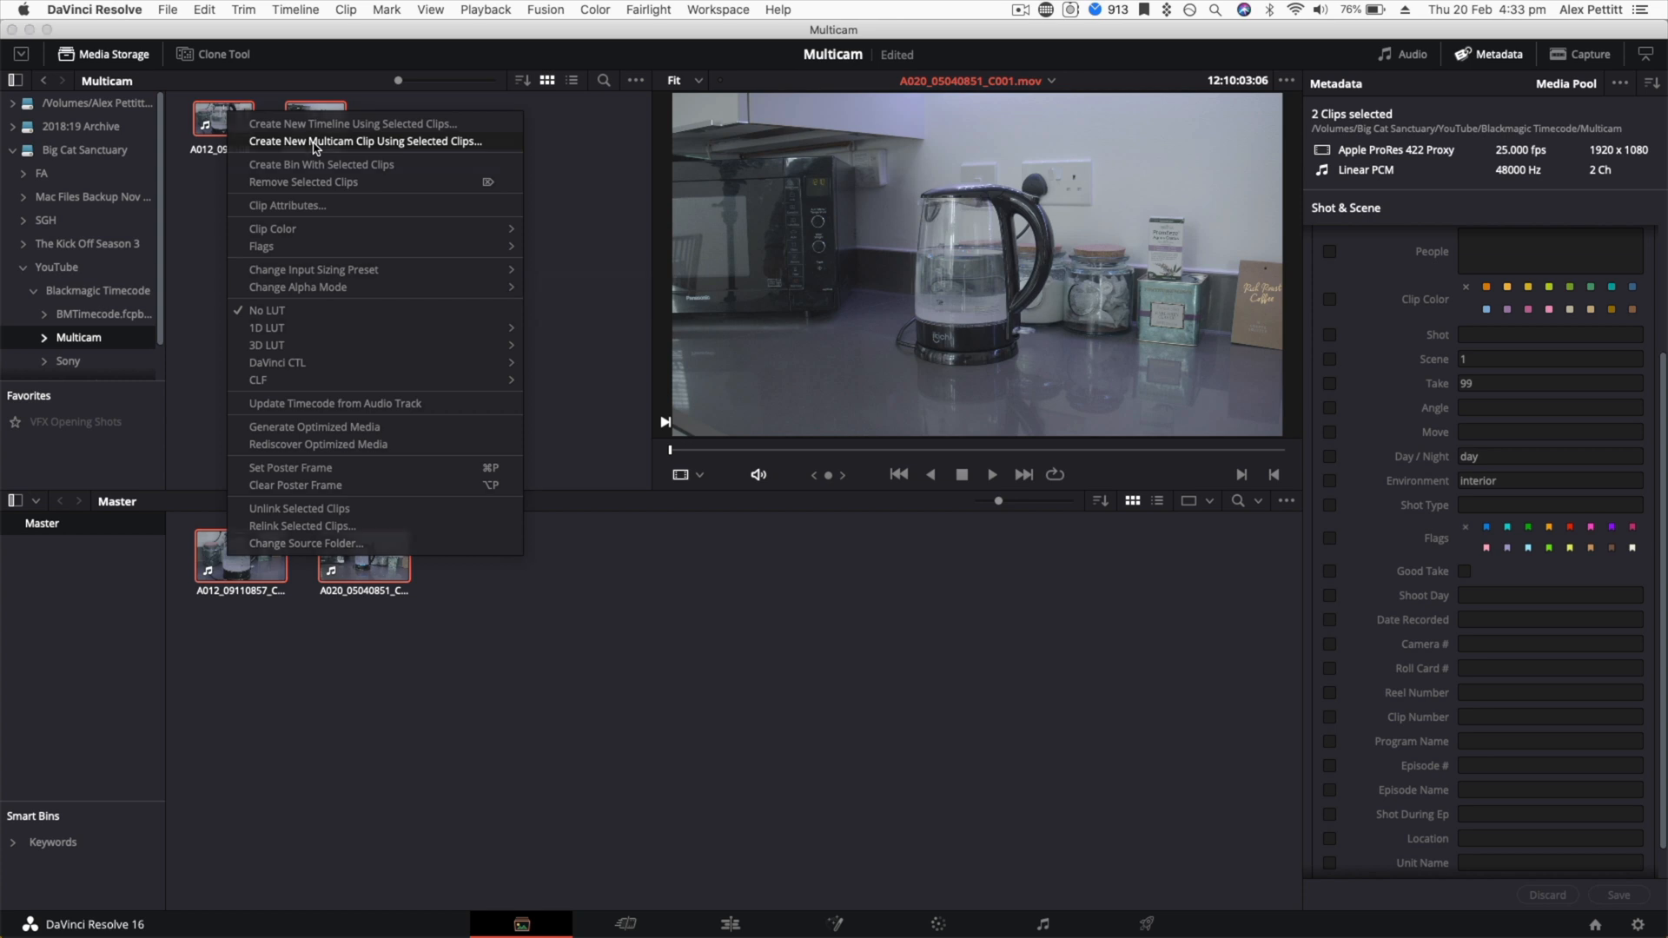
left_click(365, 140)
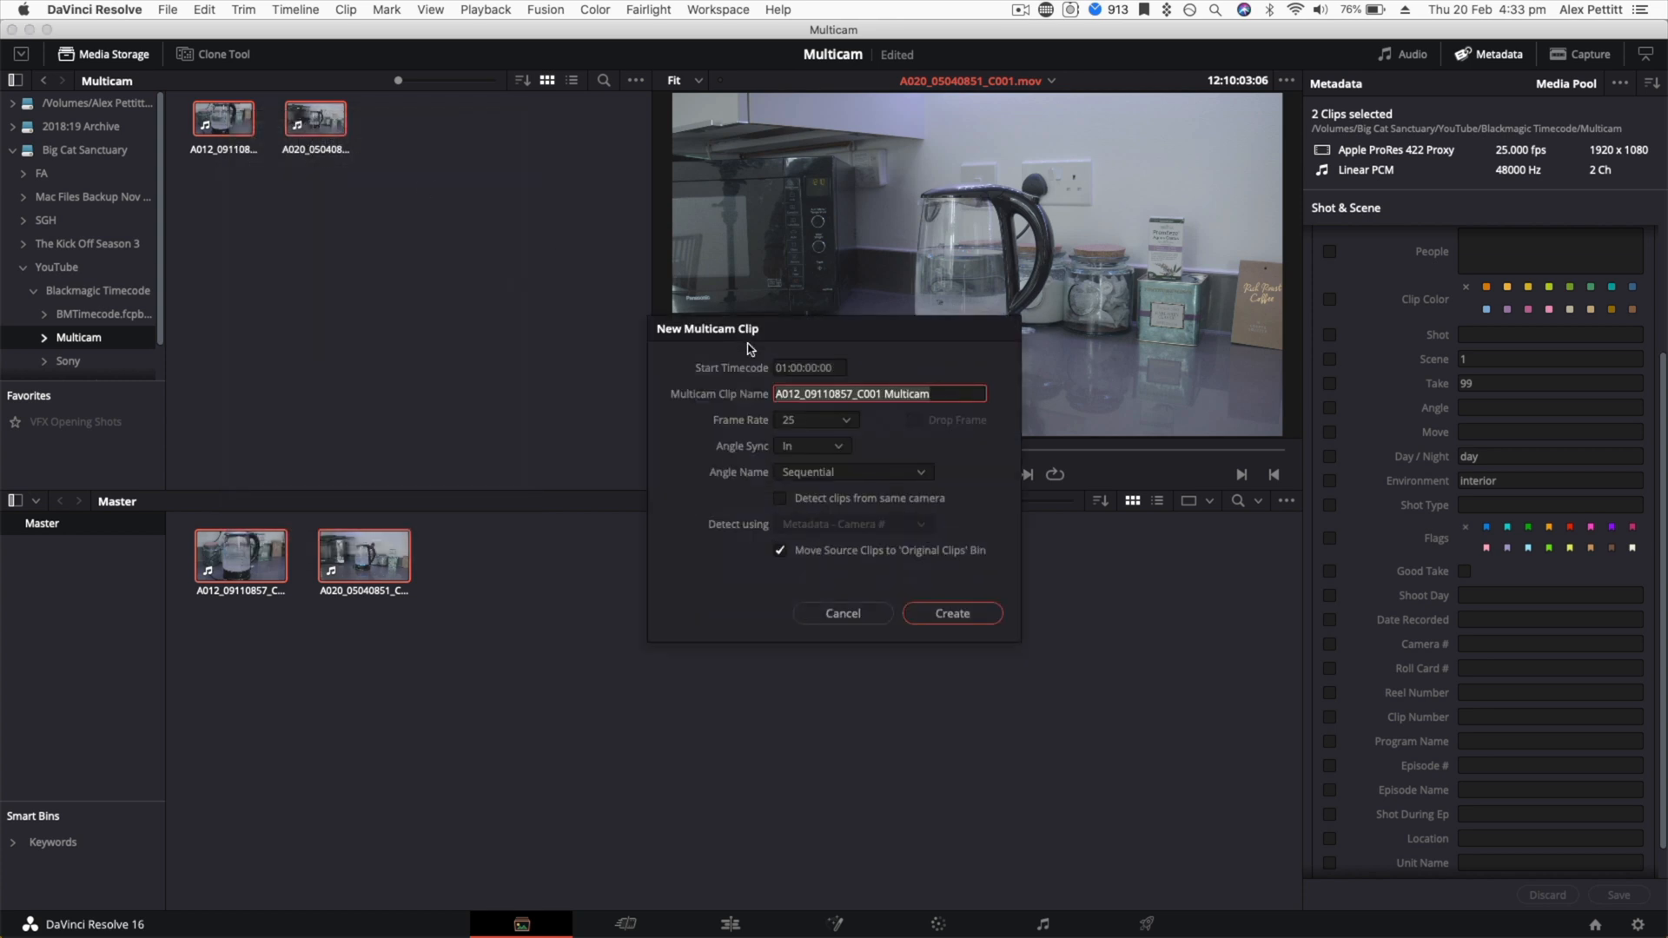
type("Multicam Kettle")
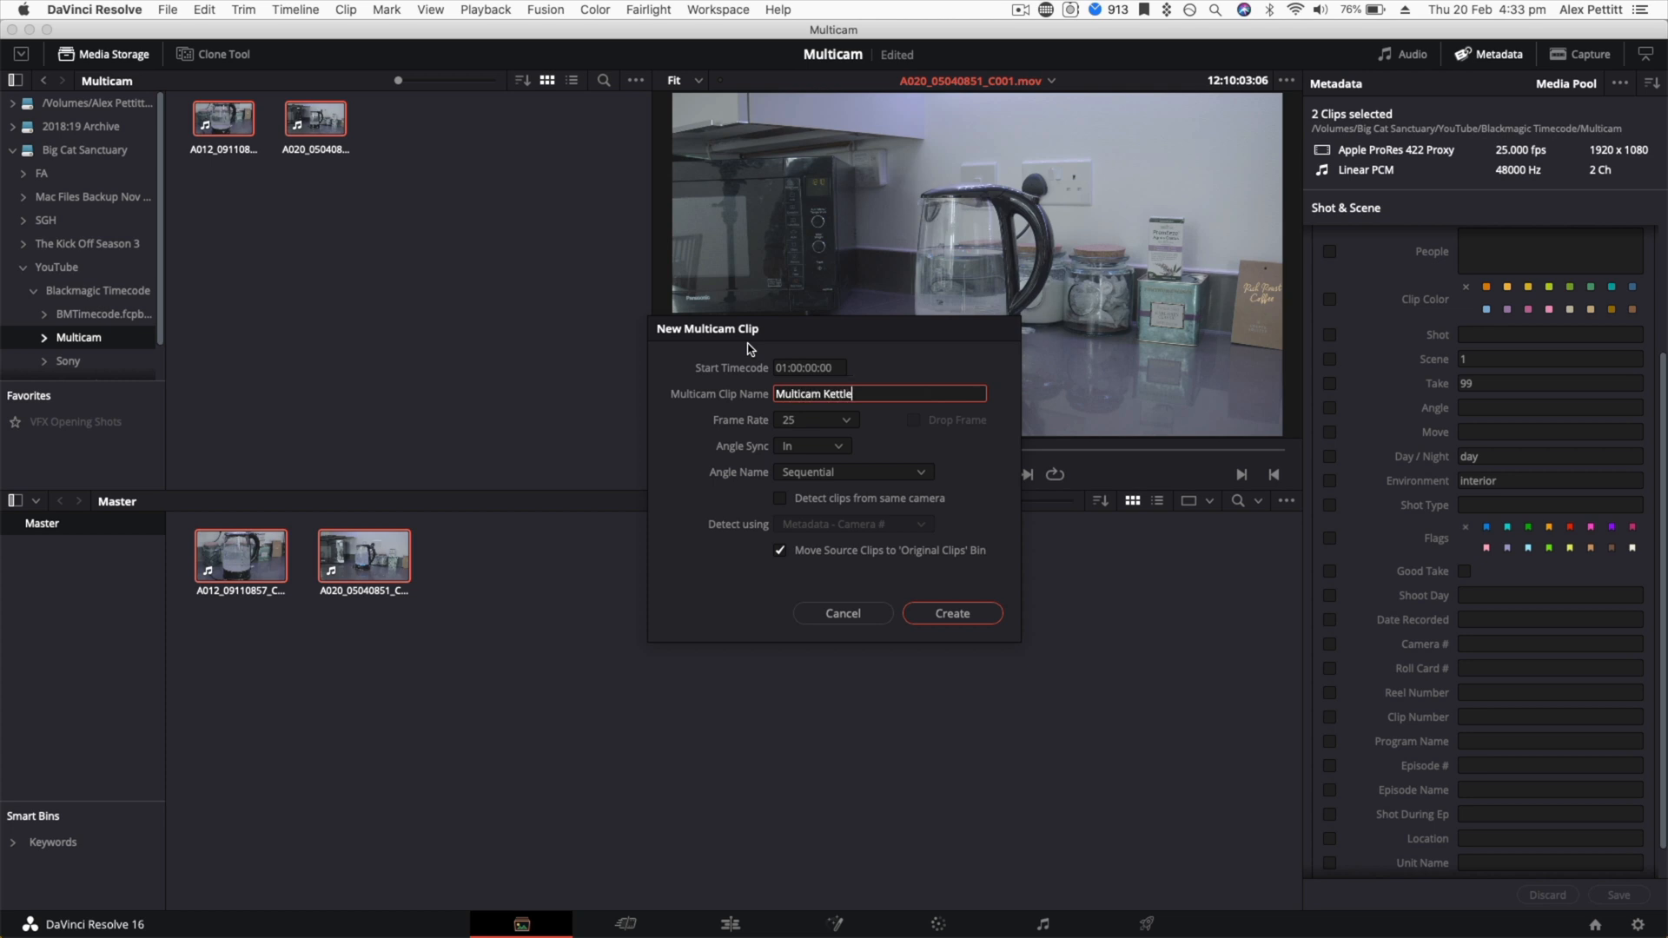
mouse_move(813, 428)
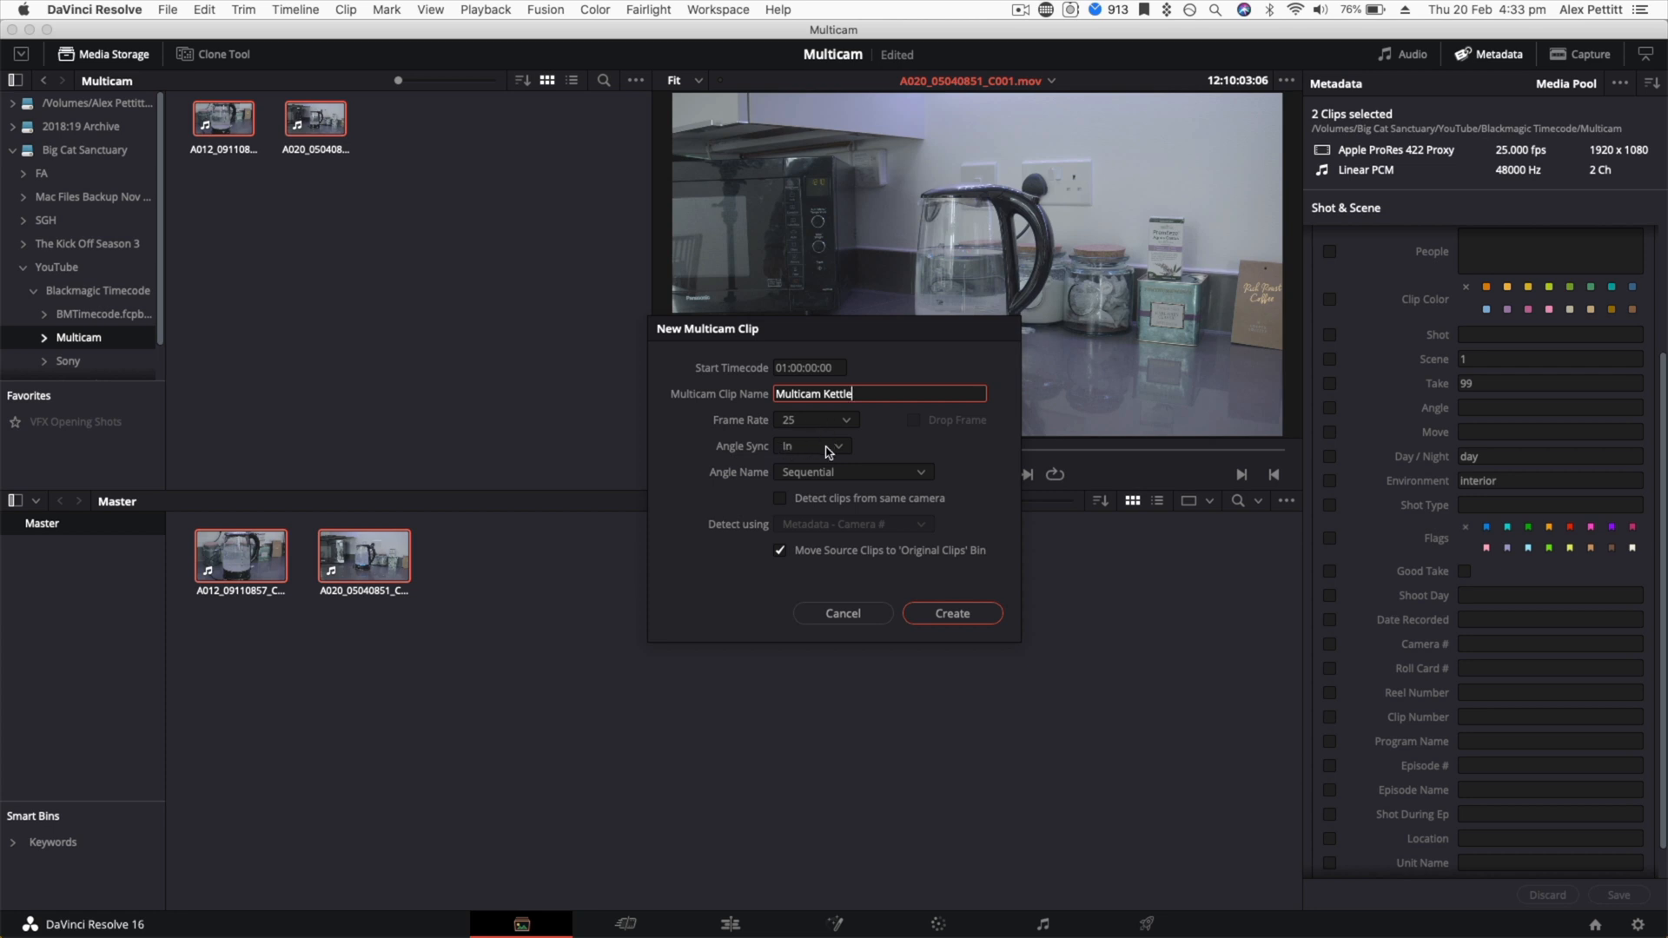
Step: Set Angle Sync to Timecode and Angle Name to Metadata - Camera, then create the multicam clip
left_click(813, 446)
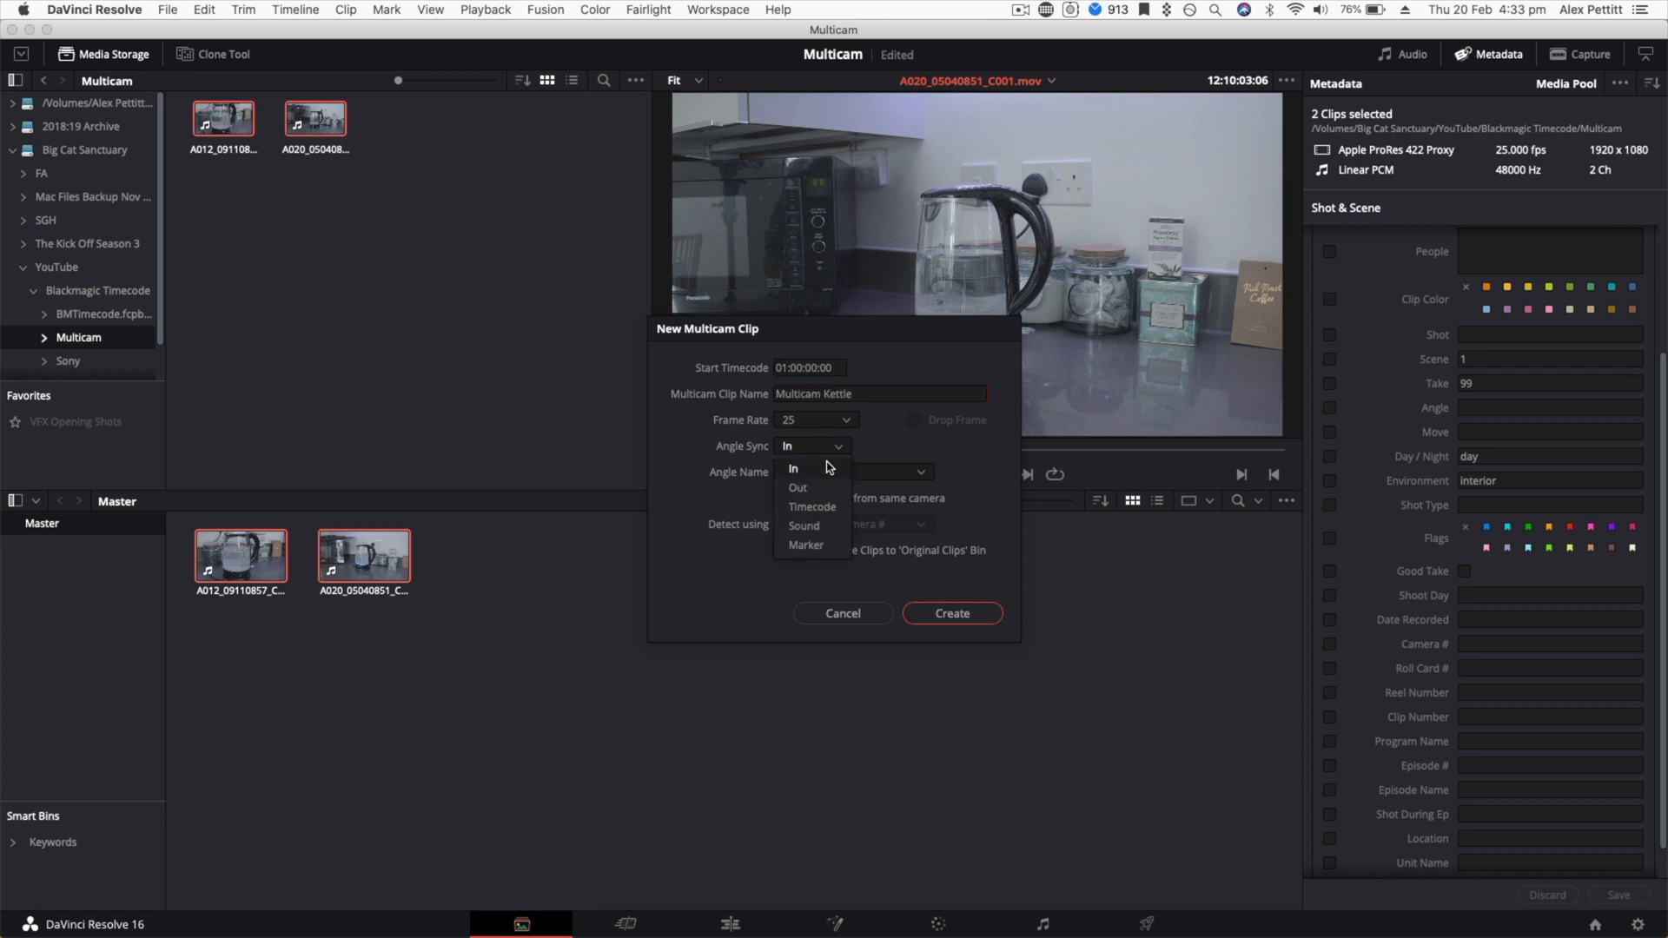
mouse_move(811, 506)
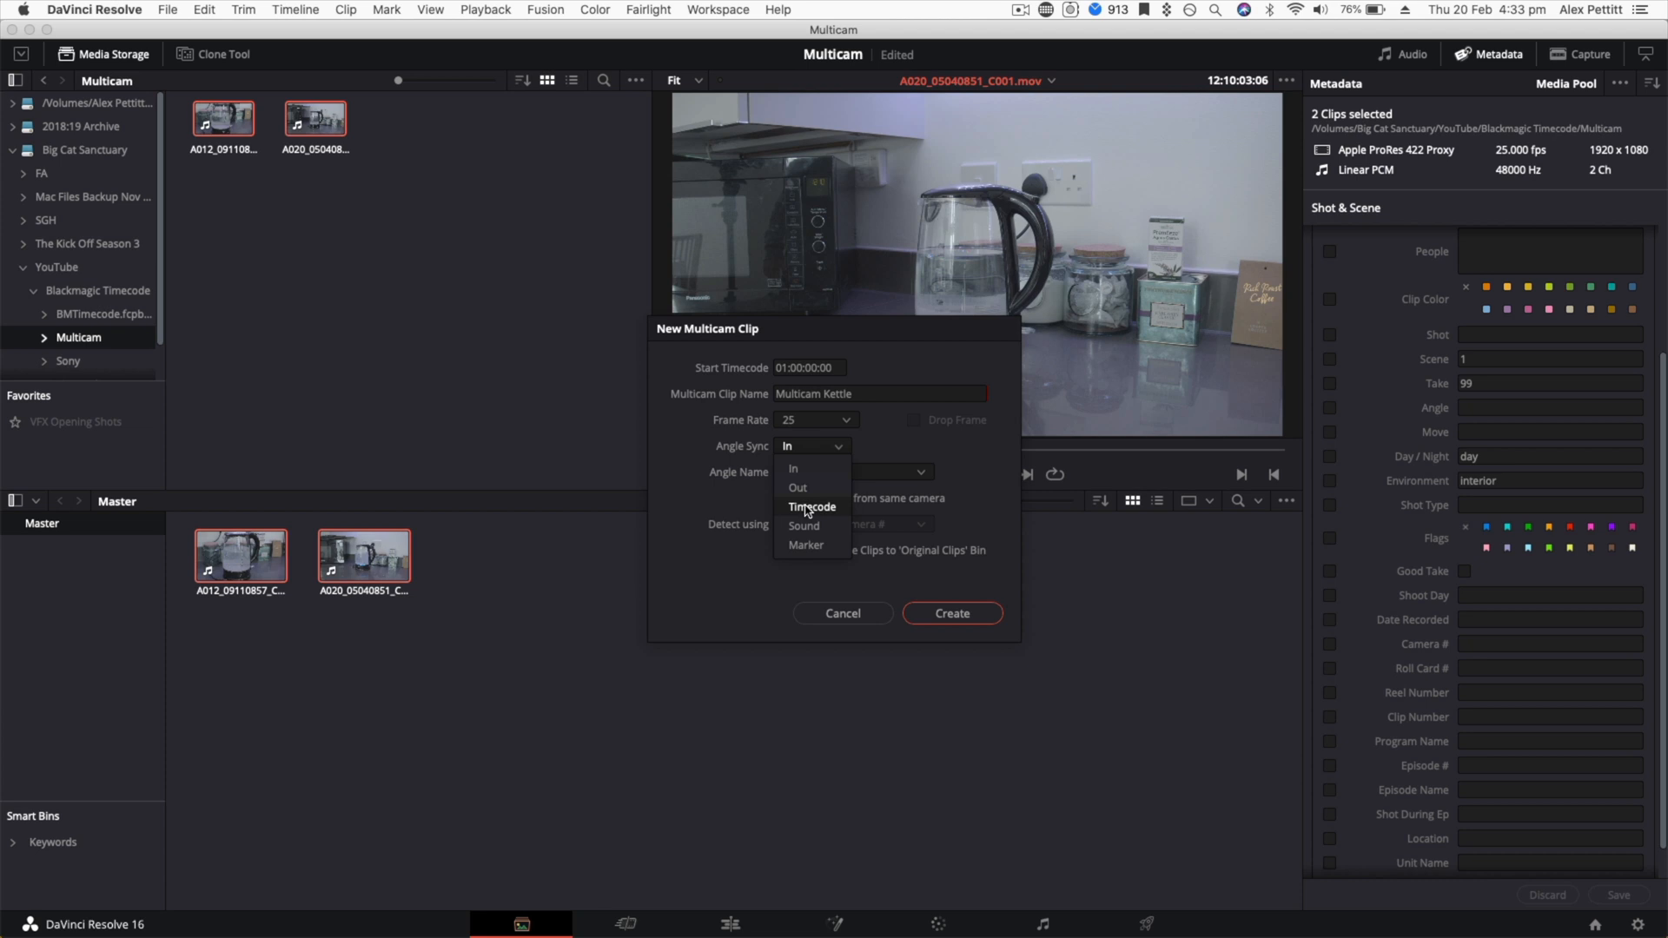
left_click(811, 508)
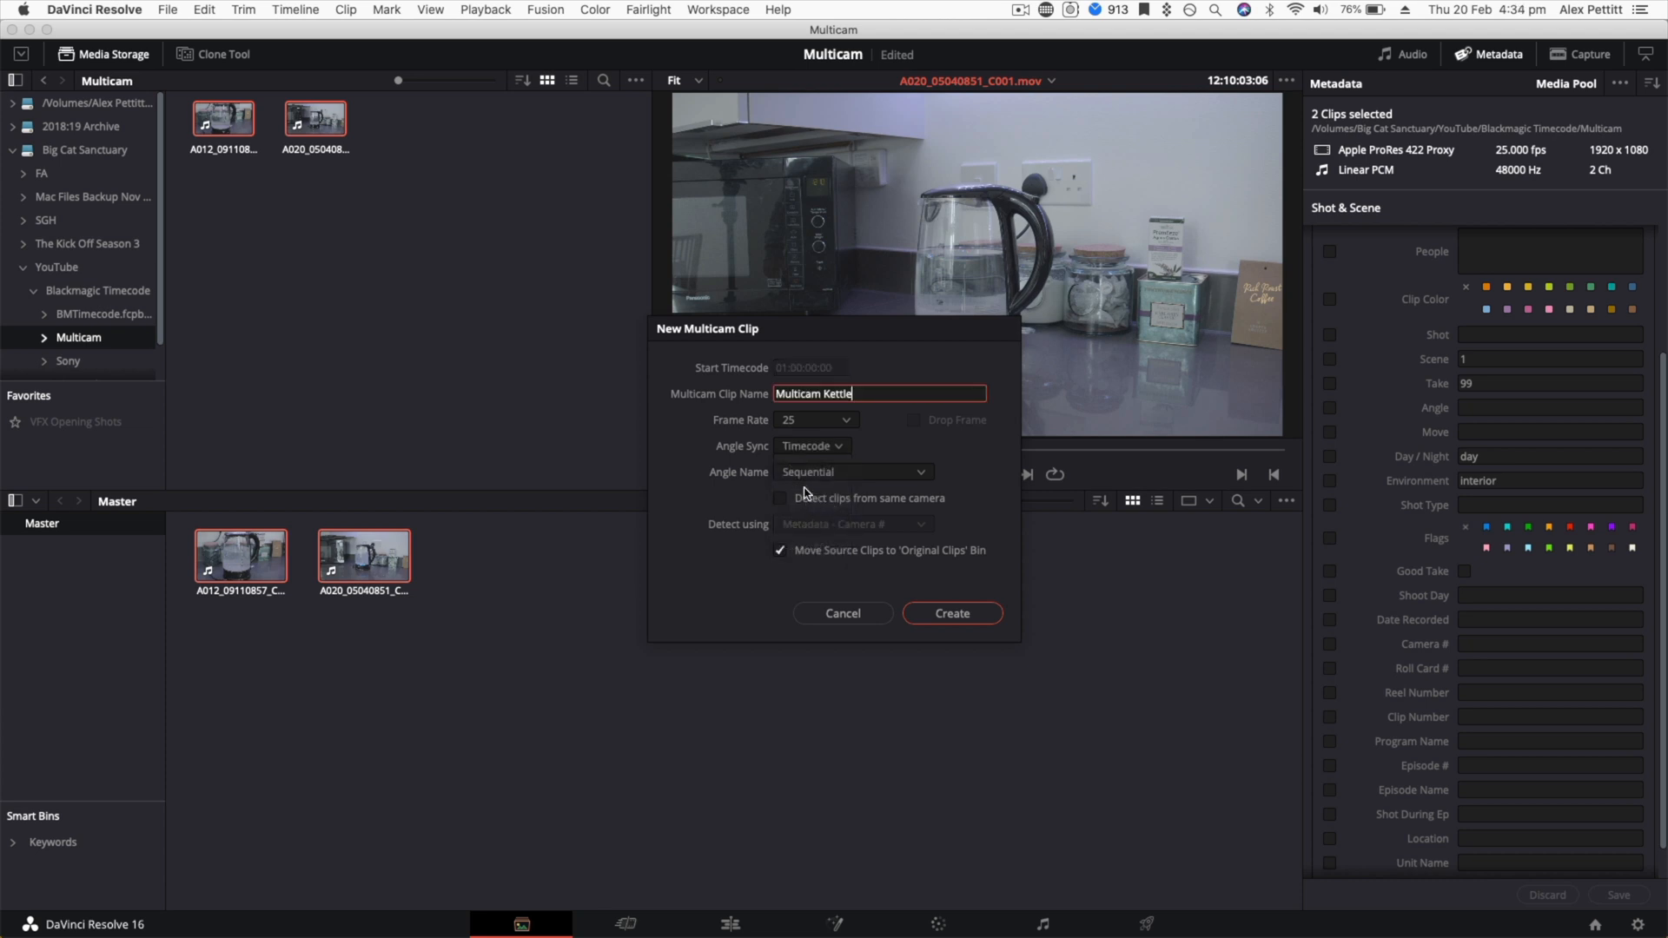
left_click(851, 471)
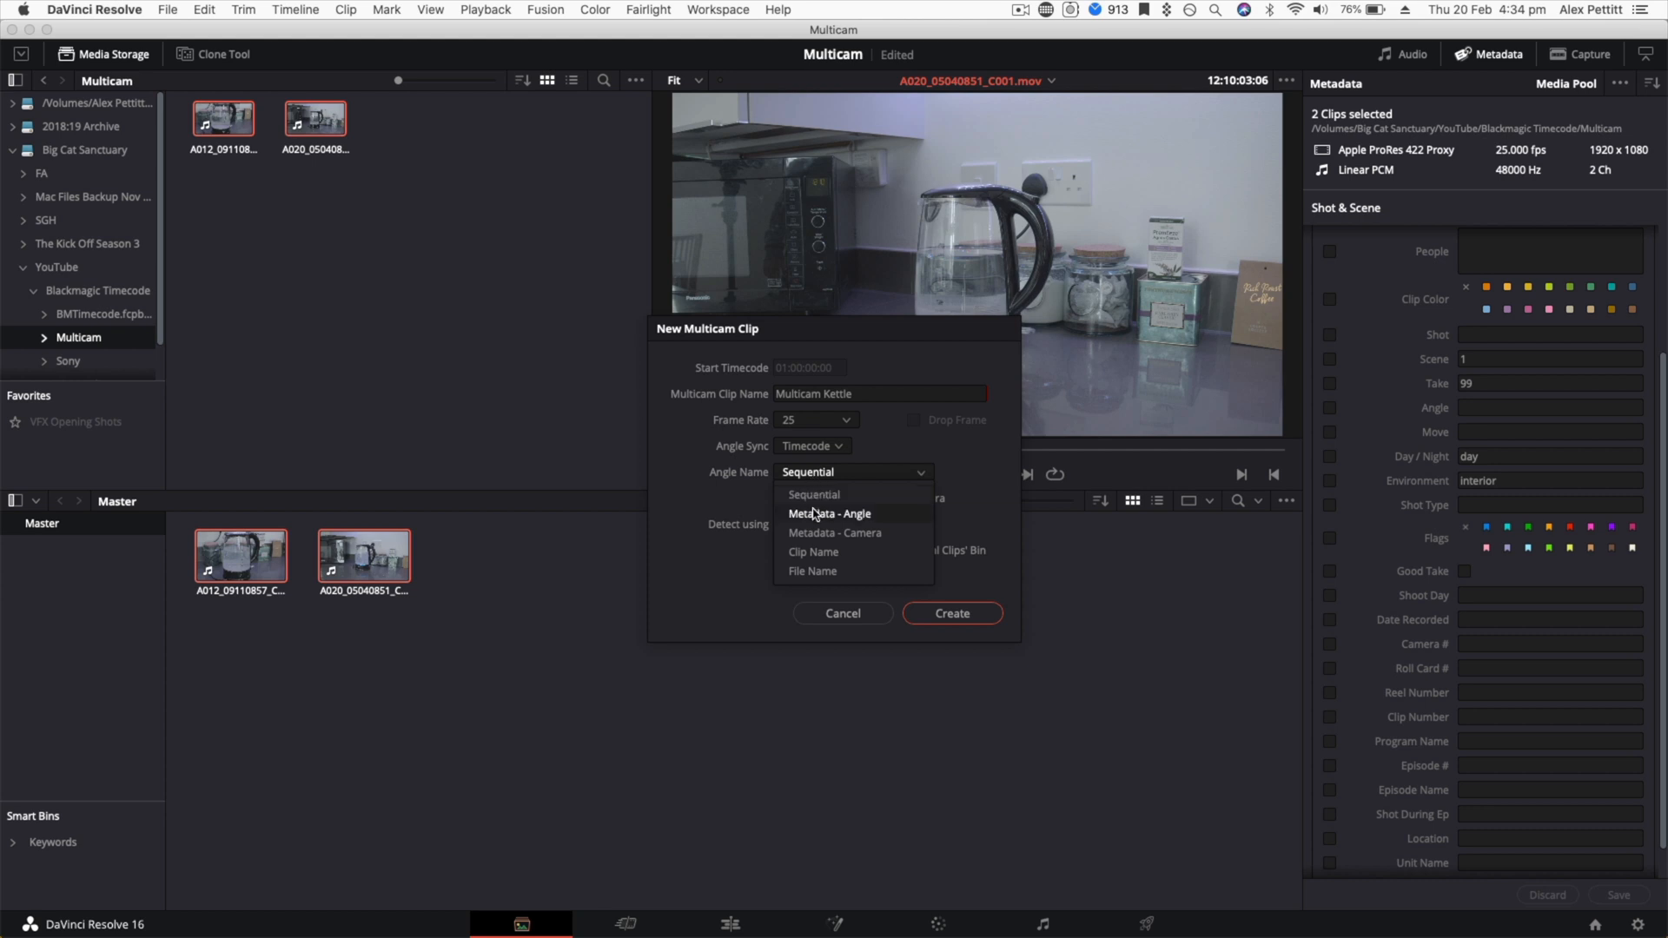
mouse_move(862, 532)
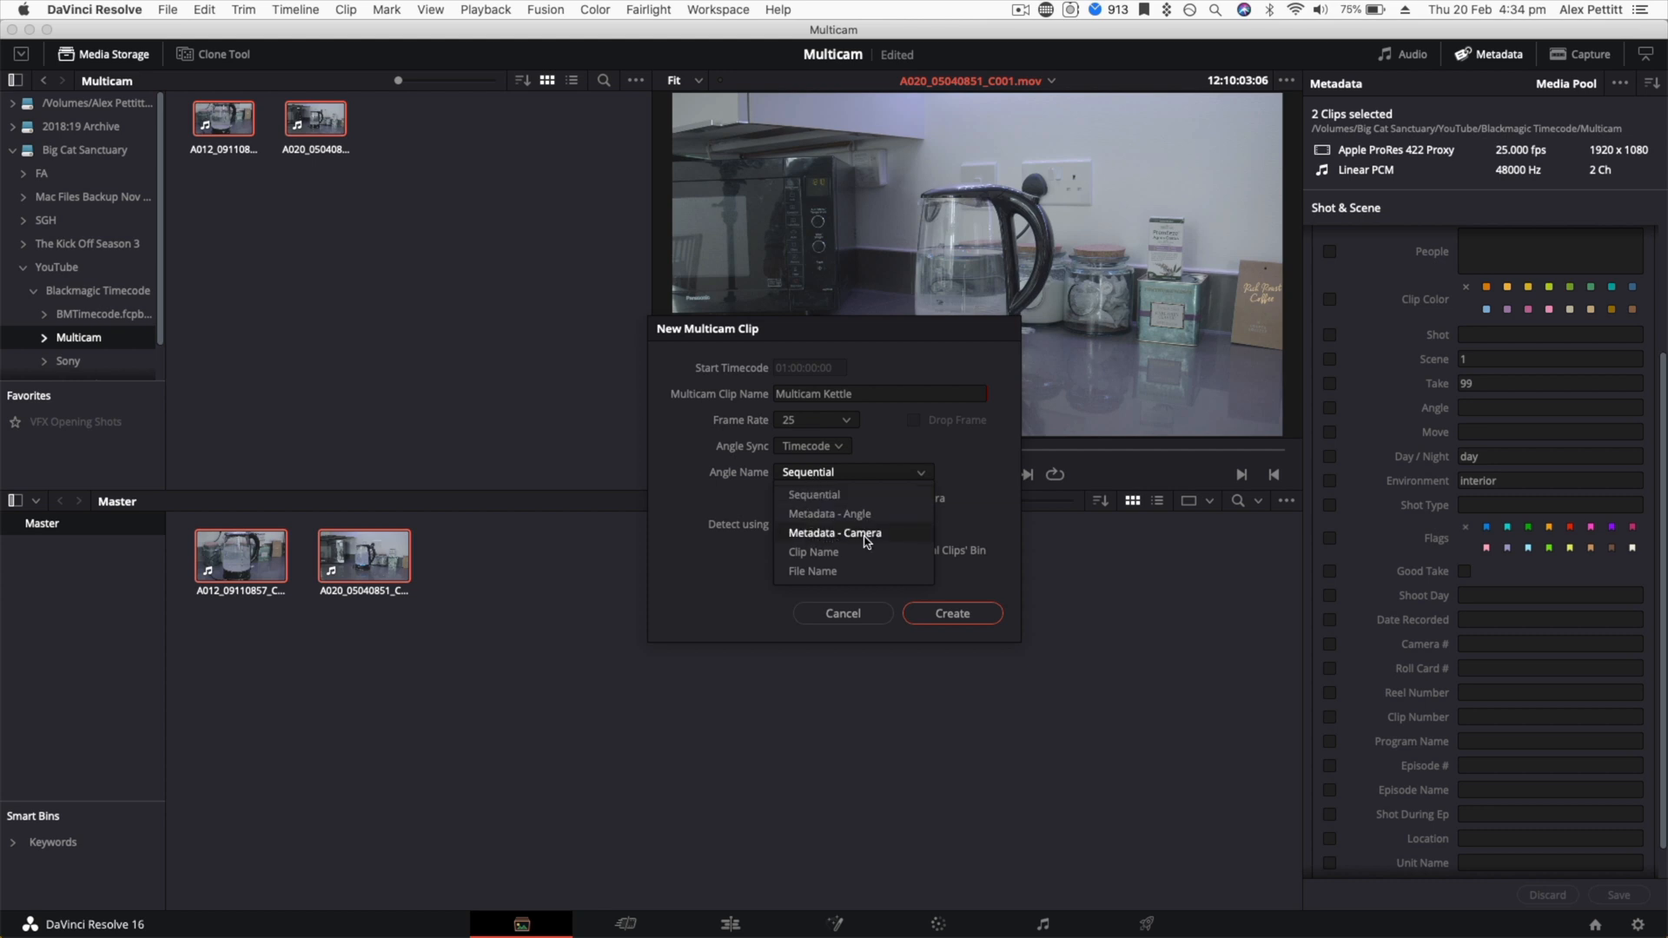
left_click(835, 532)
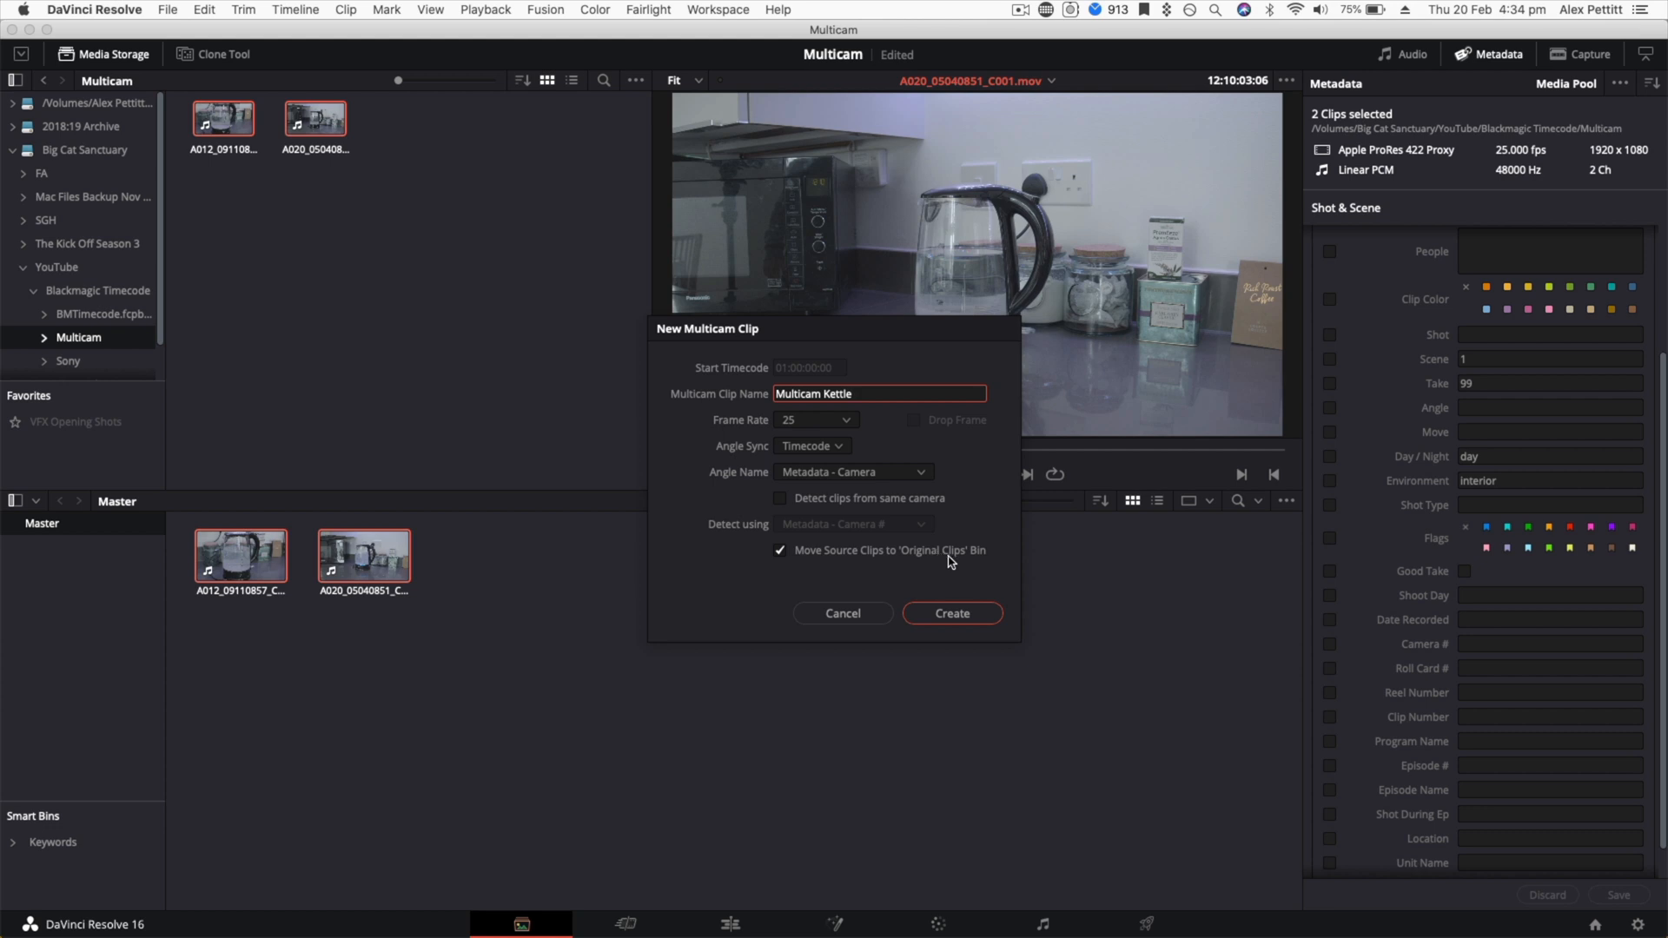
left_click(950, 614)
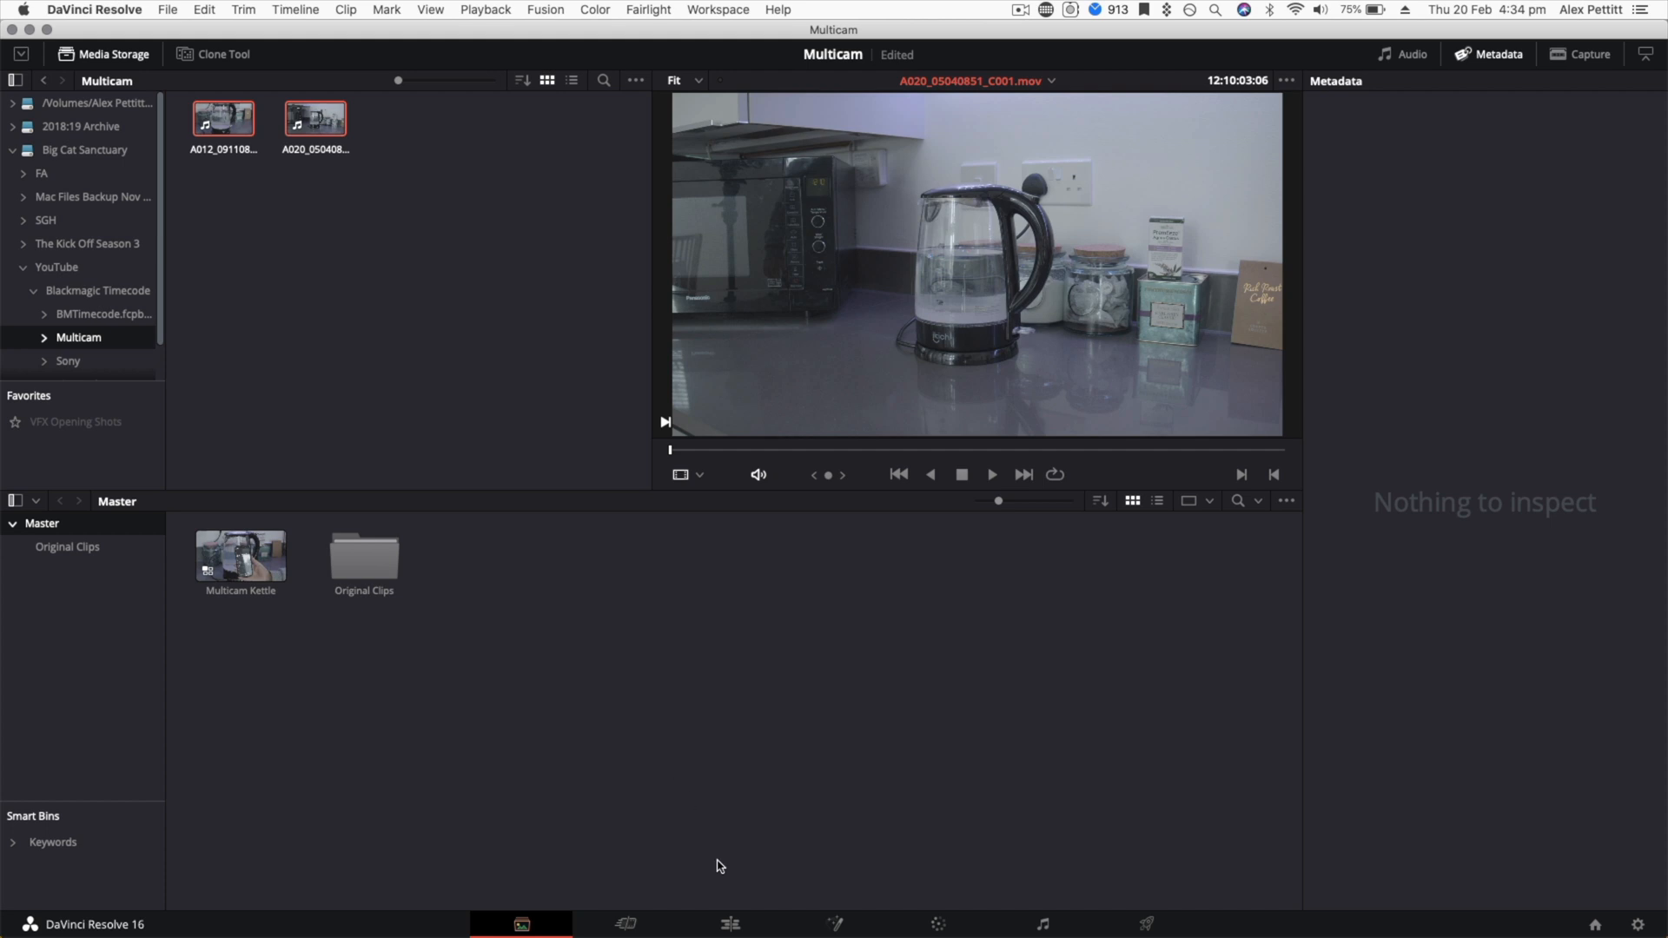
Step: On the Edit page, place the Multicam Kettle clip onto a new Timeline 1
left_click(730, 923)
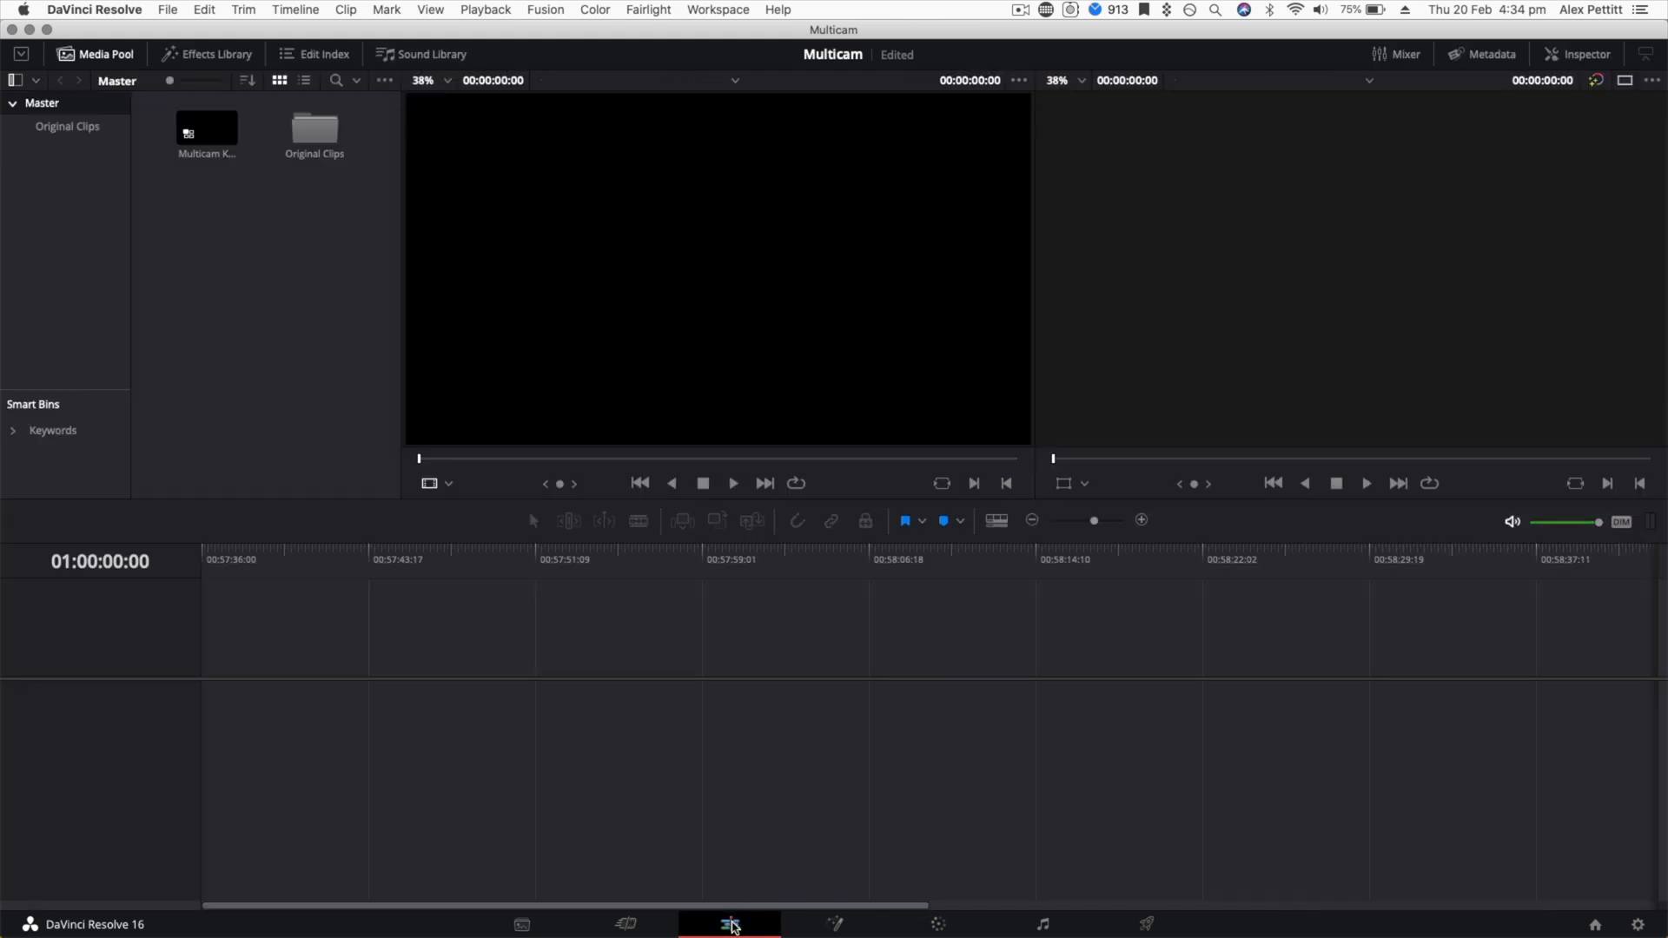
left_click(207, 130)
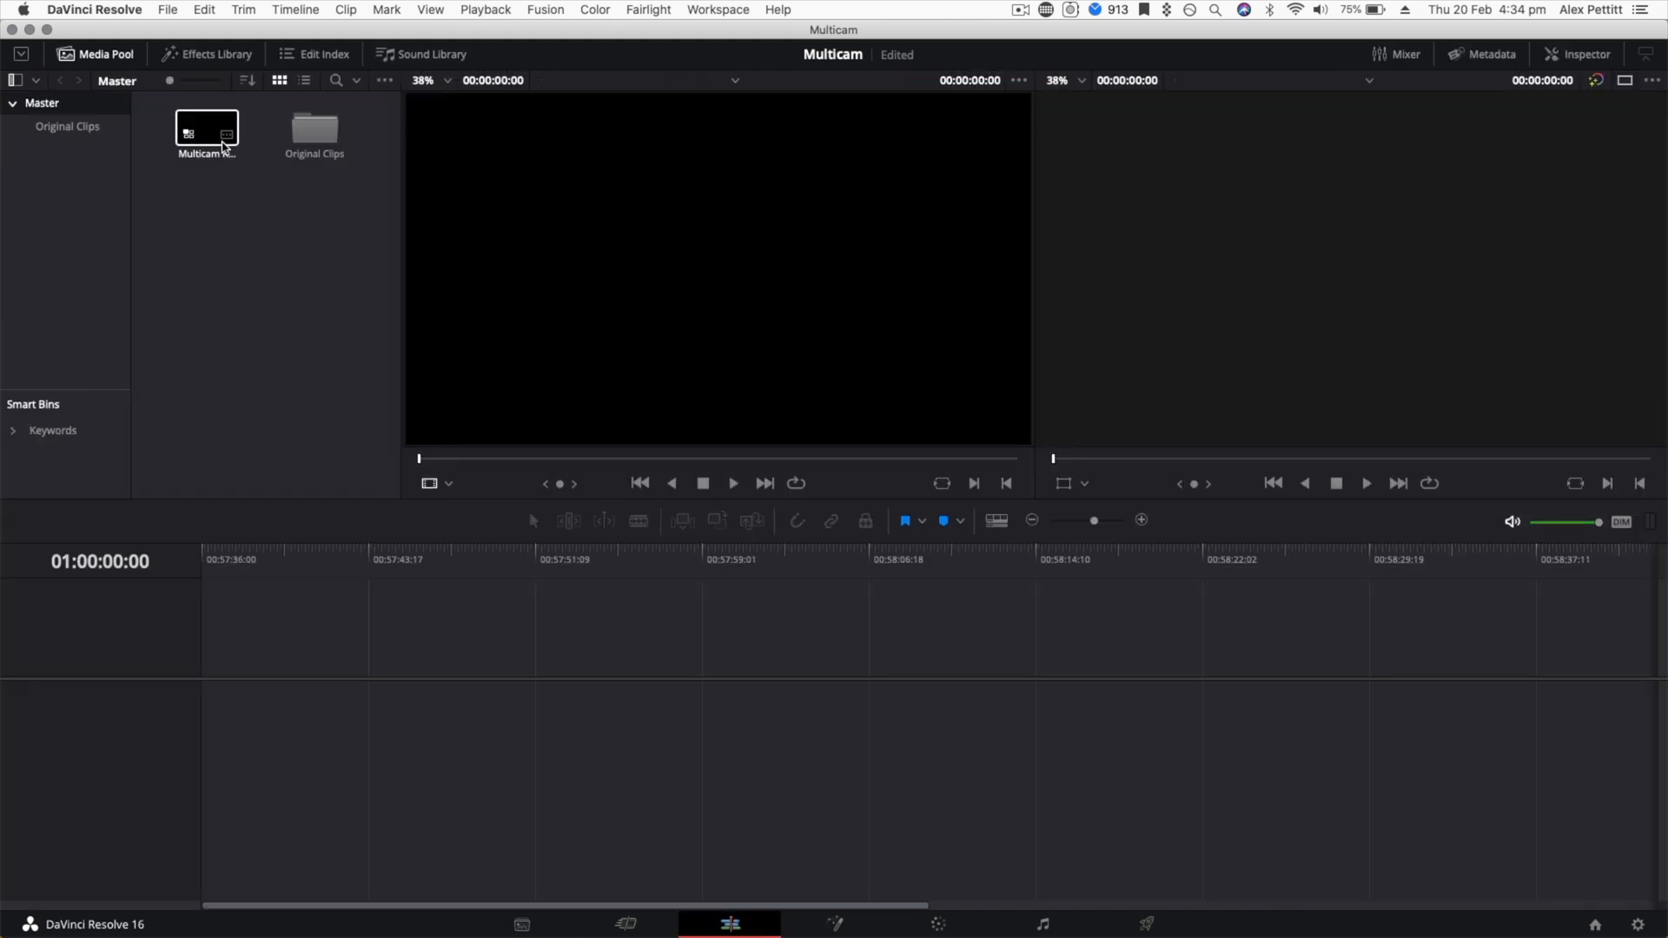
left_click_drag(207, 129, 229, 526)
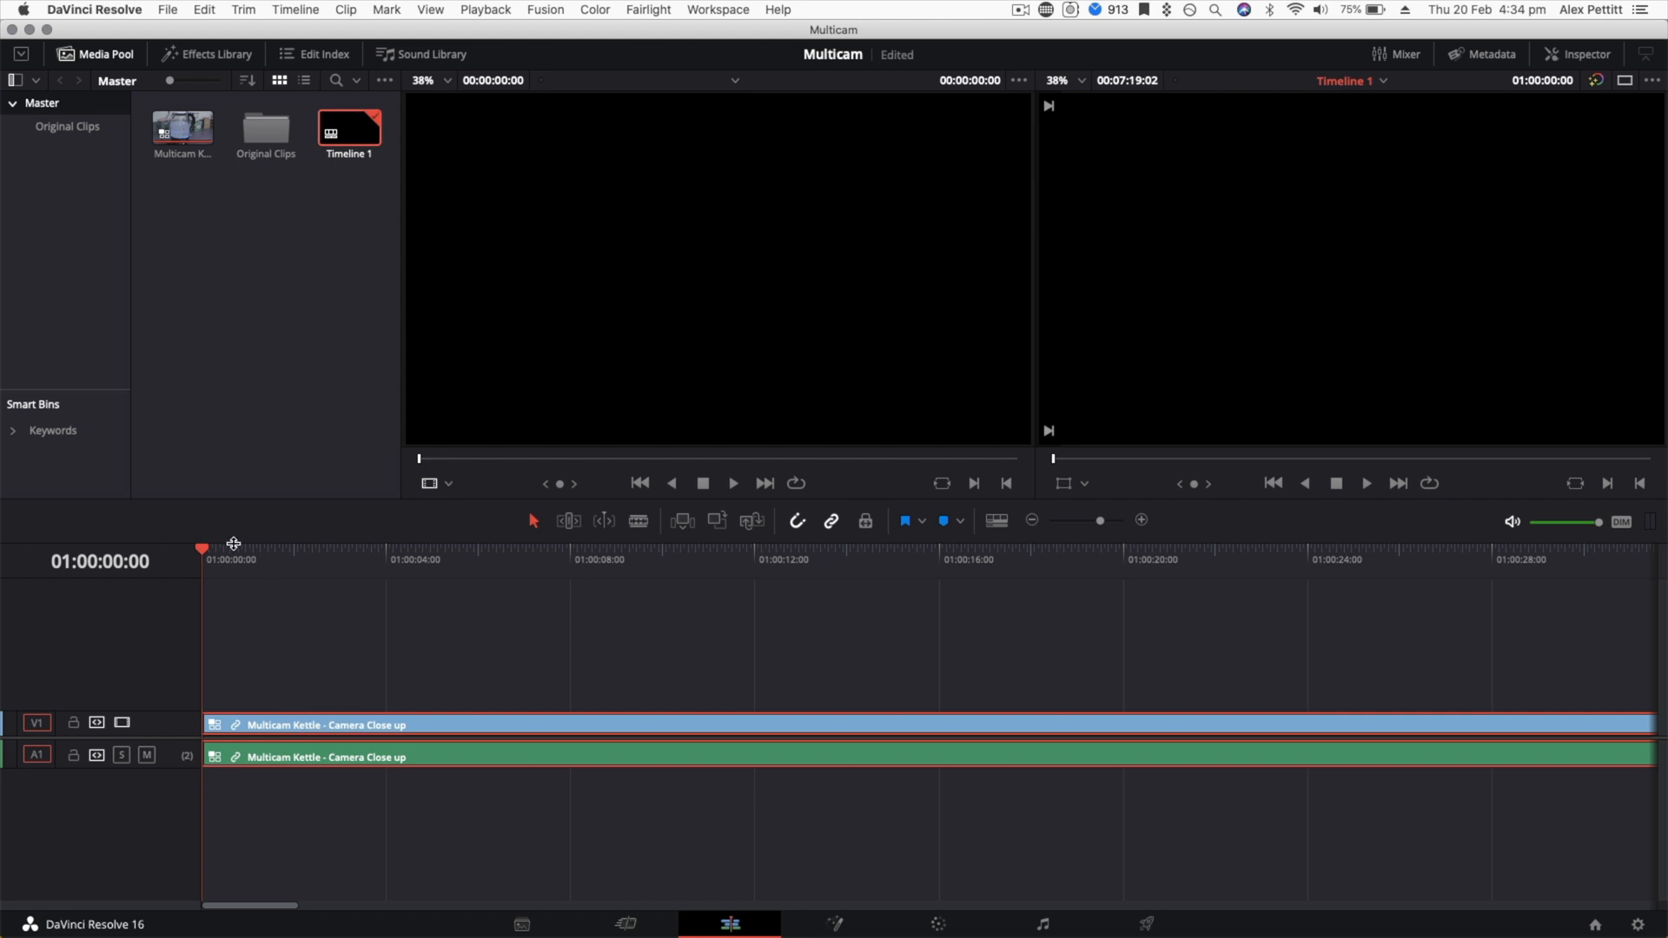
left_click(563, 549)
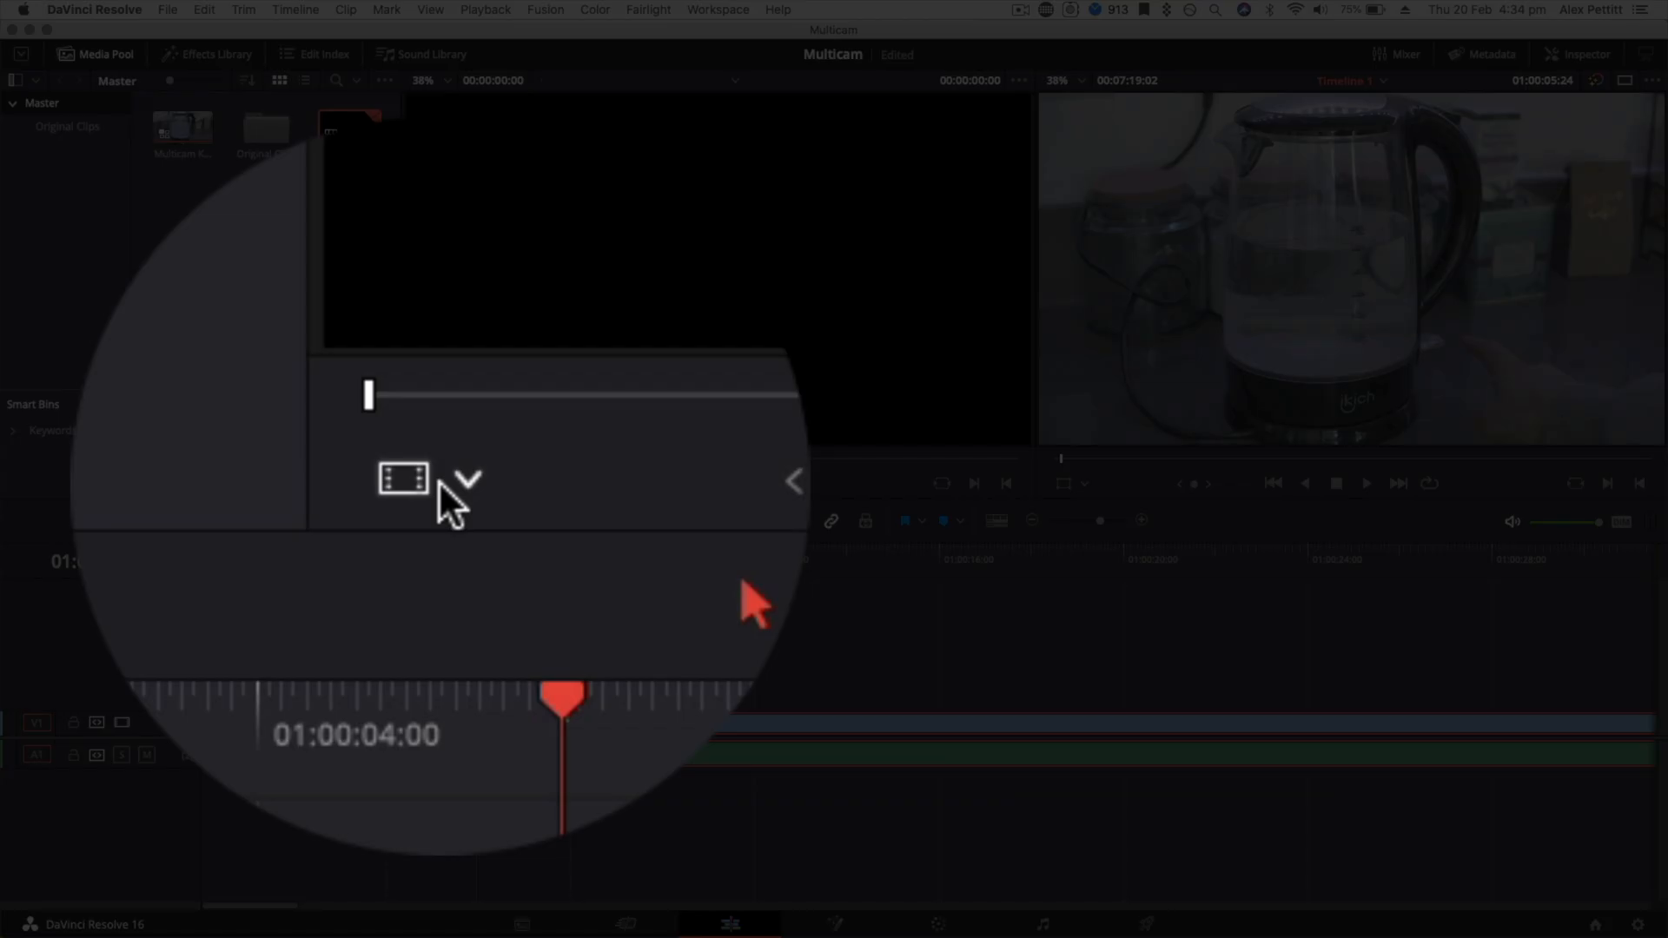
Step: Set the source viewer to Multicam and open Multicam Kettle in the timeline to show both angles
left_click(465, 479)
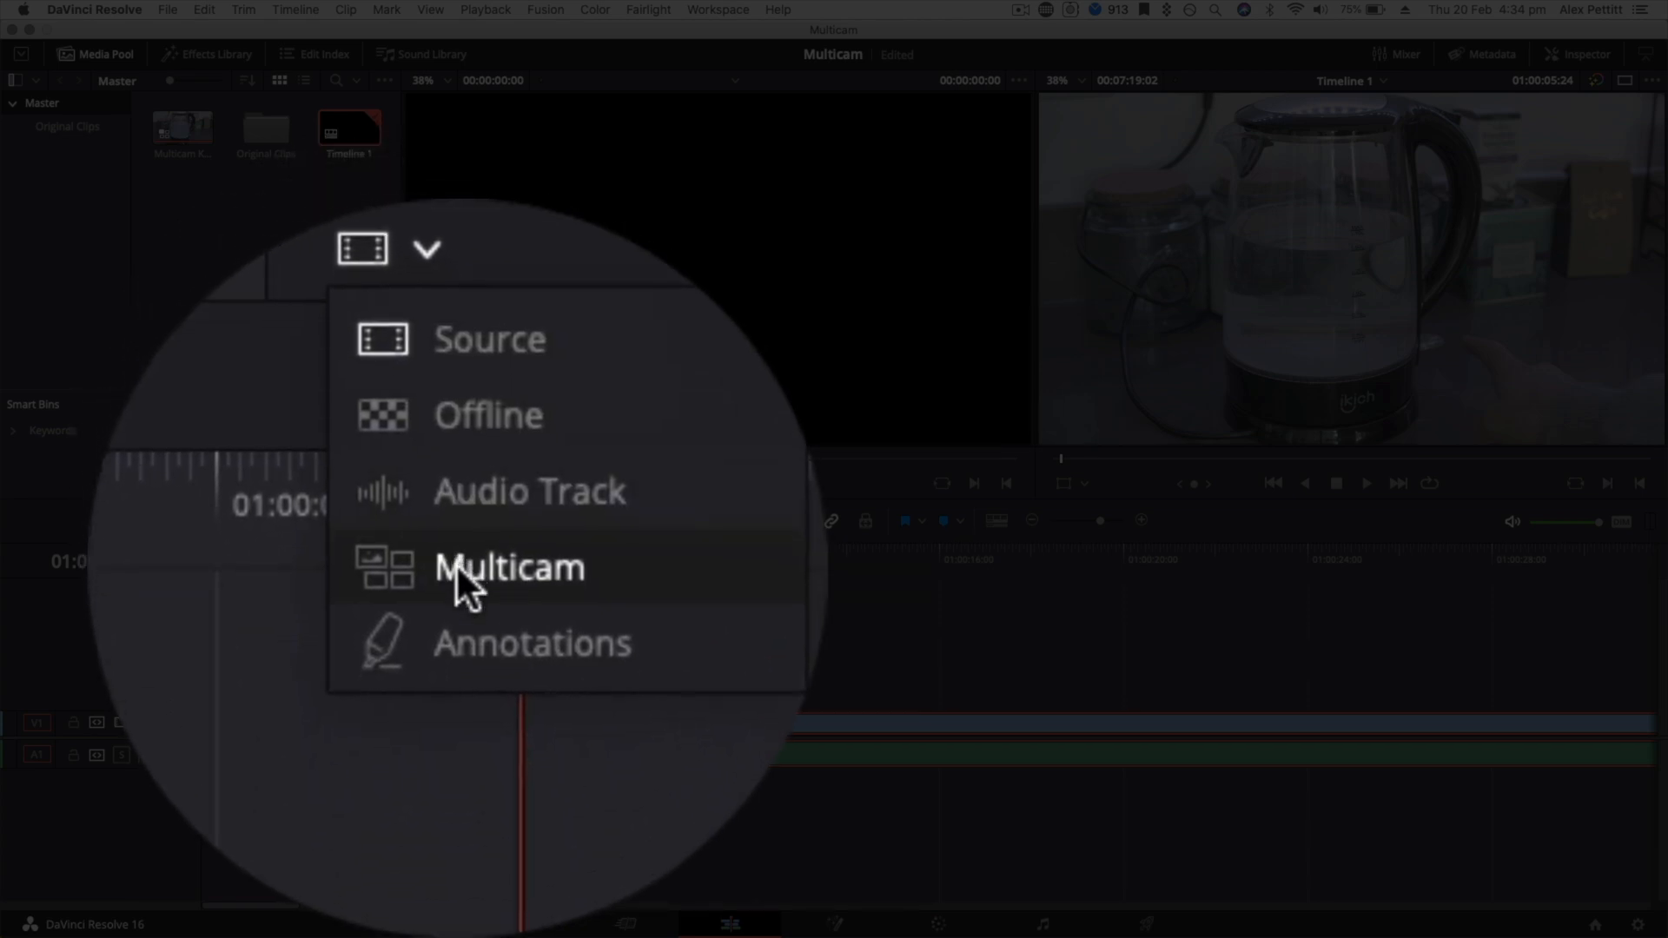
left_click(509, 566)
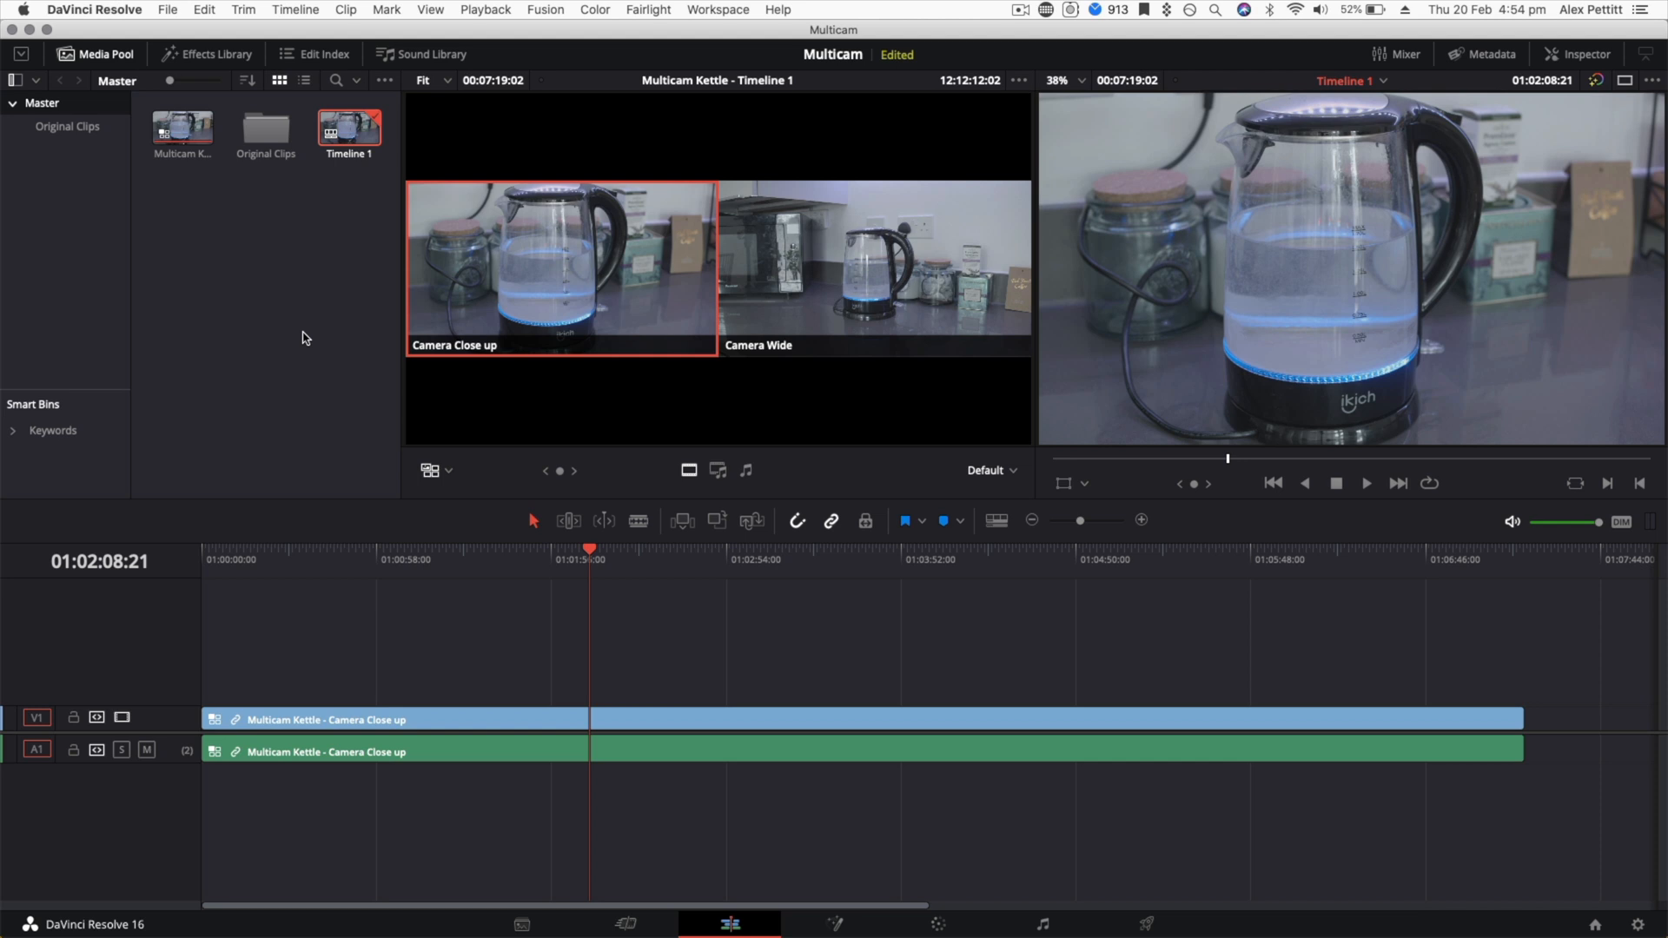
left_click(180, 125)
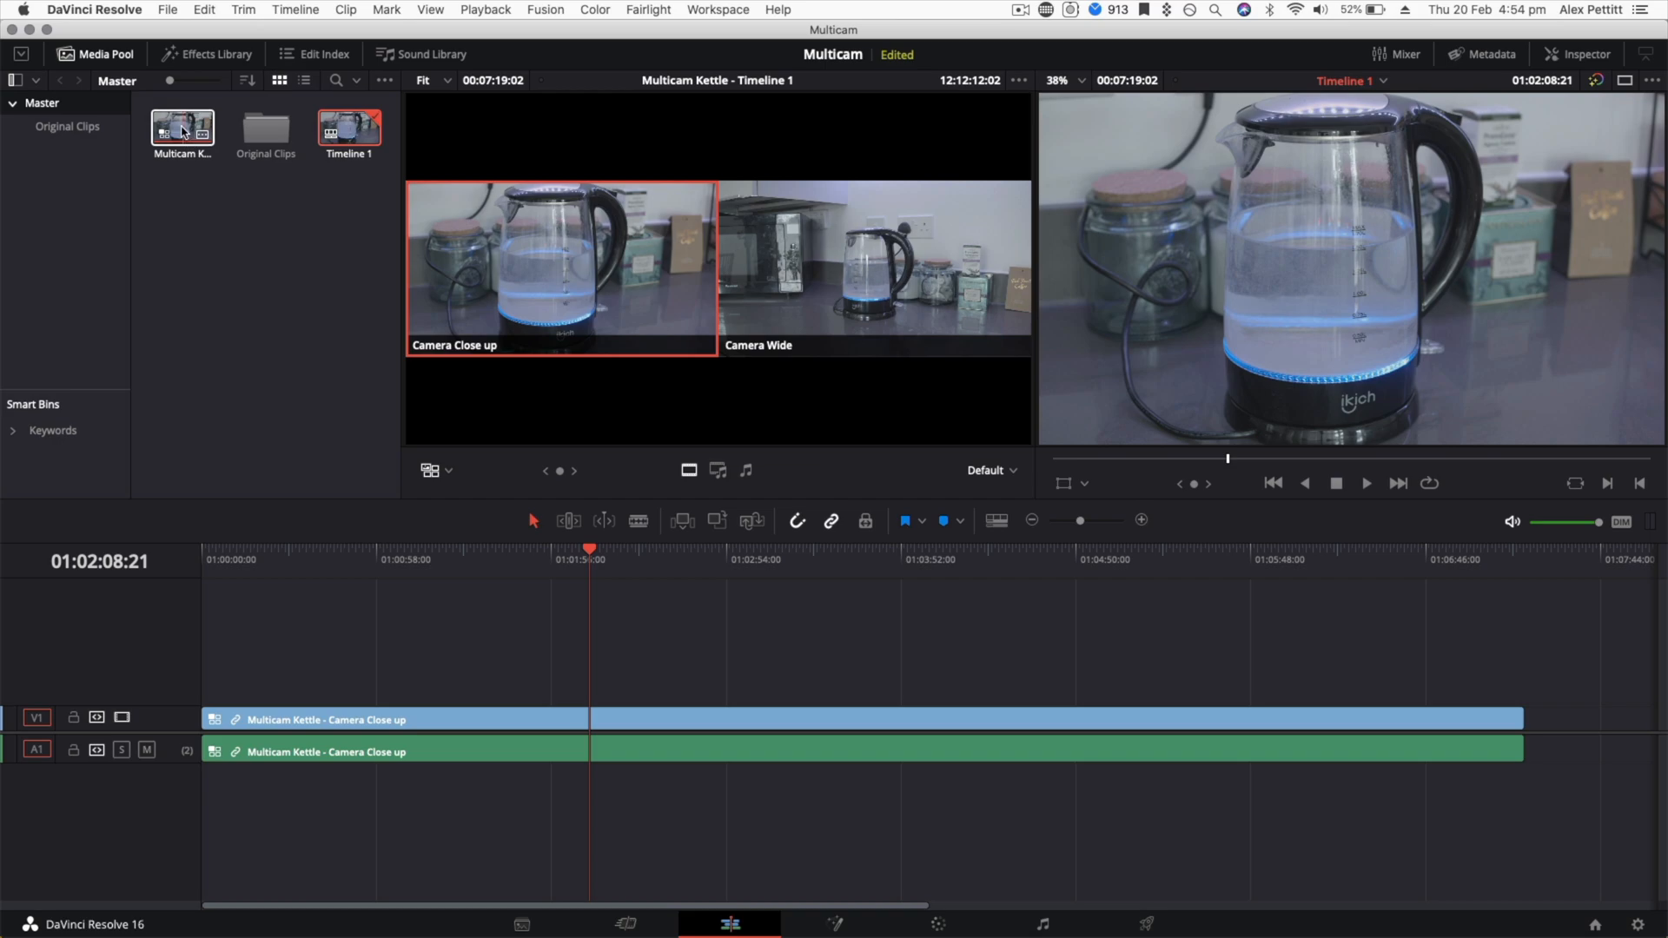
right_click(183, 127)
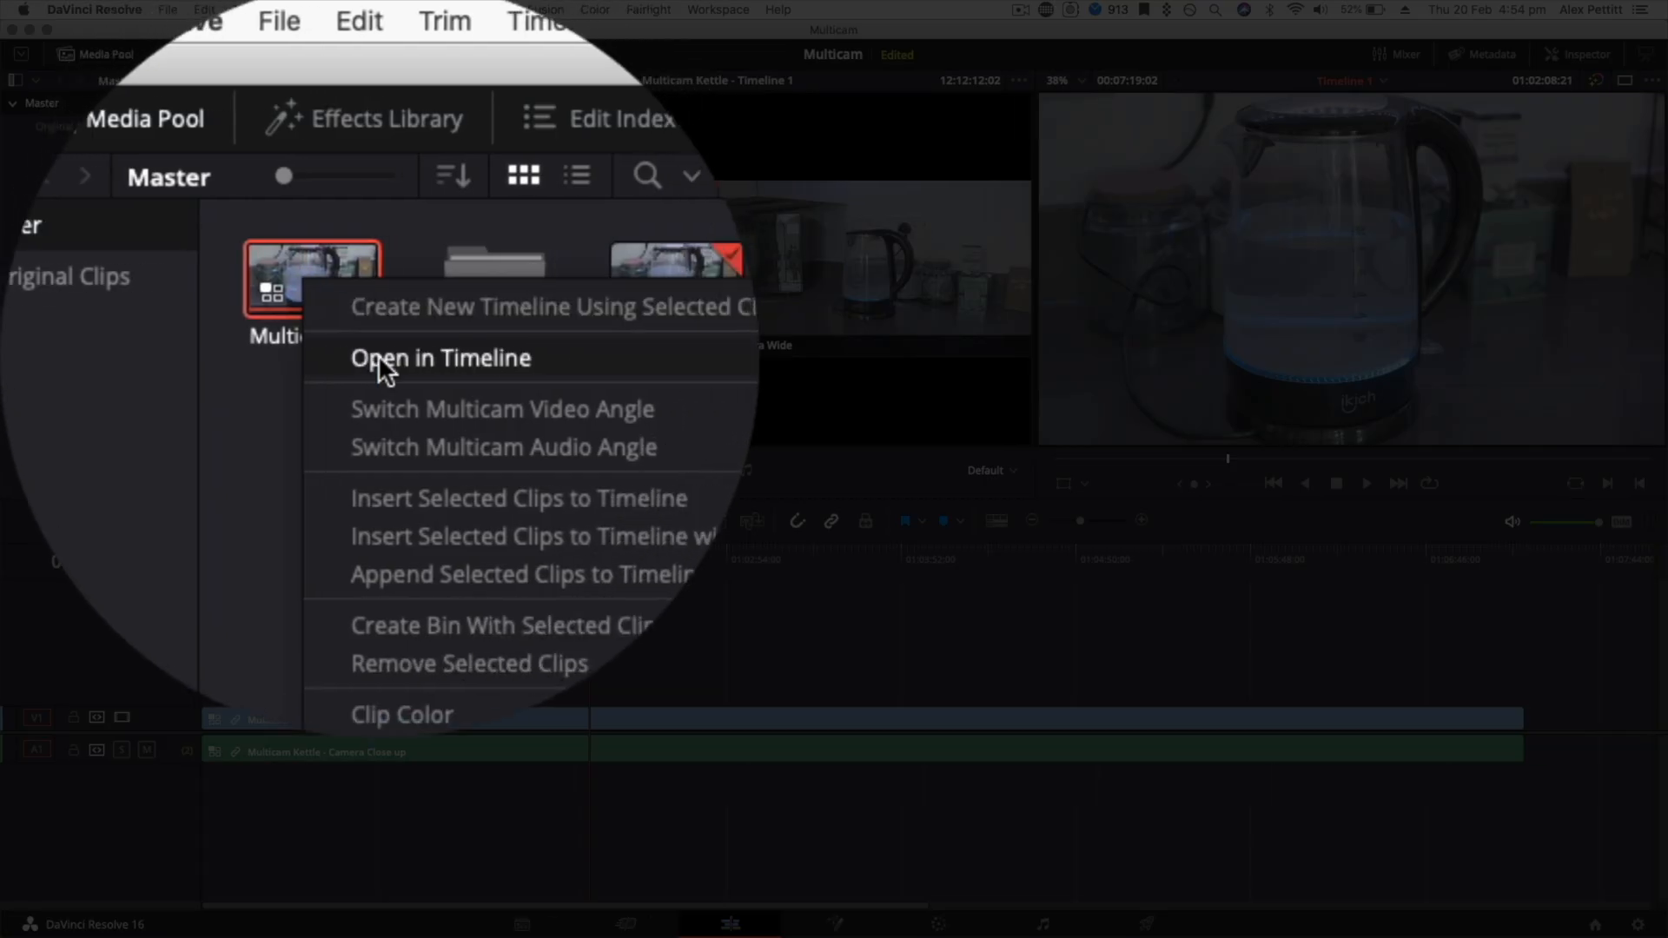
left_click(440, 358)
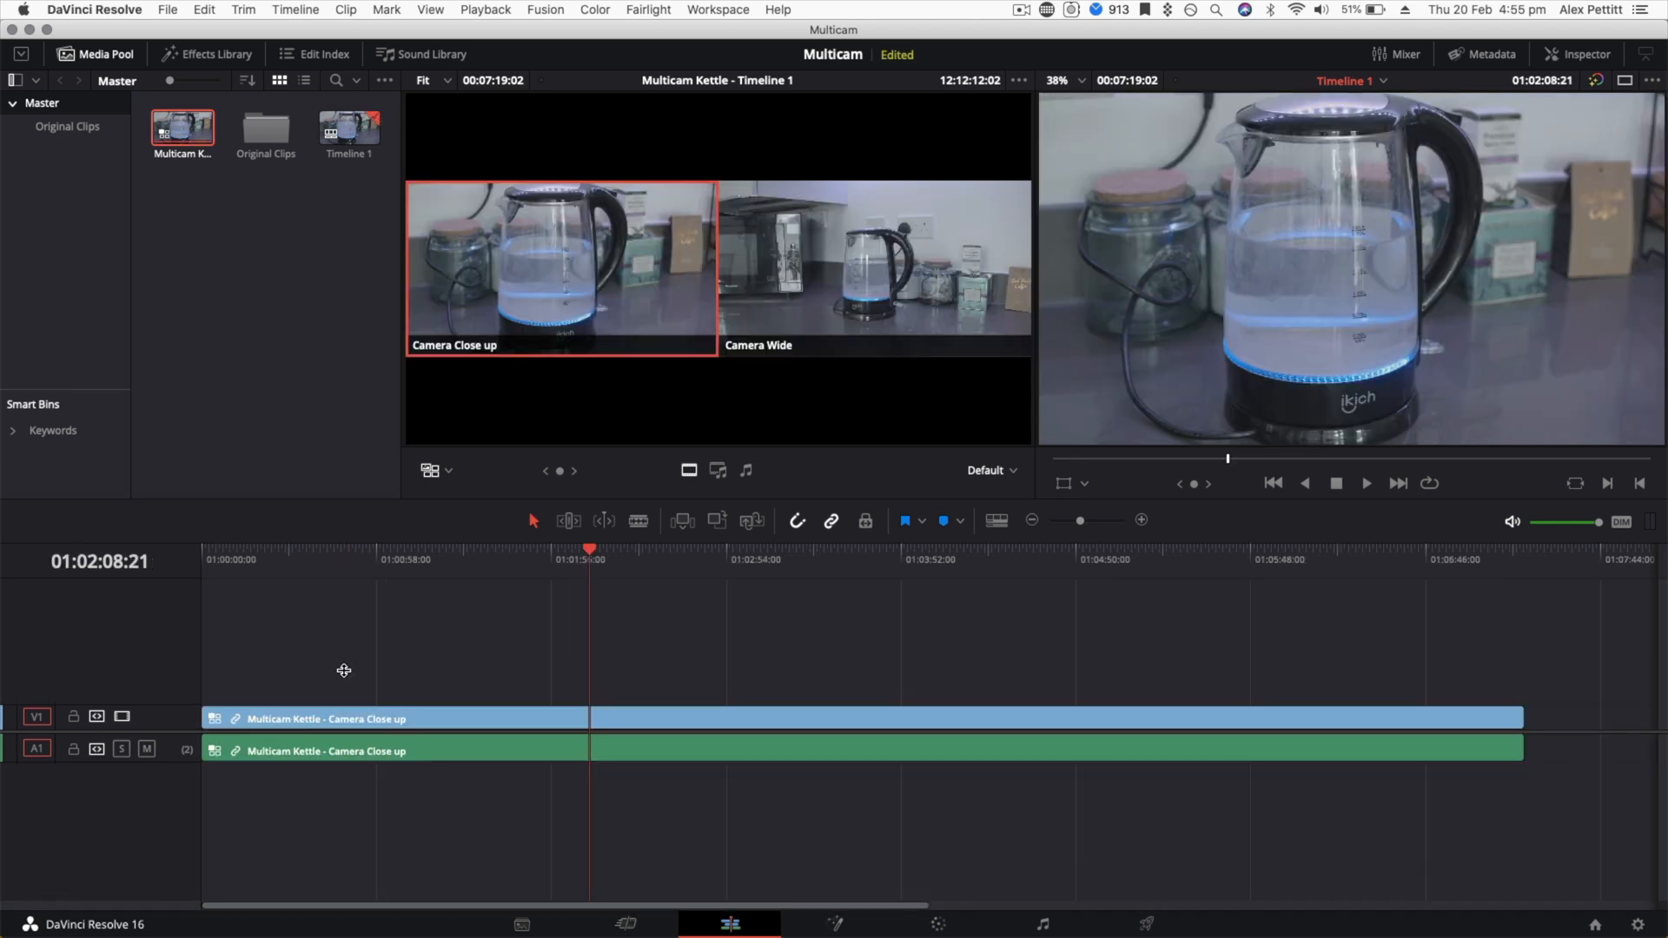
left_click(515, 557)
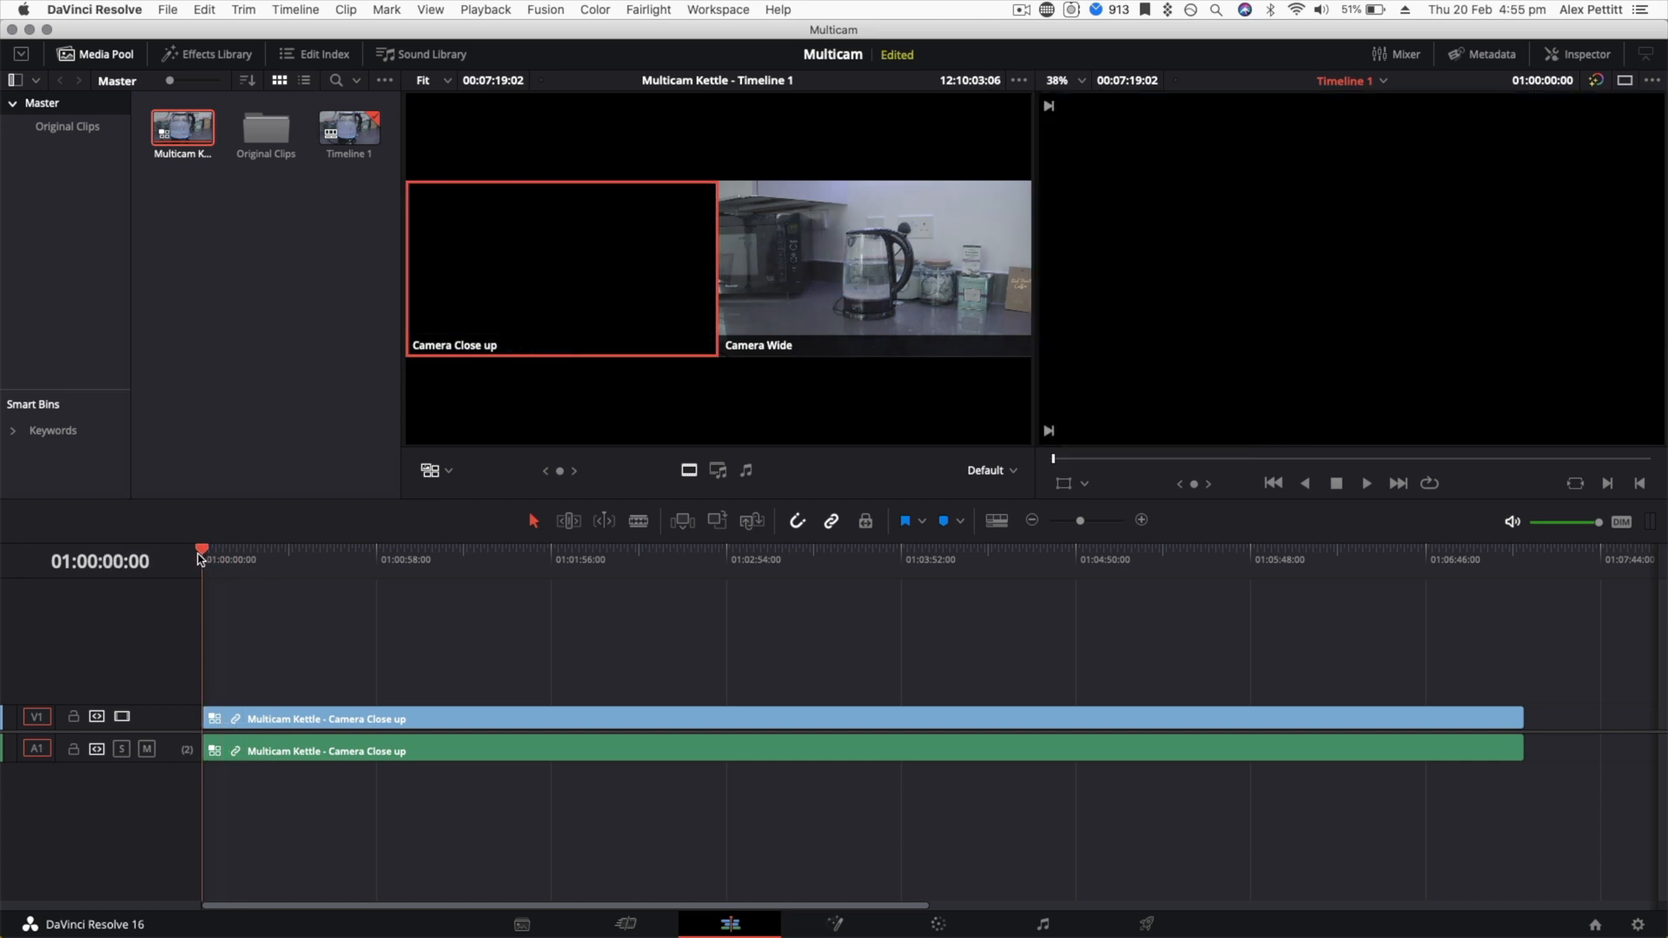
mouse_move(221, 562)
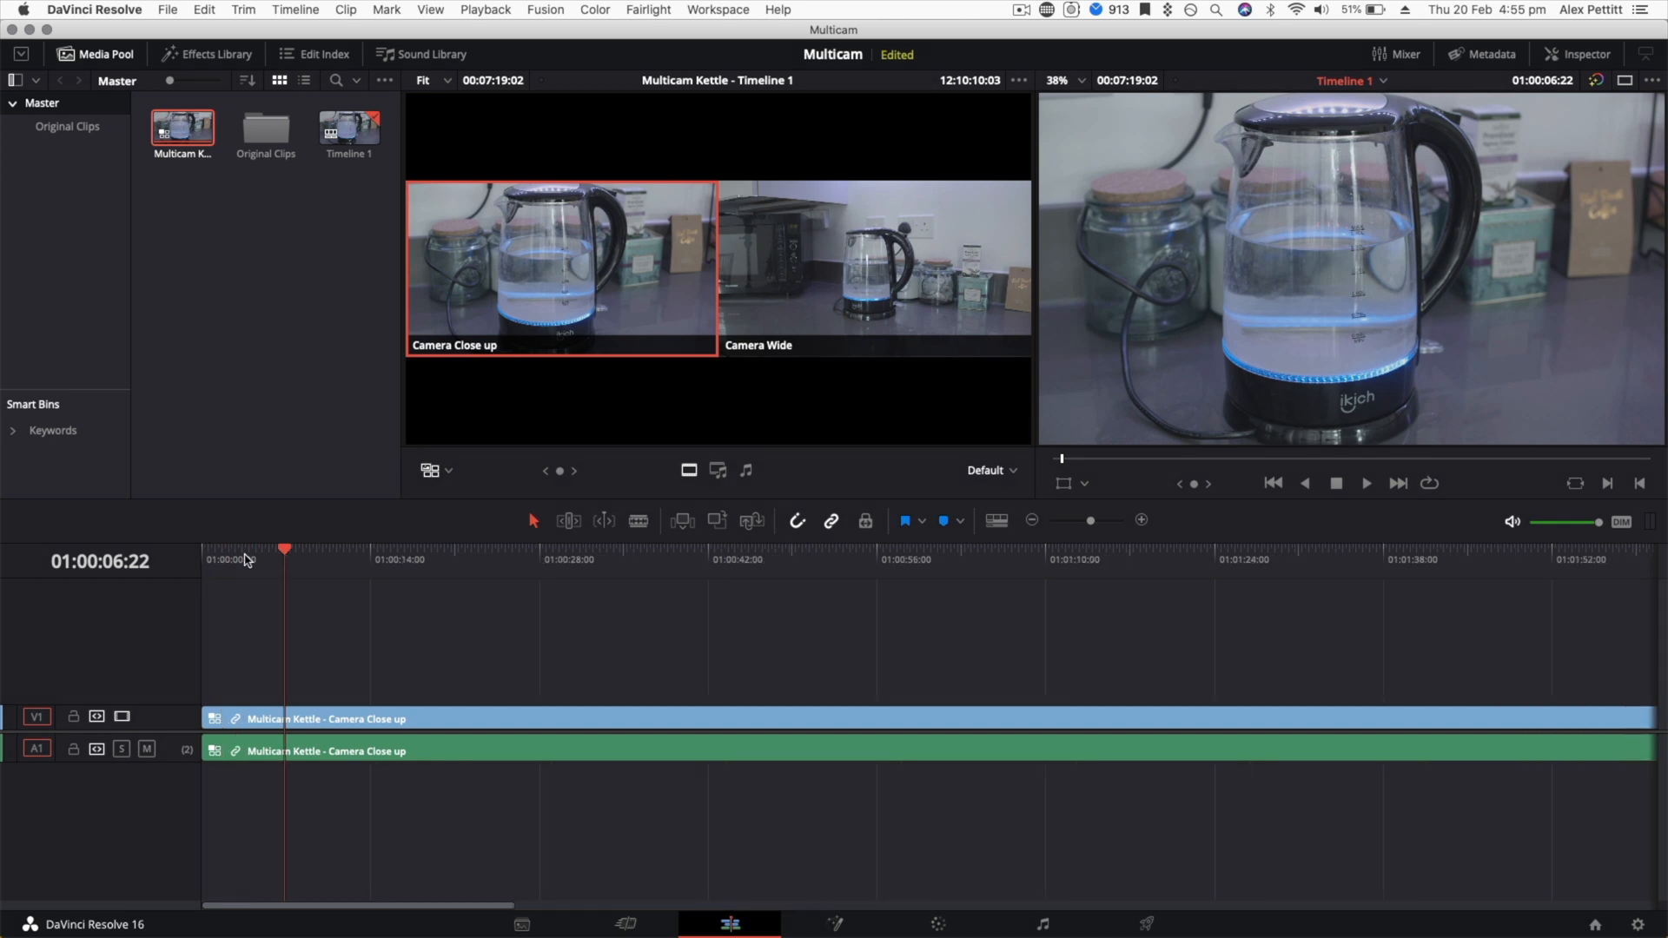
left_click(244, 551)
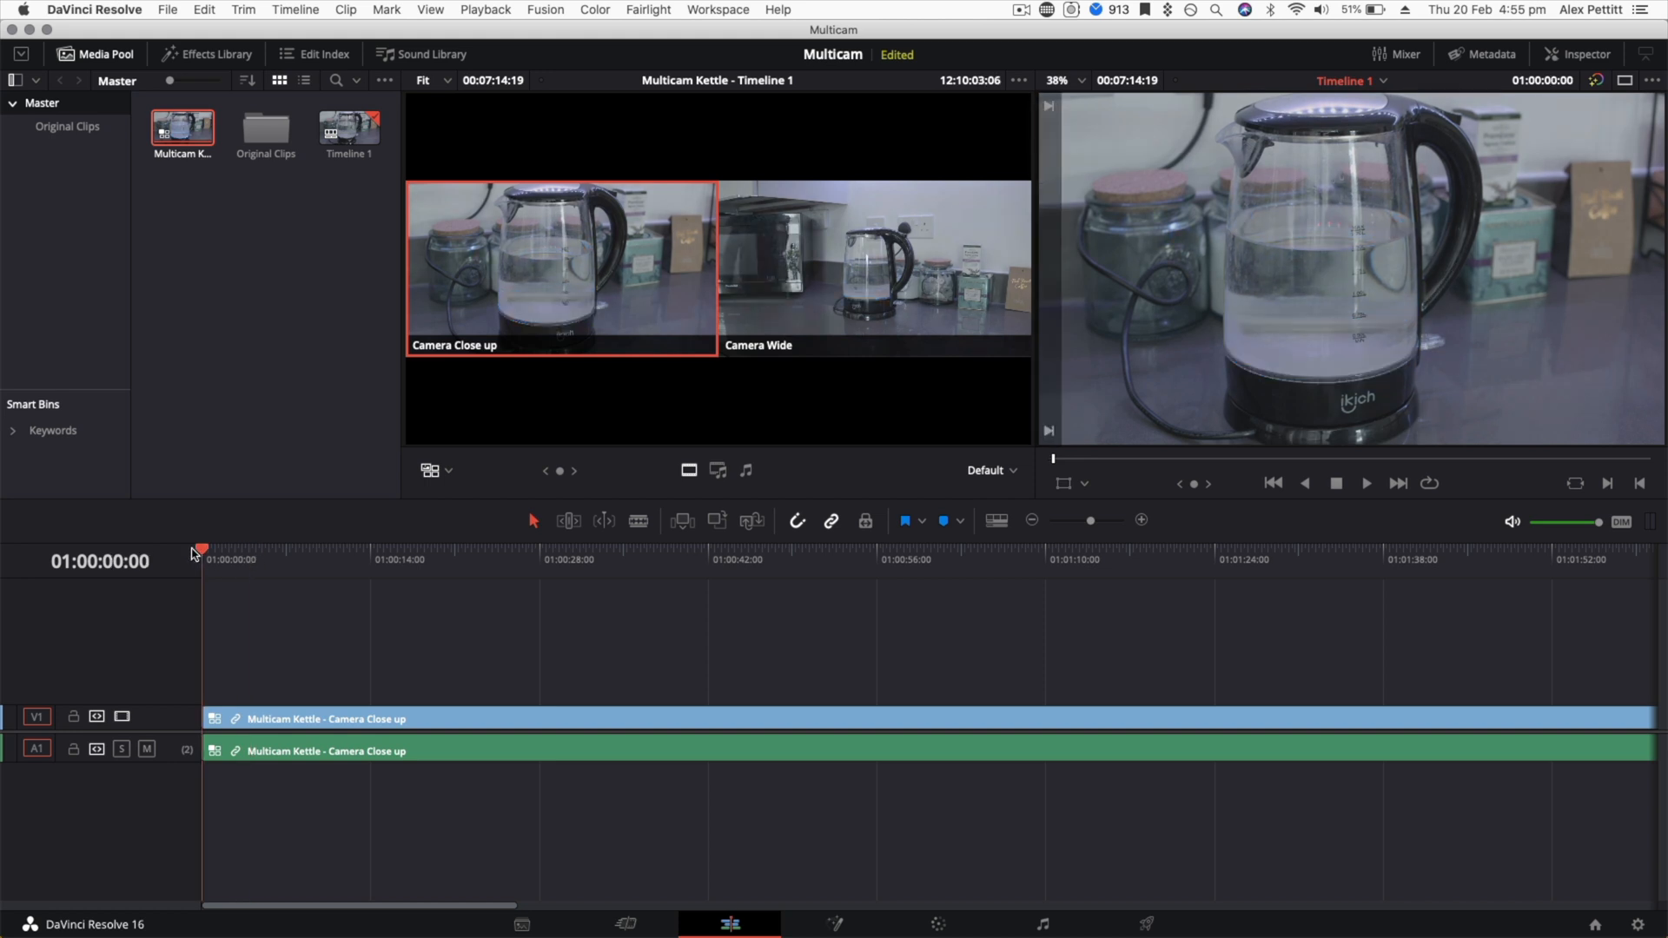
mouse_move(667, 471)
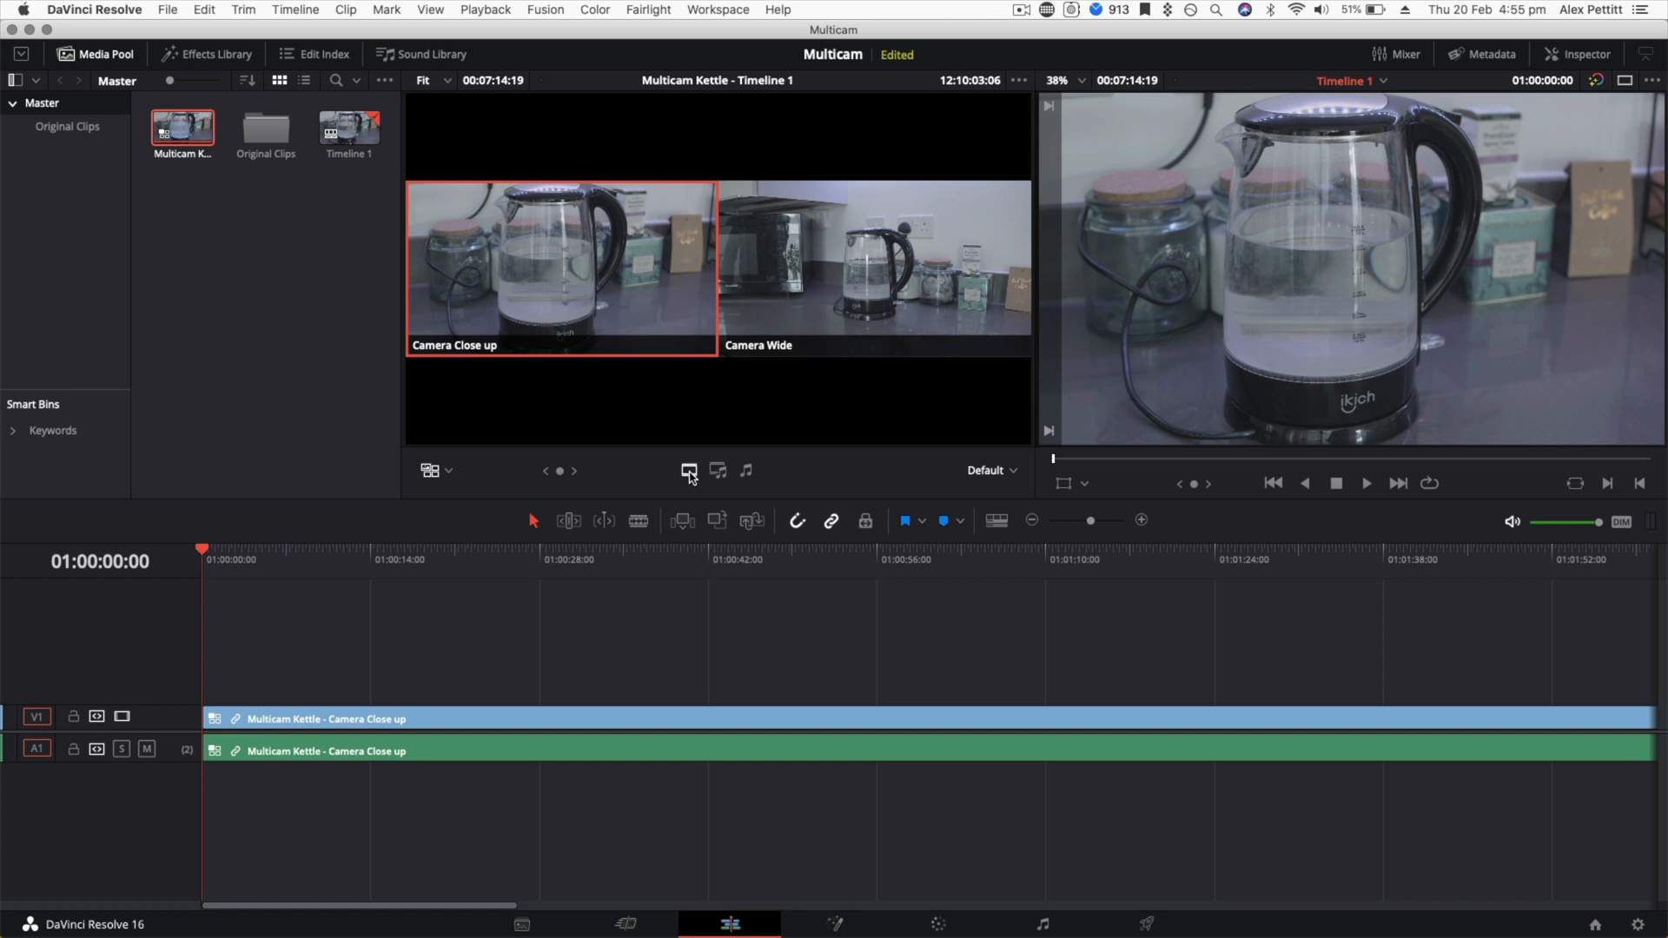
mouse_move(717, 471)
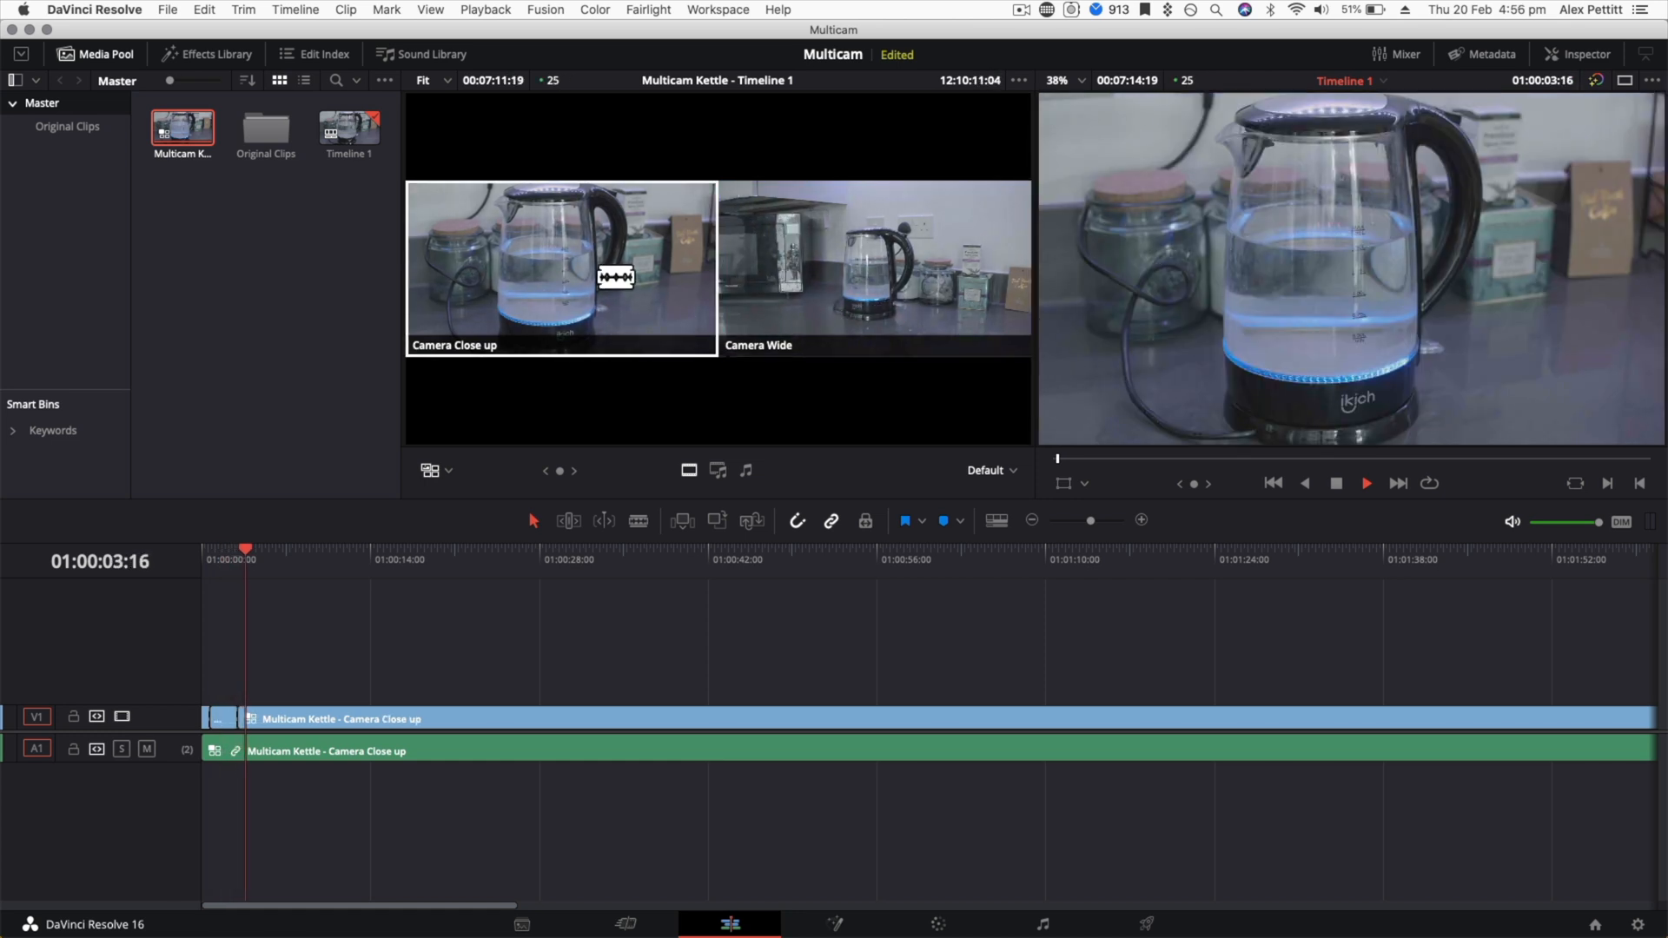
Step: Cut the playing timeline back and forth between the Camera Close up and Camera Wide angles
left_click(1366, 483)
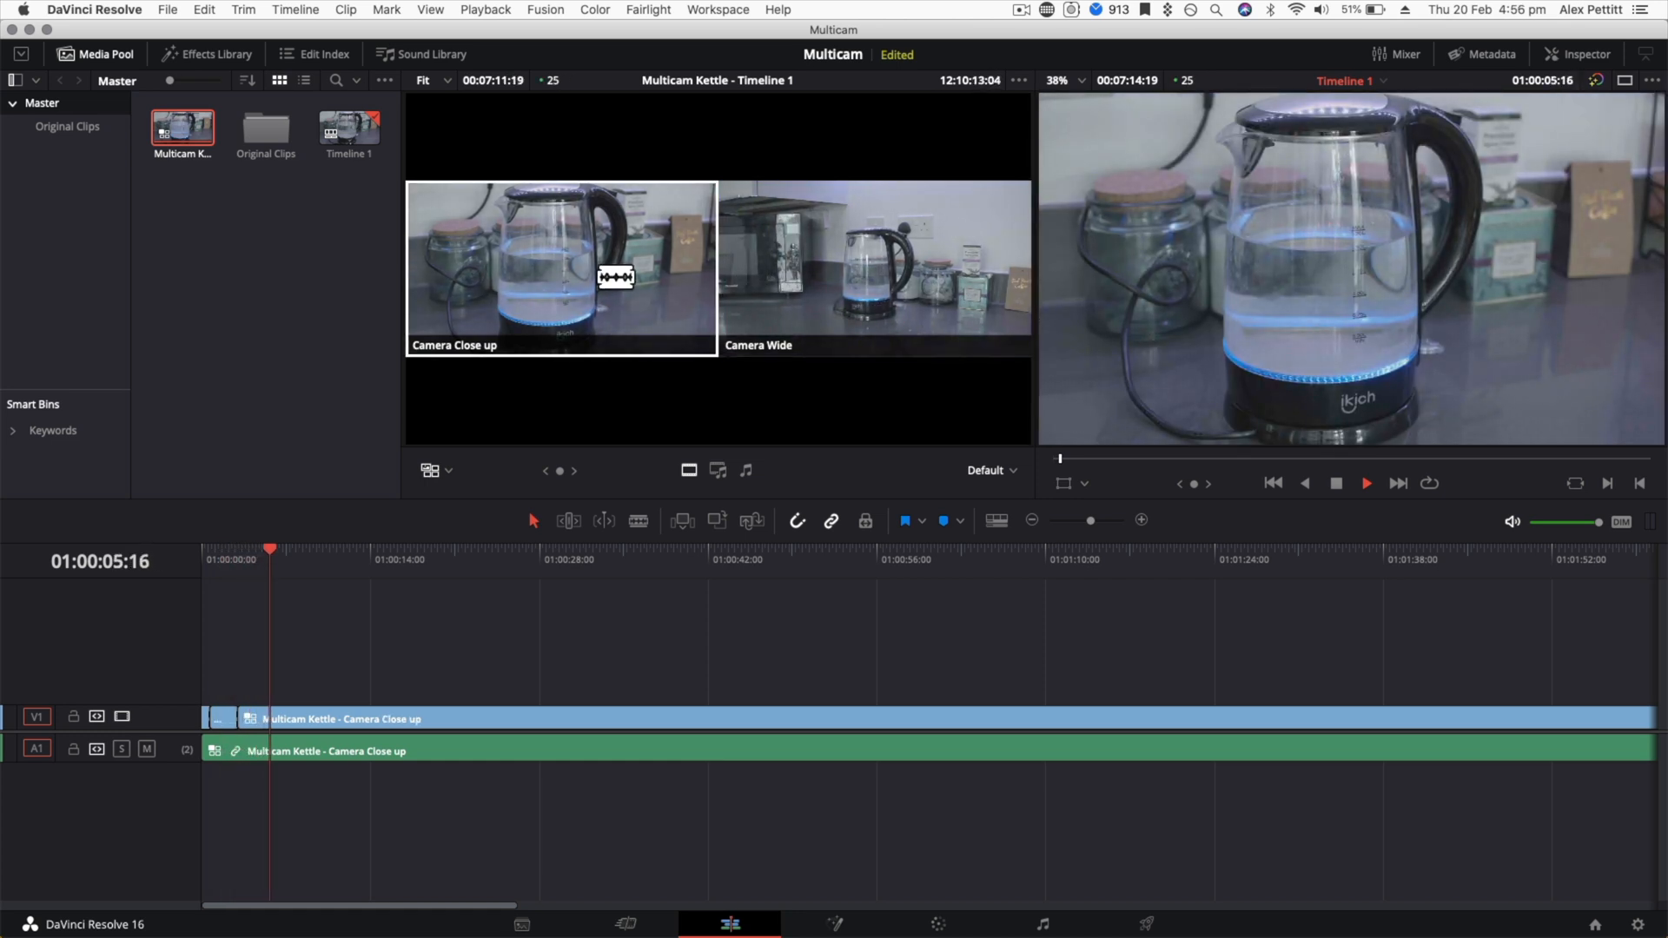
left_click(1365, 483)
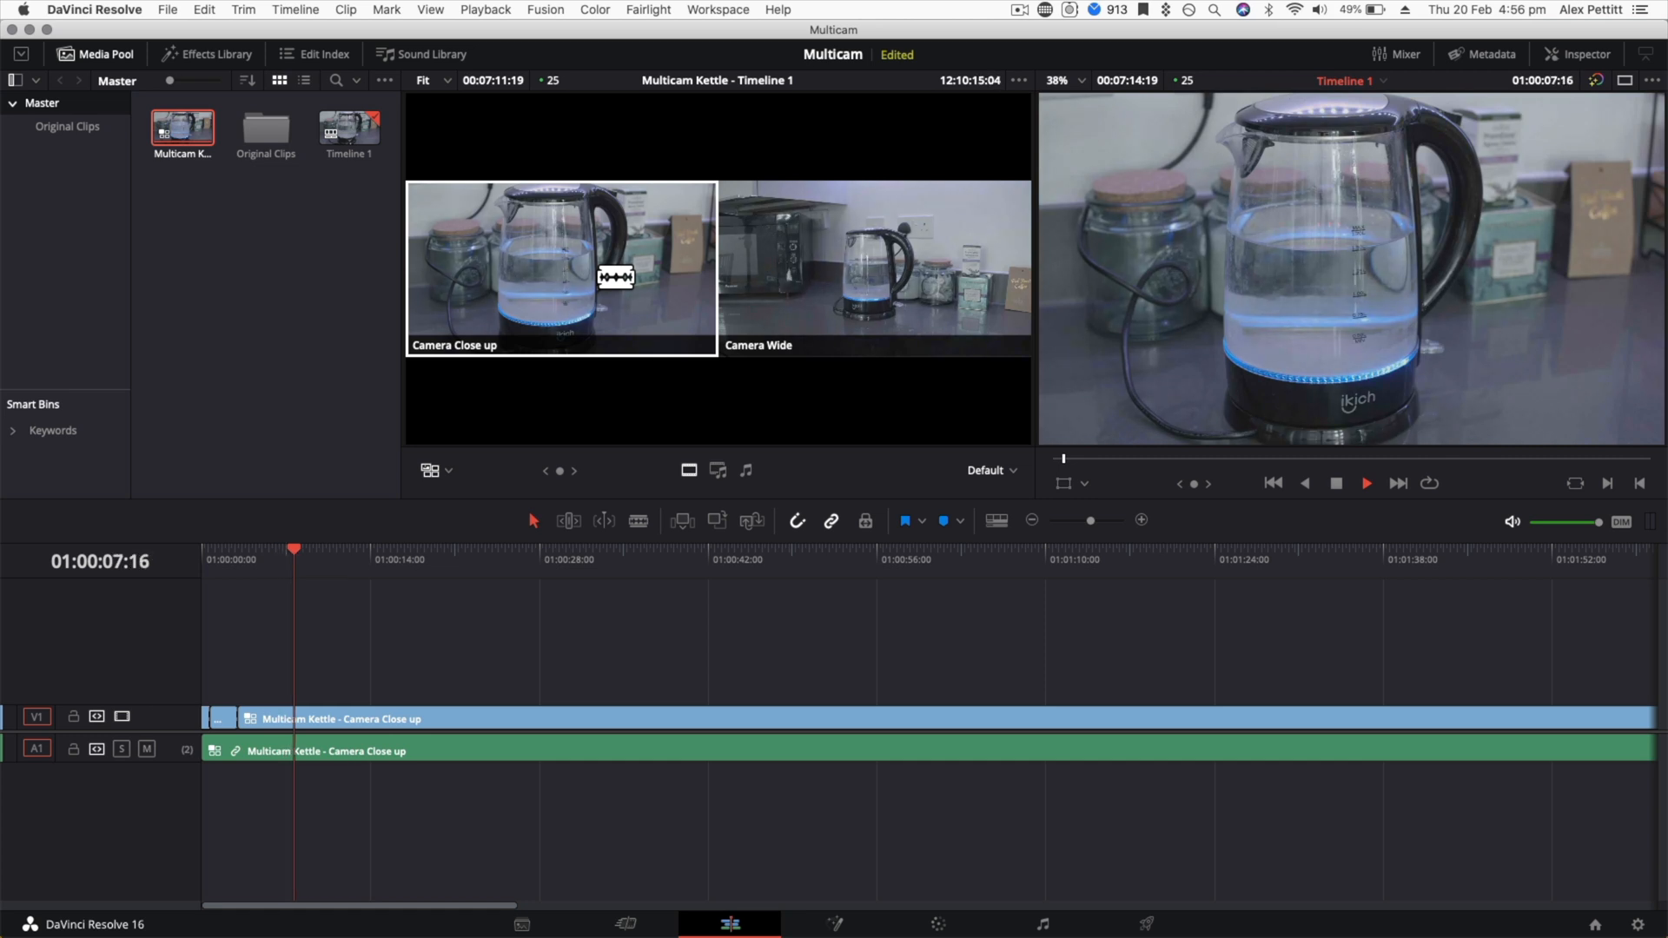
left_click(872, 265)
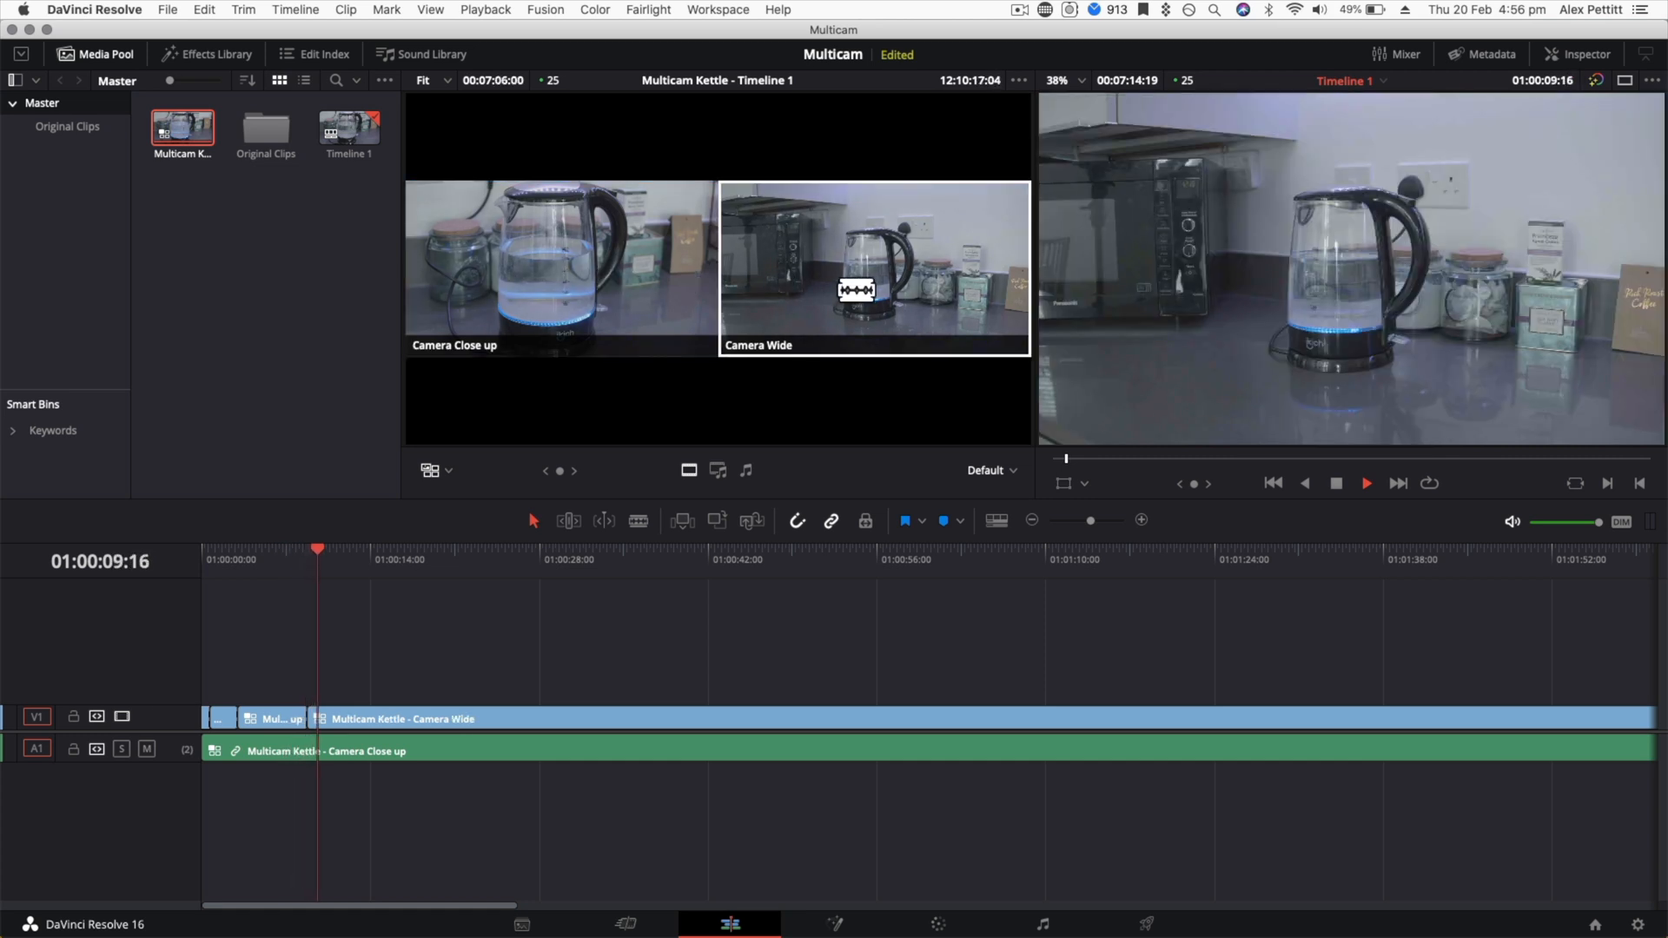
left_click(1365, 482)
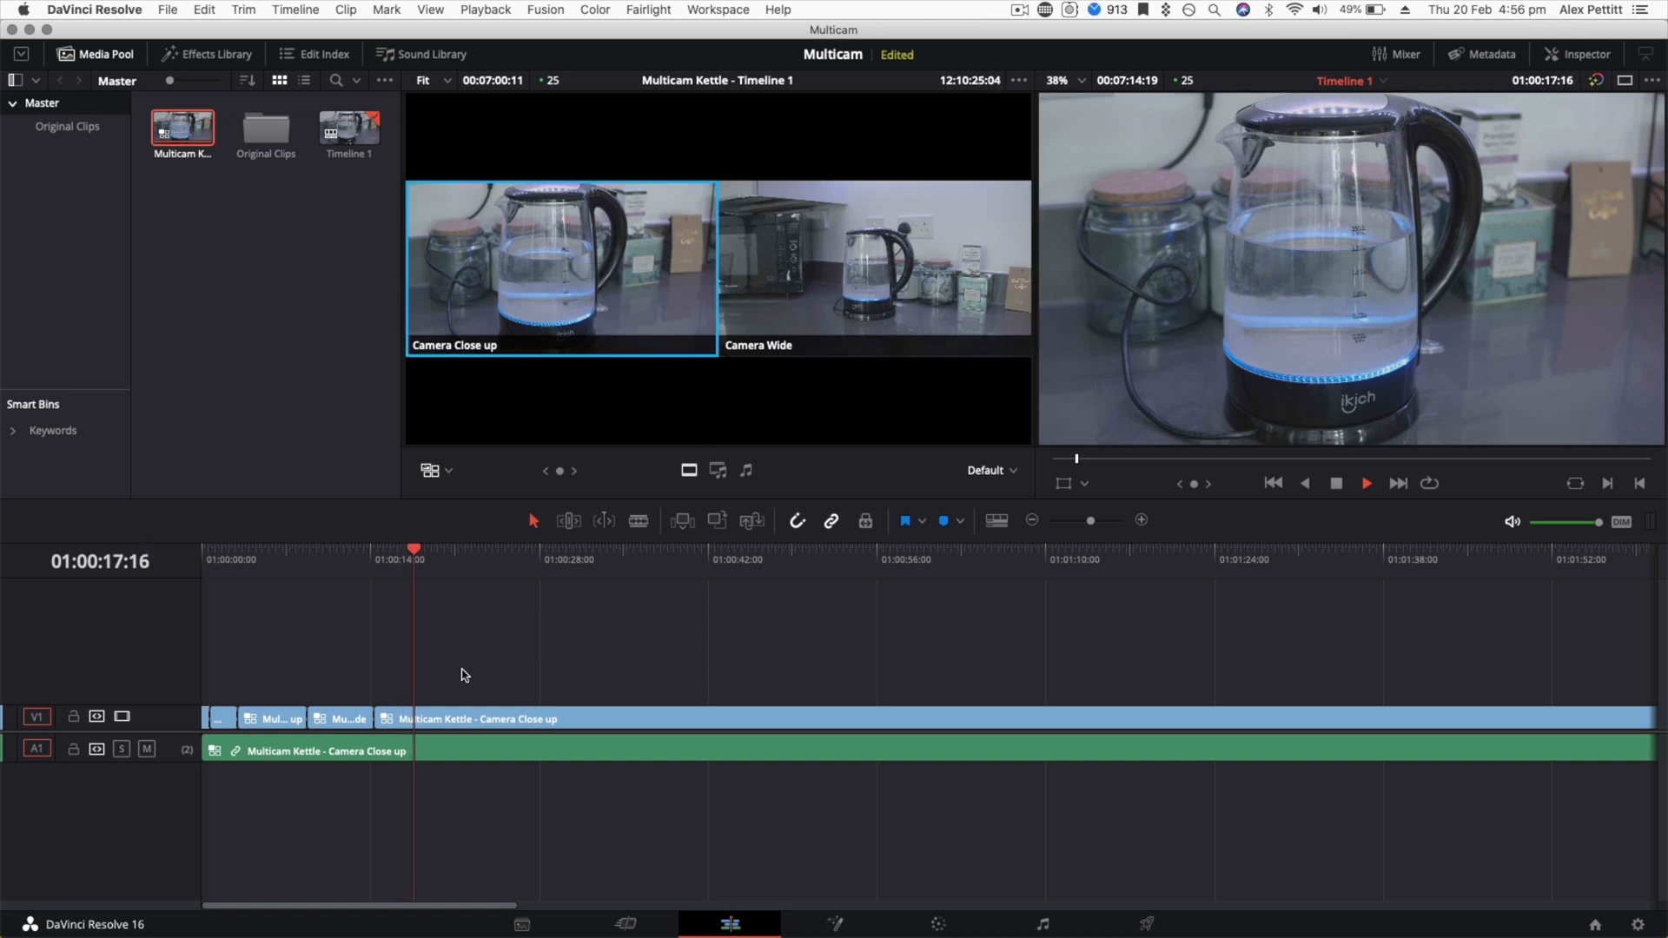
left_click(872, 265)
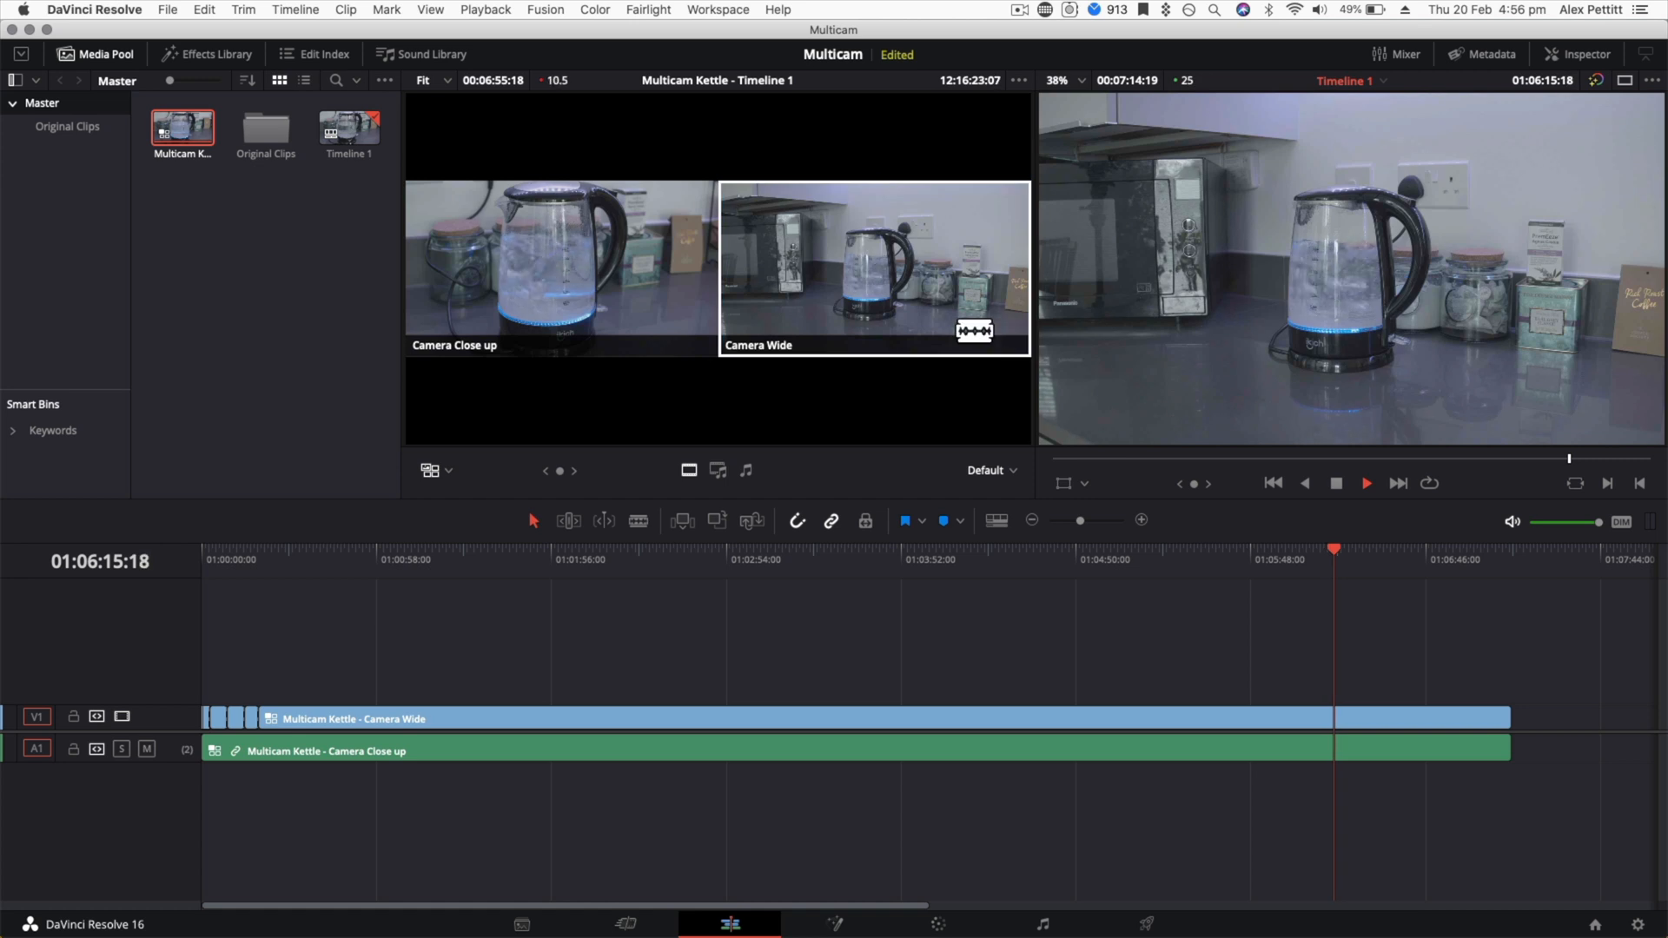
left_click(561, 269)
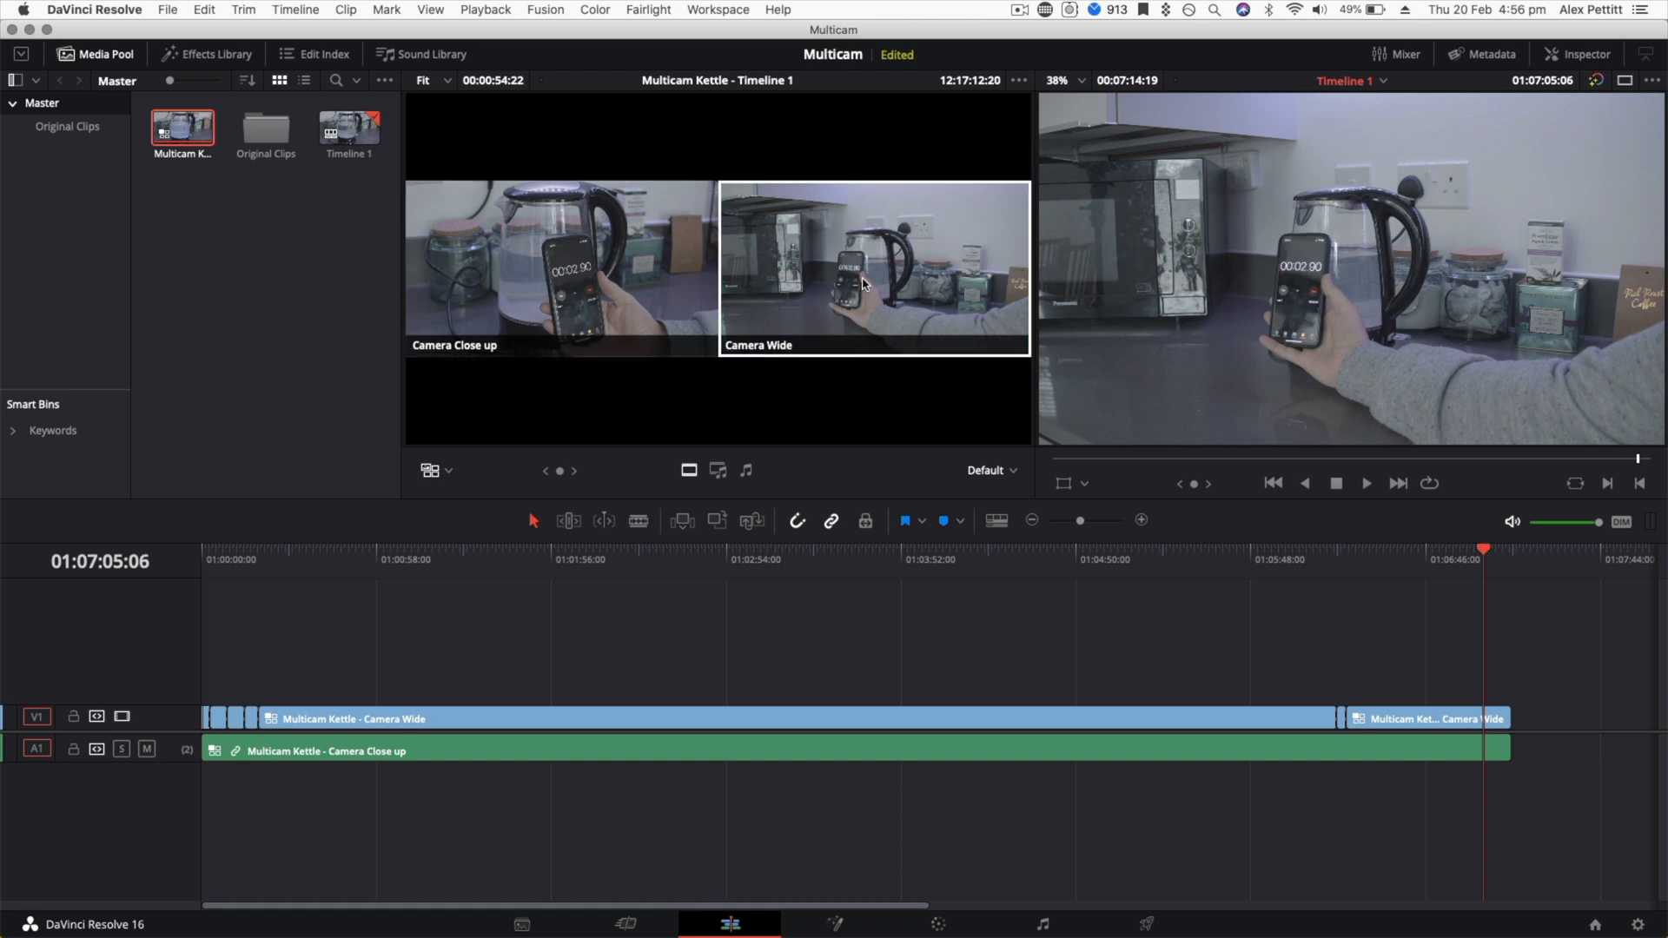
left_click(872, 266)
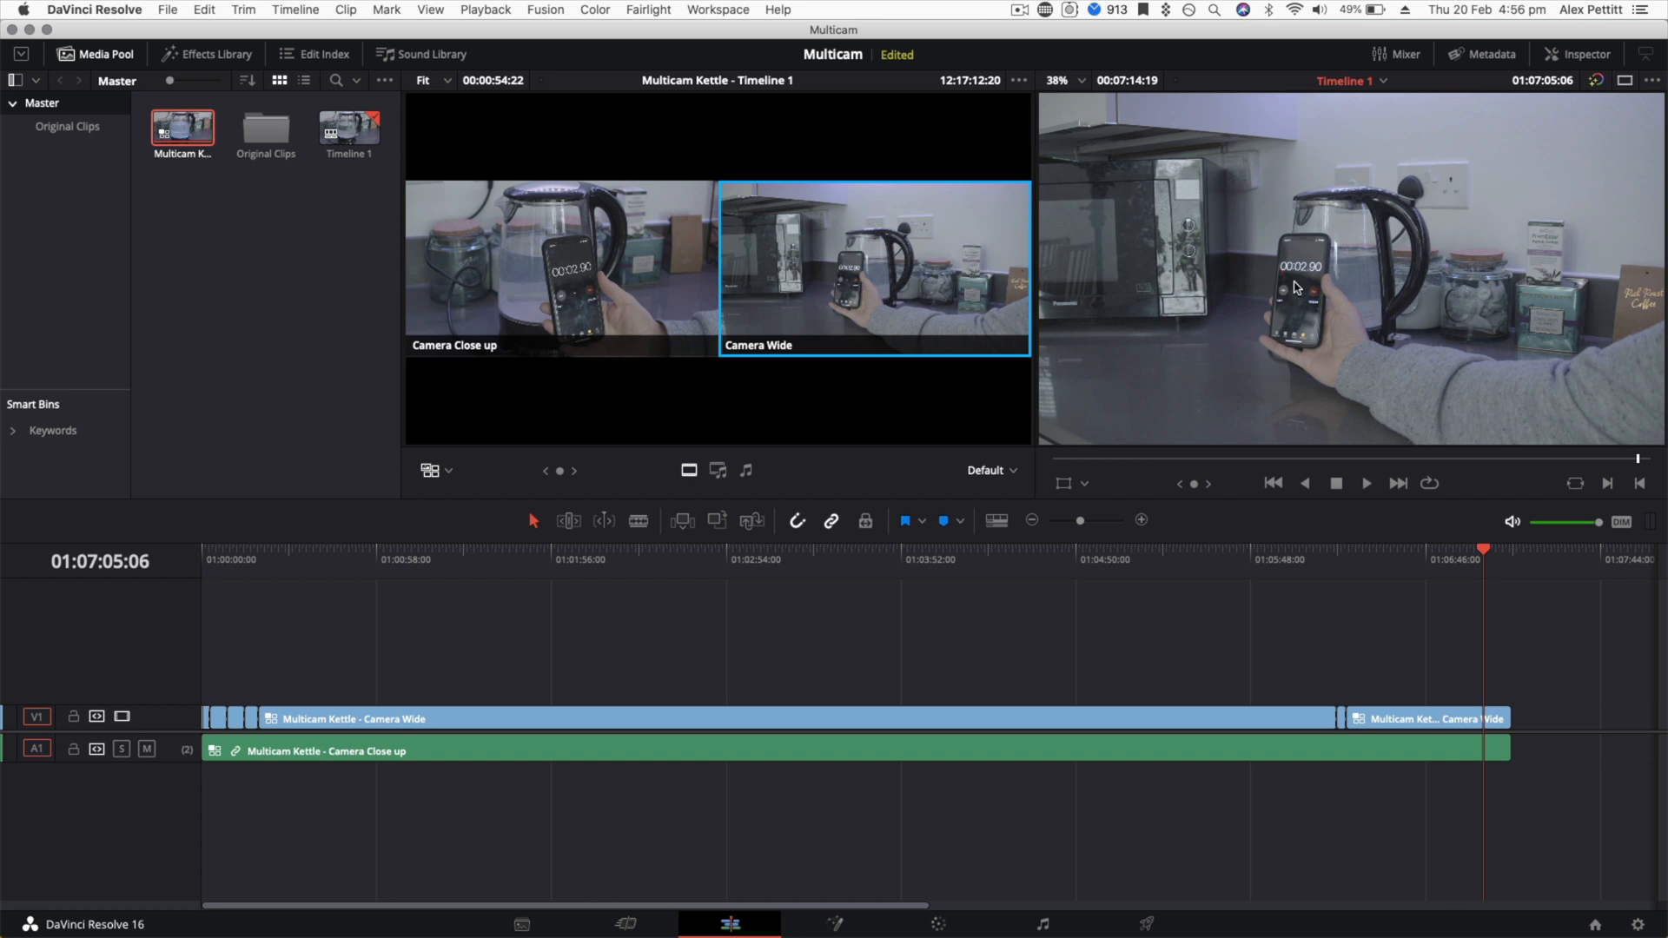
left_click(561, 269)
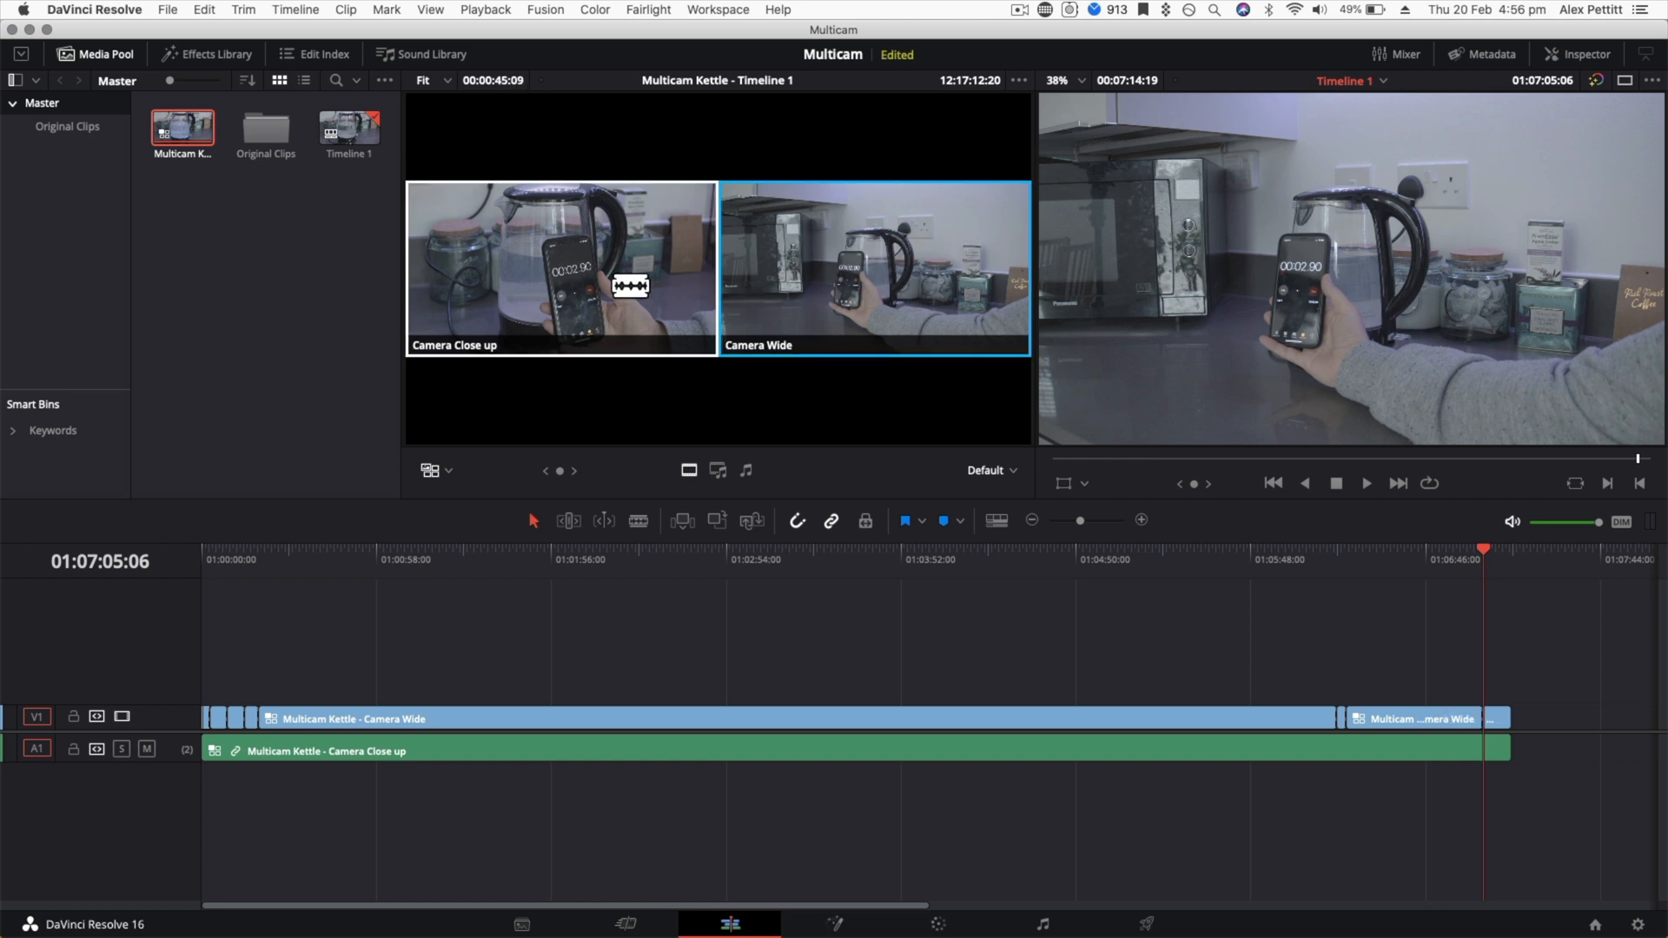
left_click(561, 266)
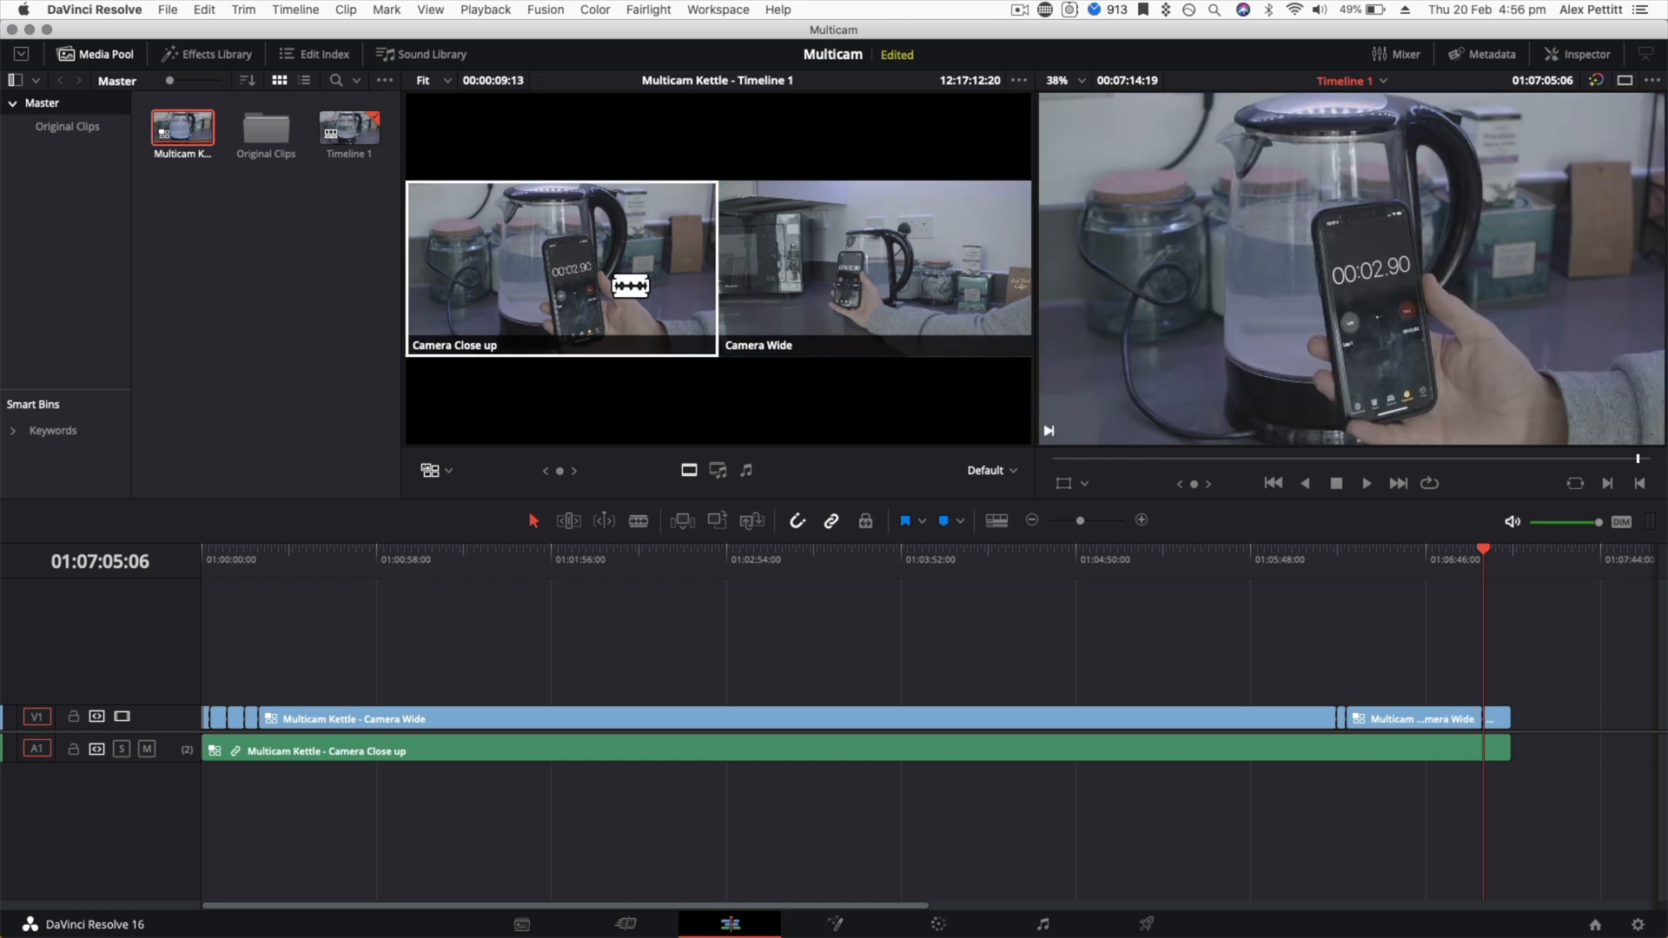